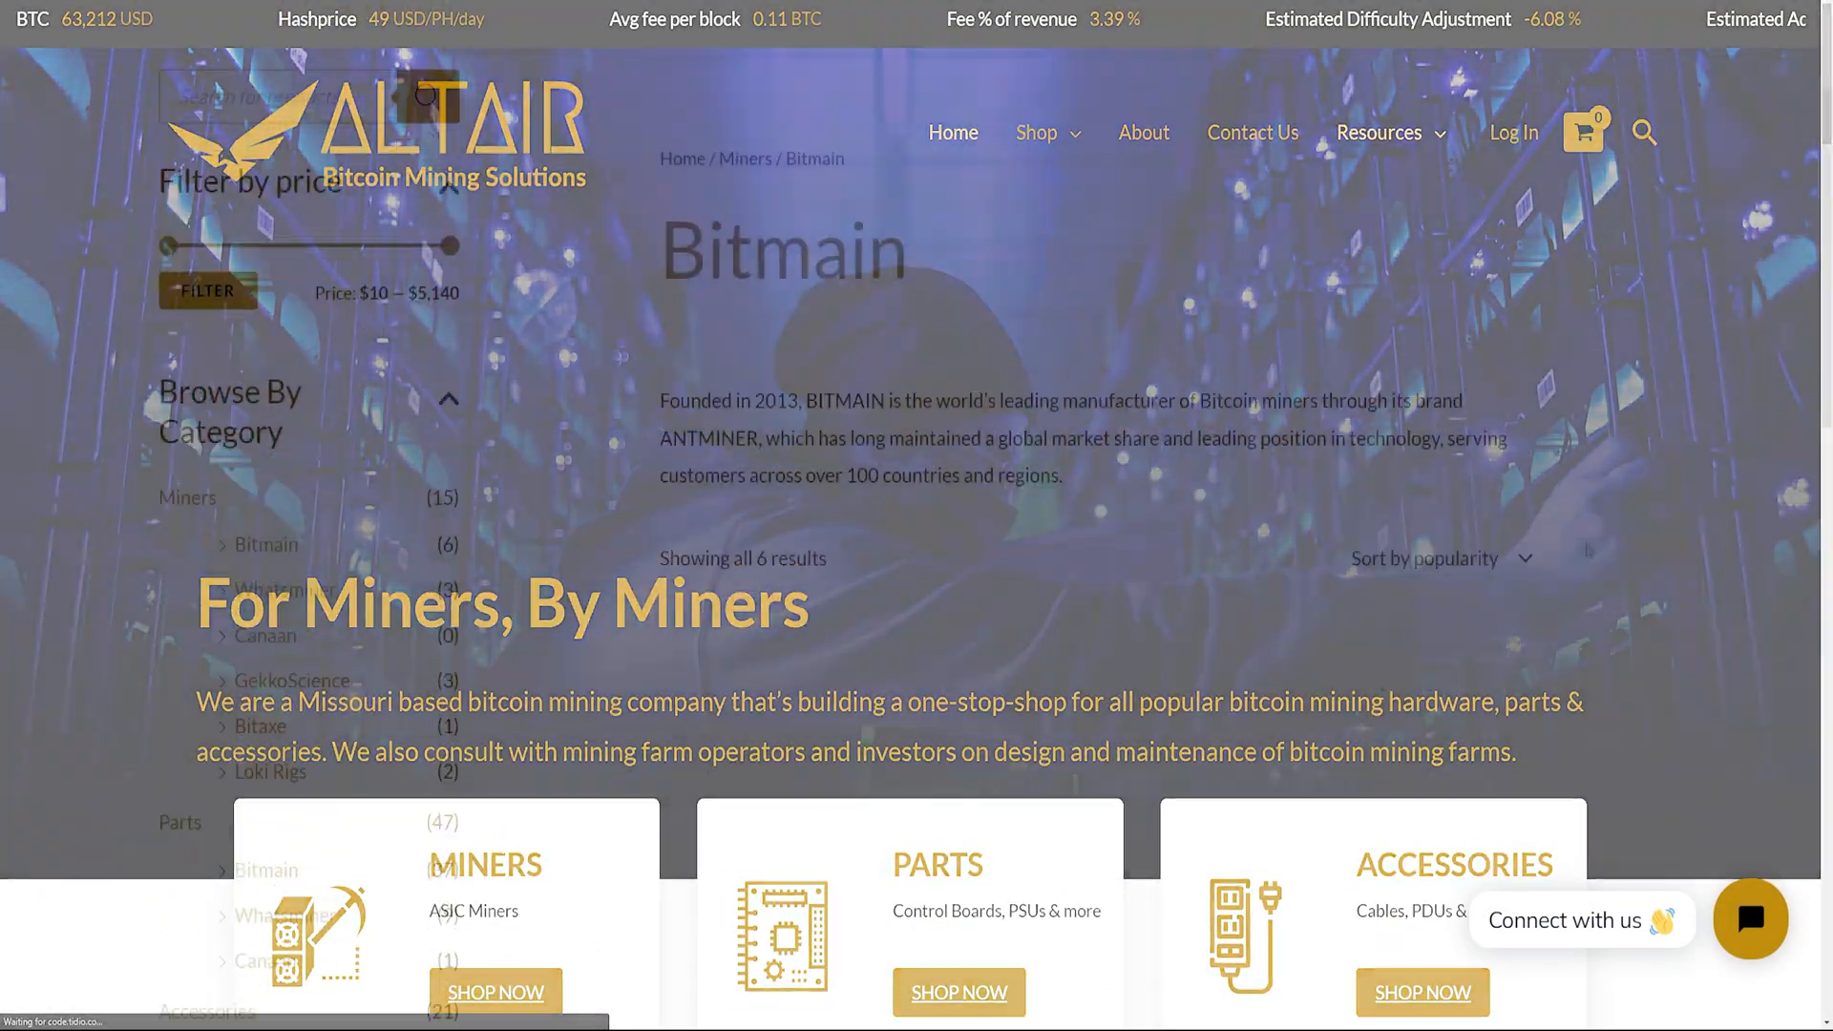
Open the Parts category from the Browse By Category sidebar, listing 47 products
scroll("down", 3)
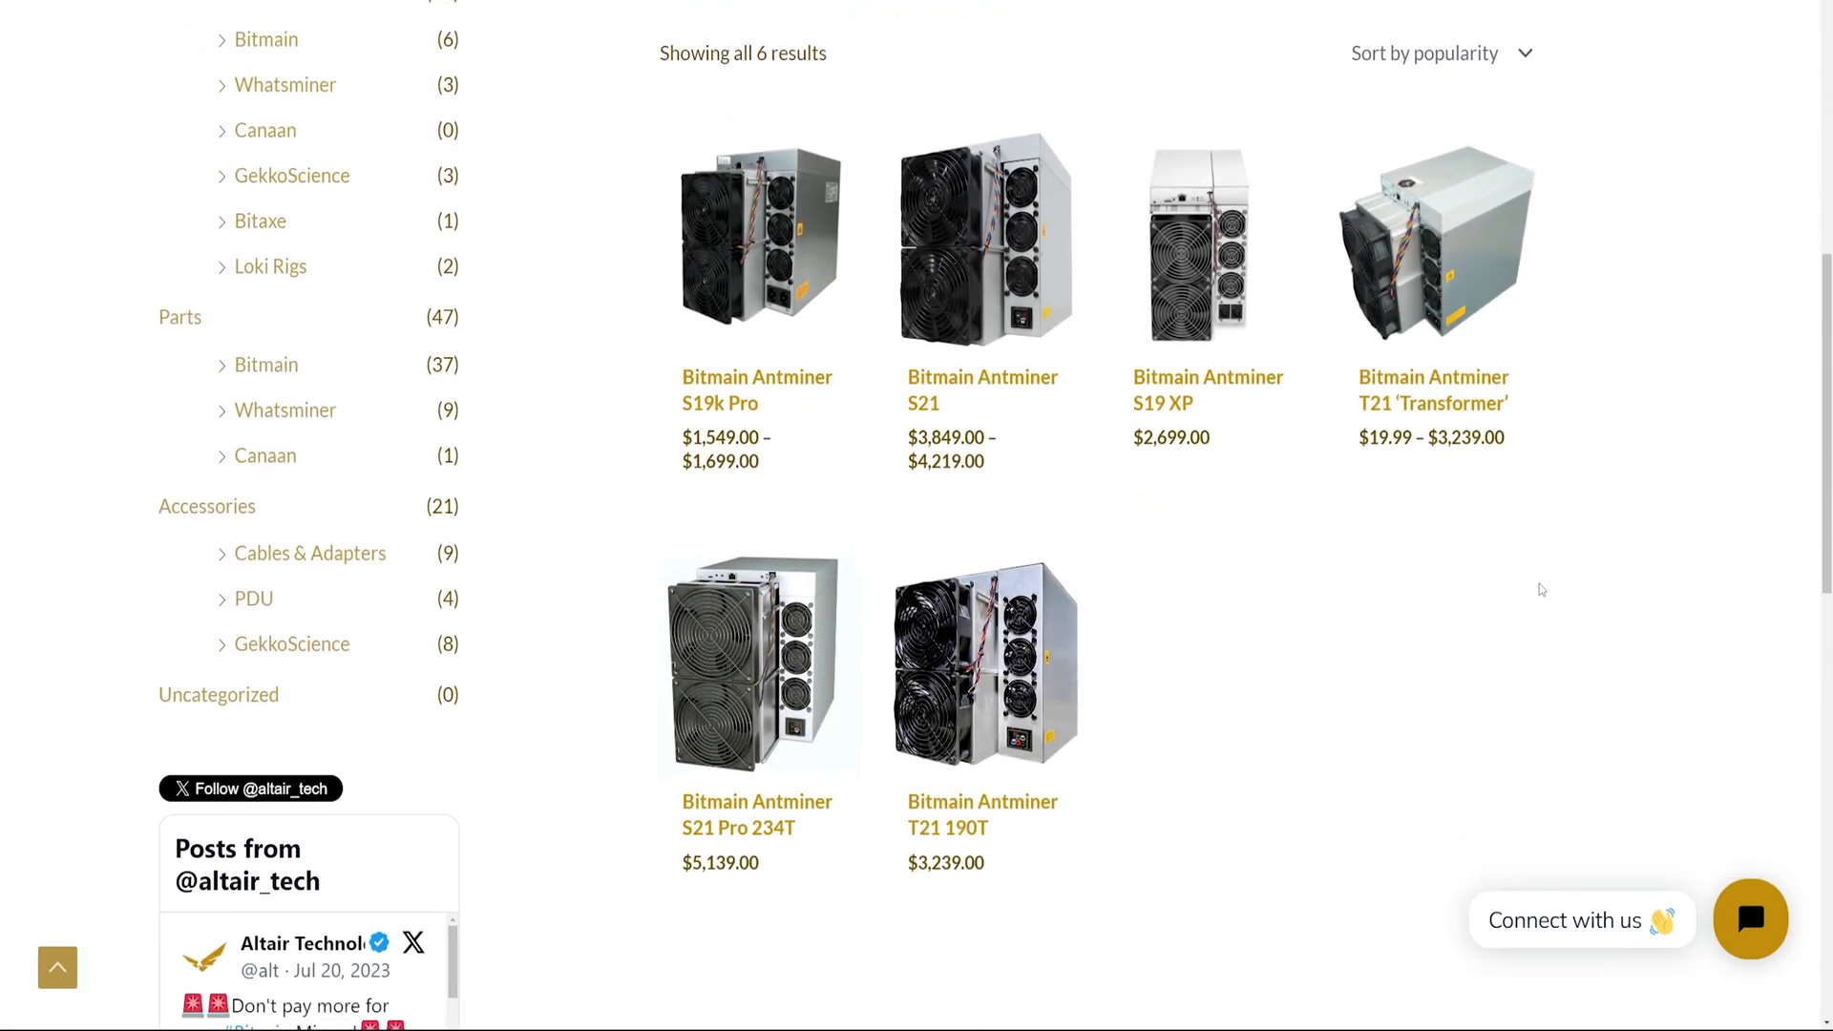
left_click(757, 813)
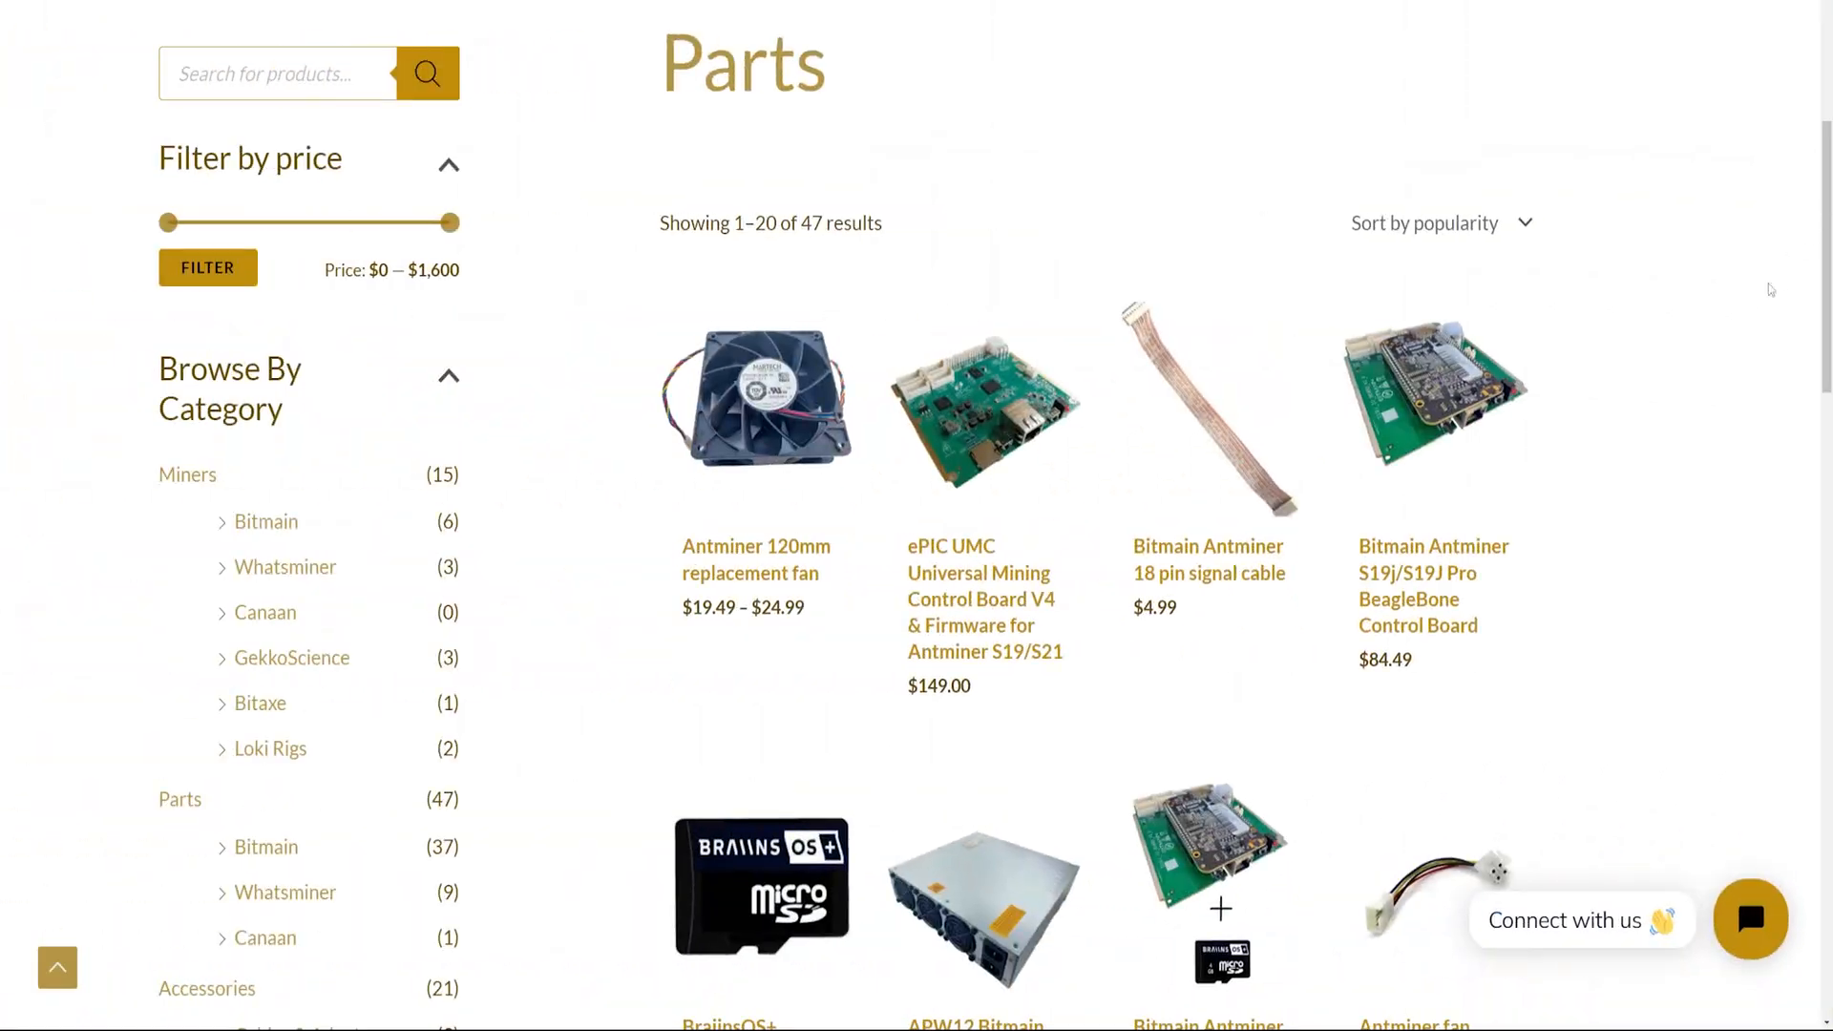
scroll("down", 3)
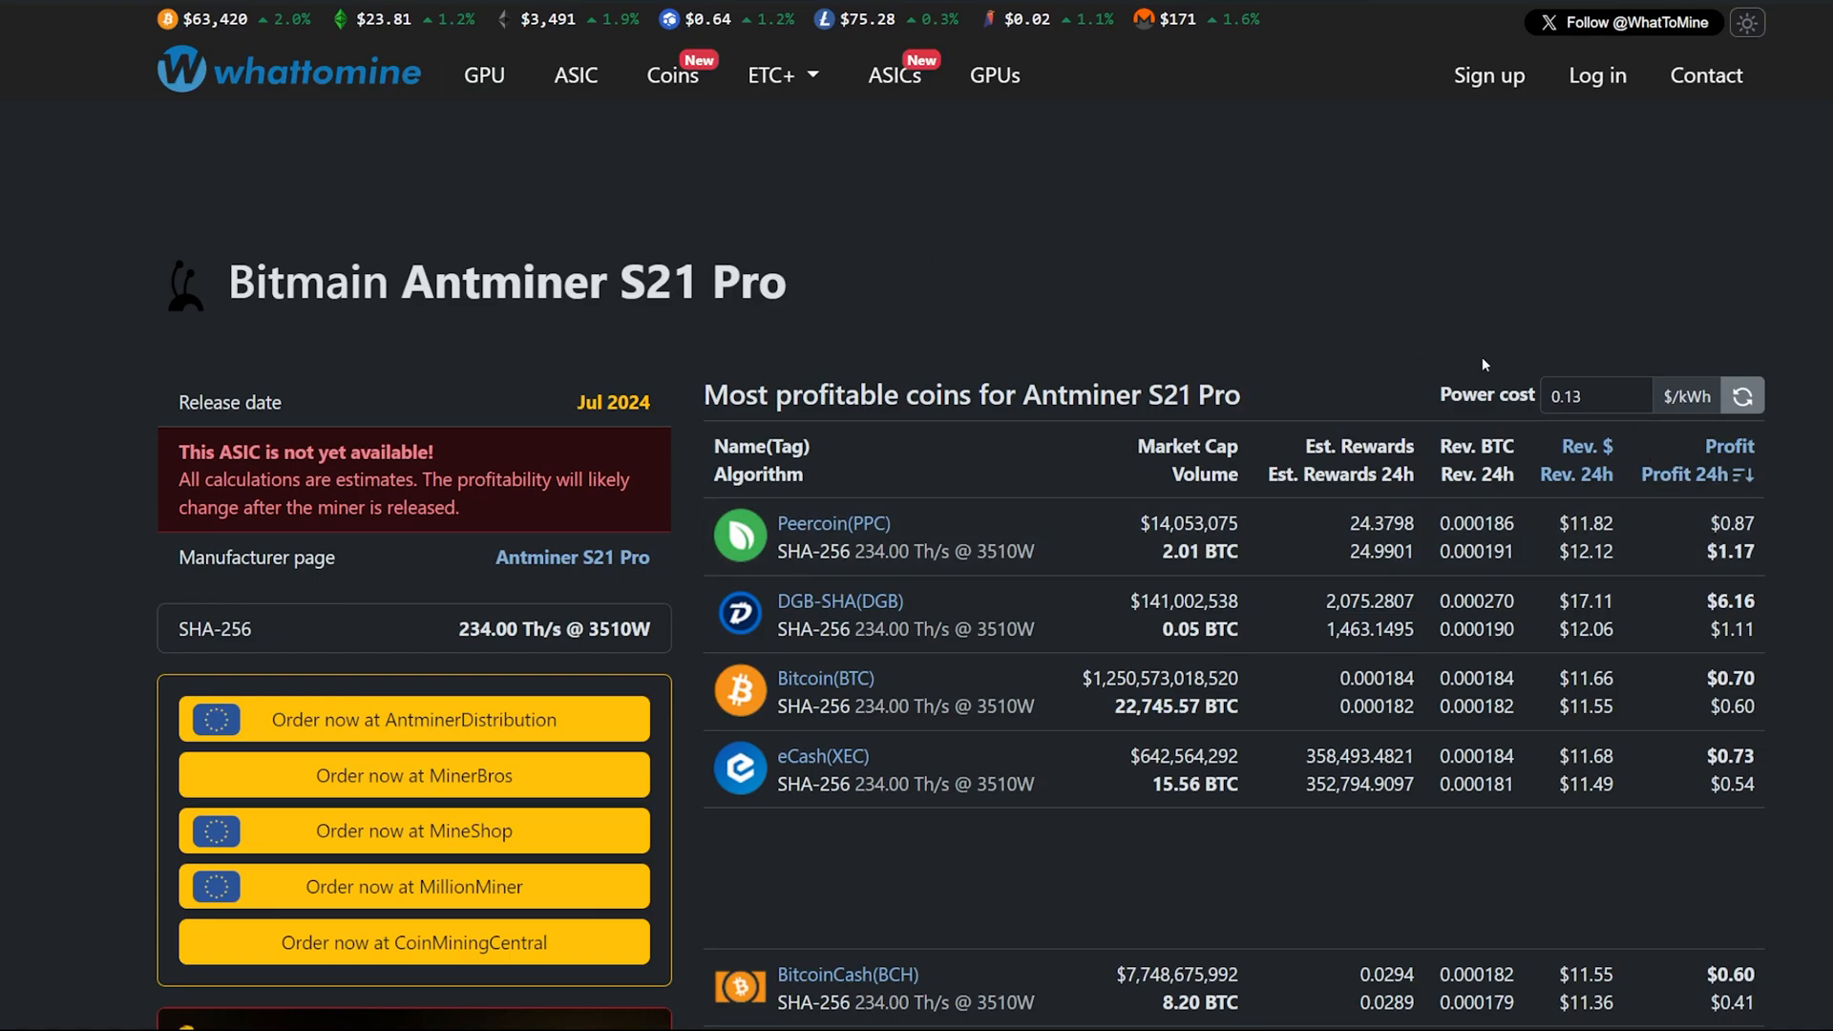
Adjust the power cost field through 0.13 and 0.14 toward 0.1 $/kWh to recalculate profits
left_click(1595, 395)
type("0.14")
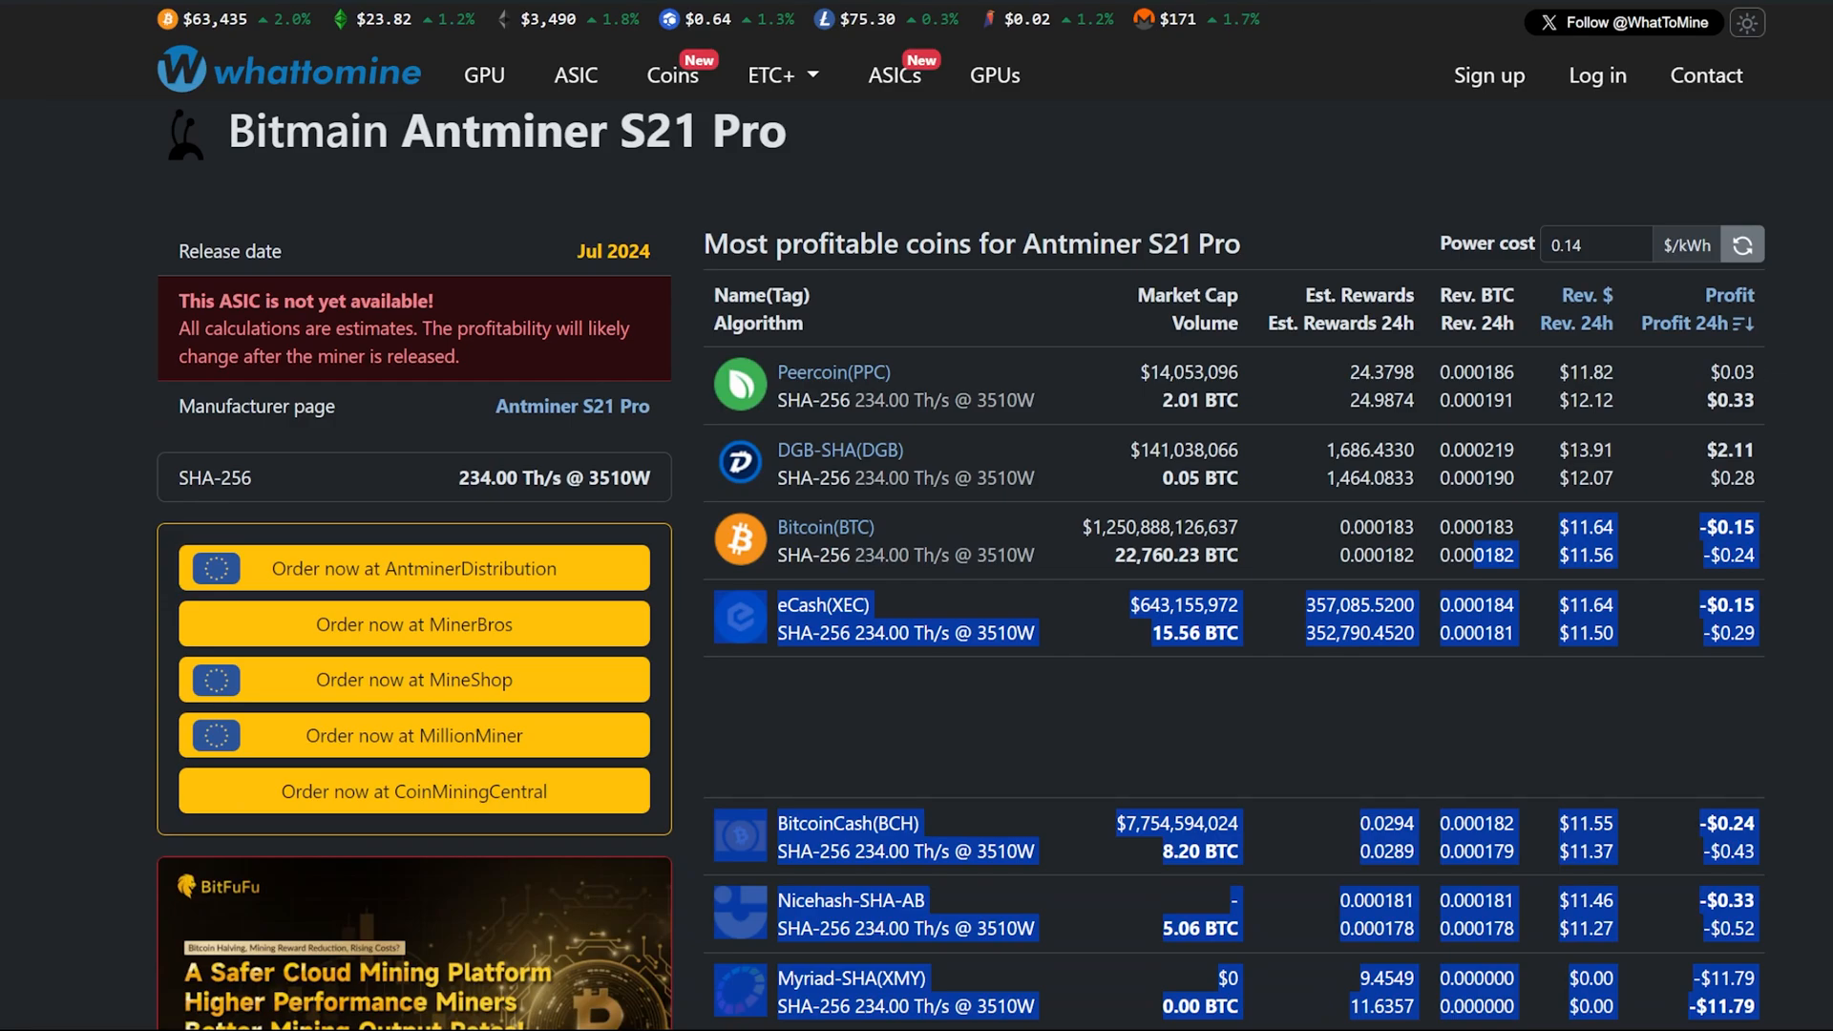
left_click(1594, 245)
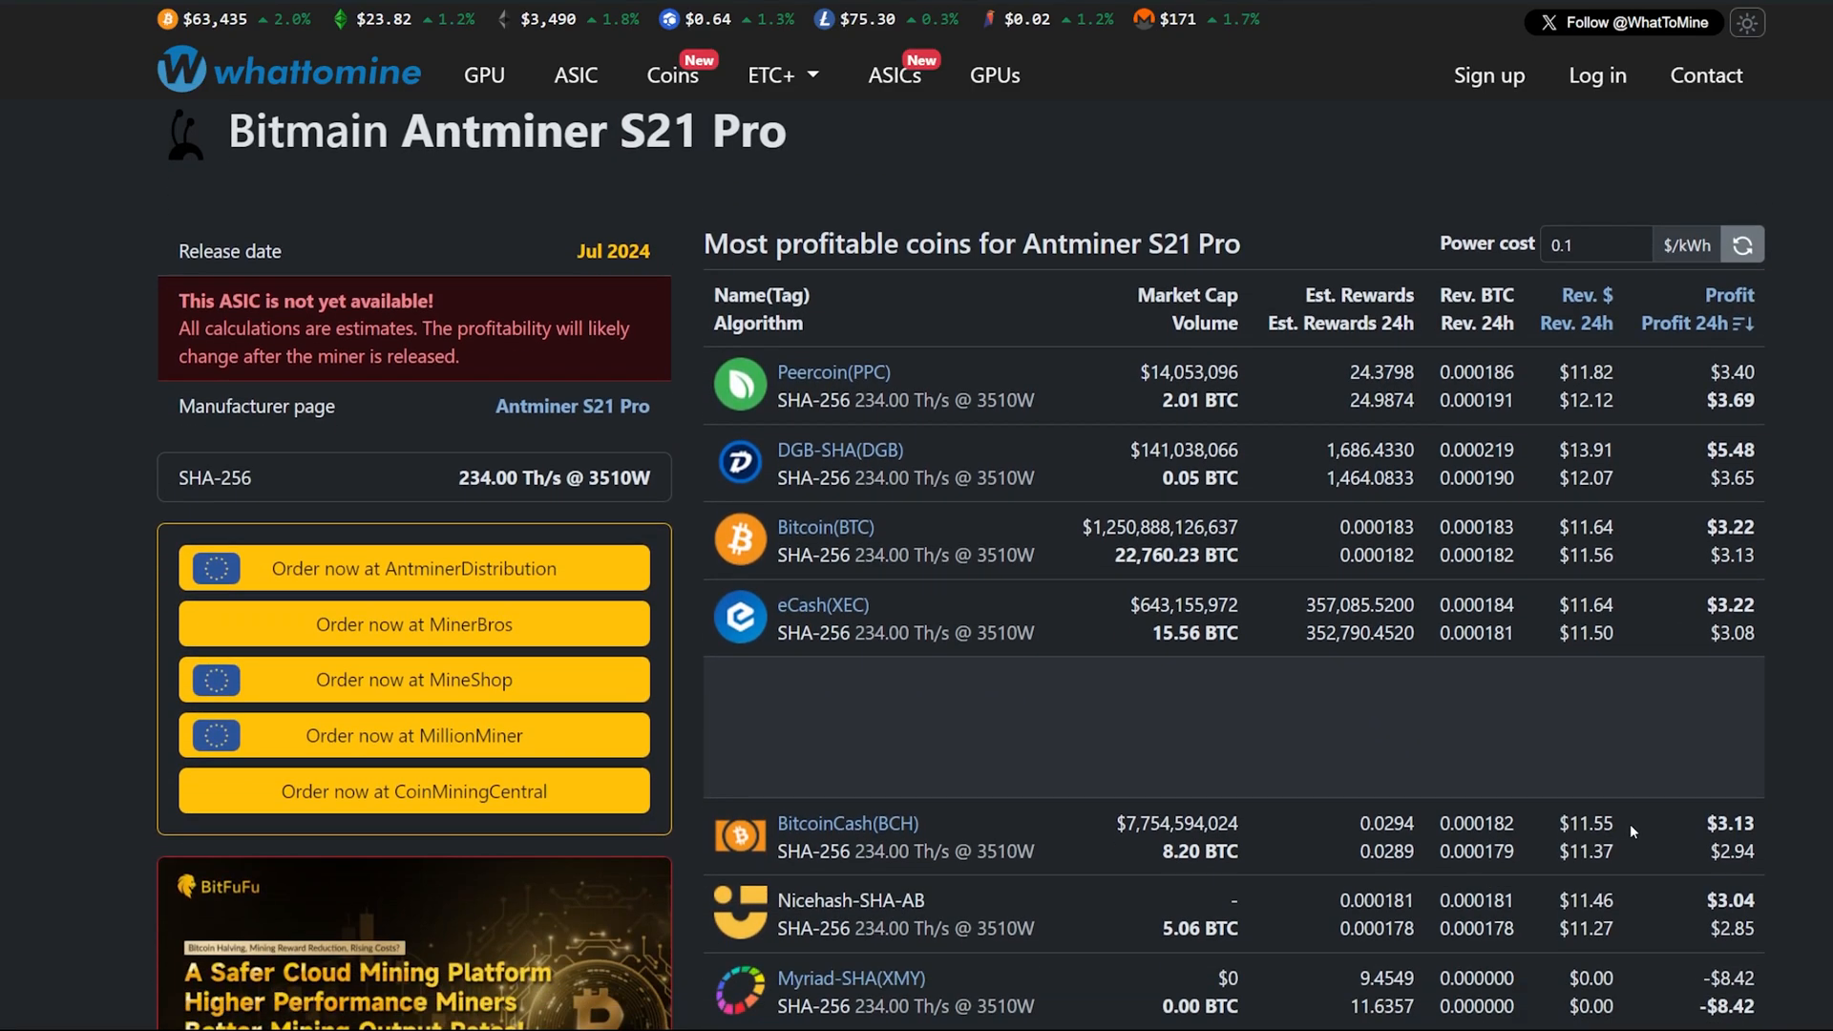
mouse_move(1596, 283)
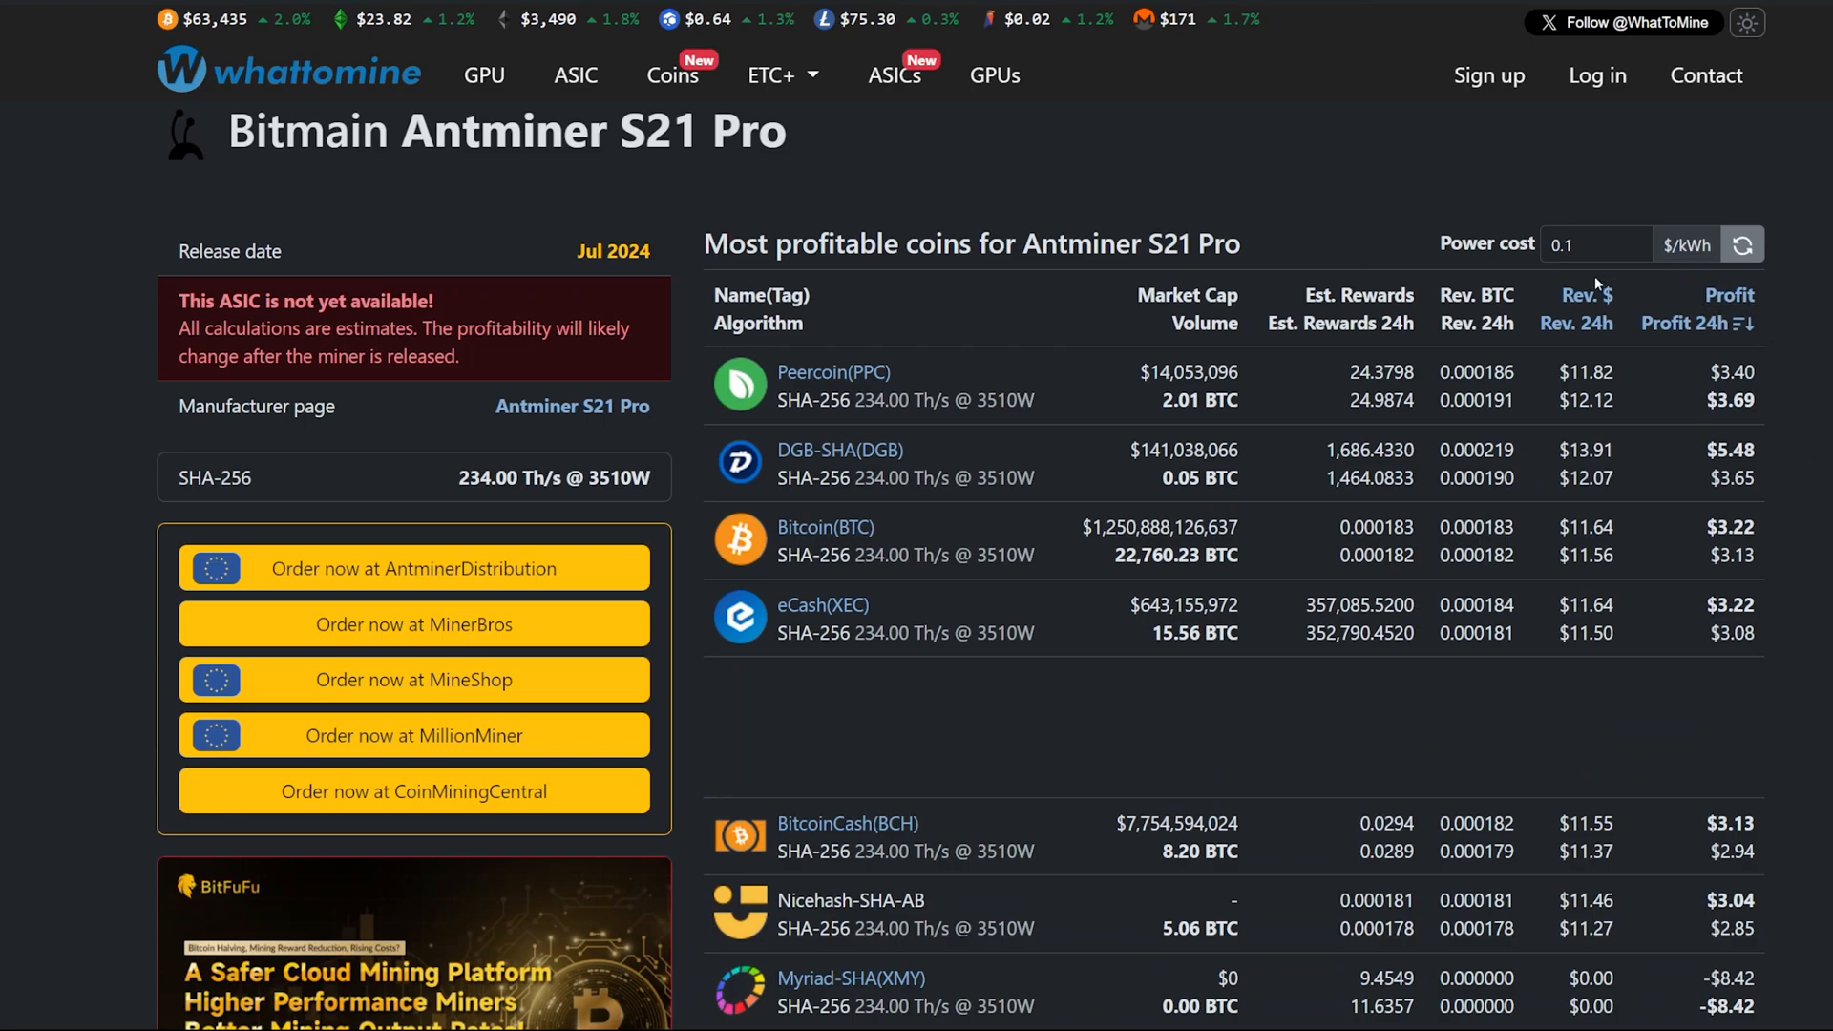
mouse_move(1614, 284)
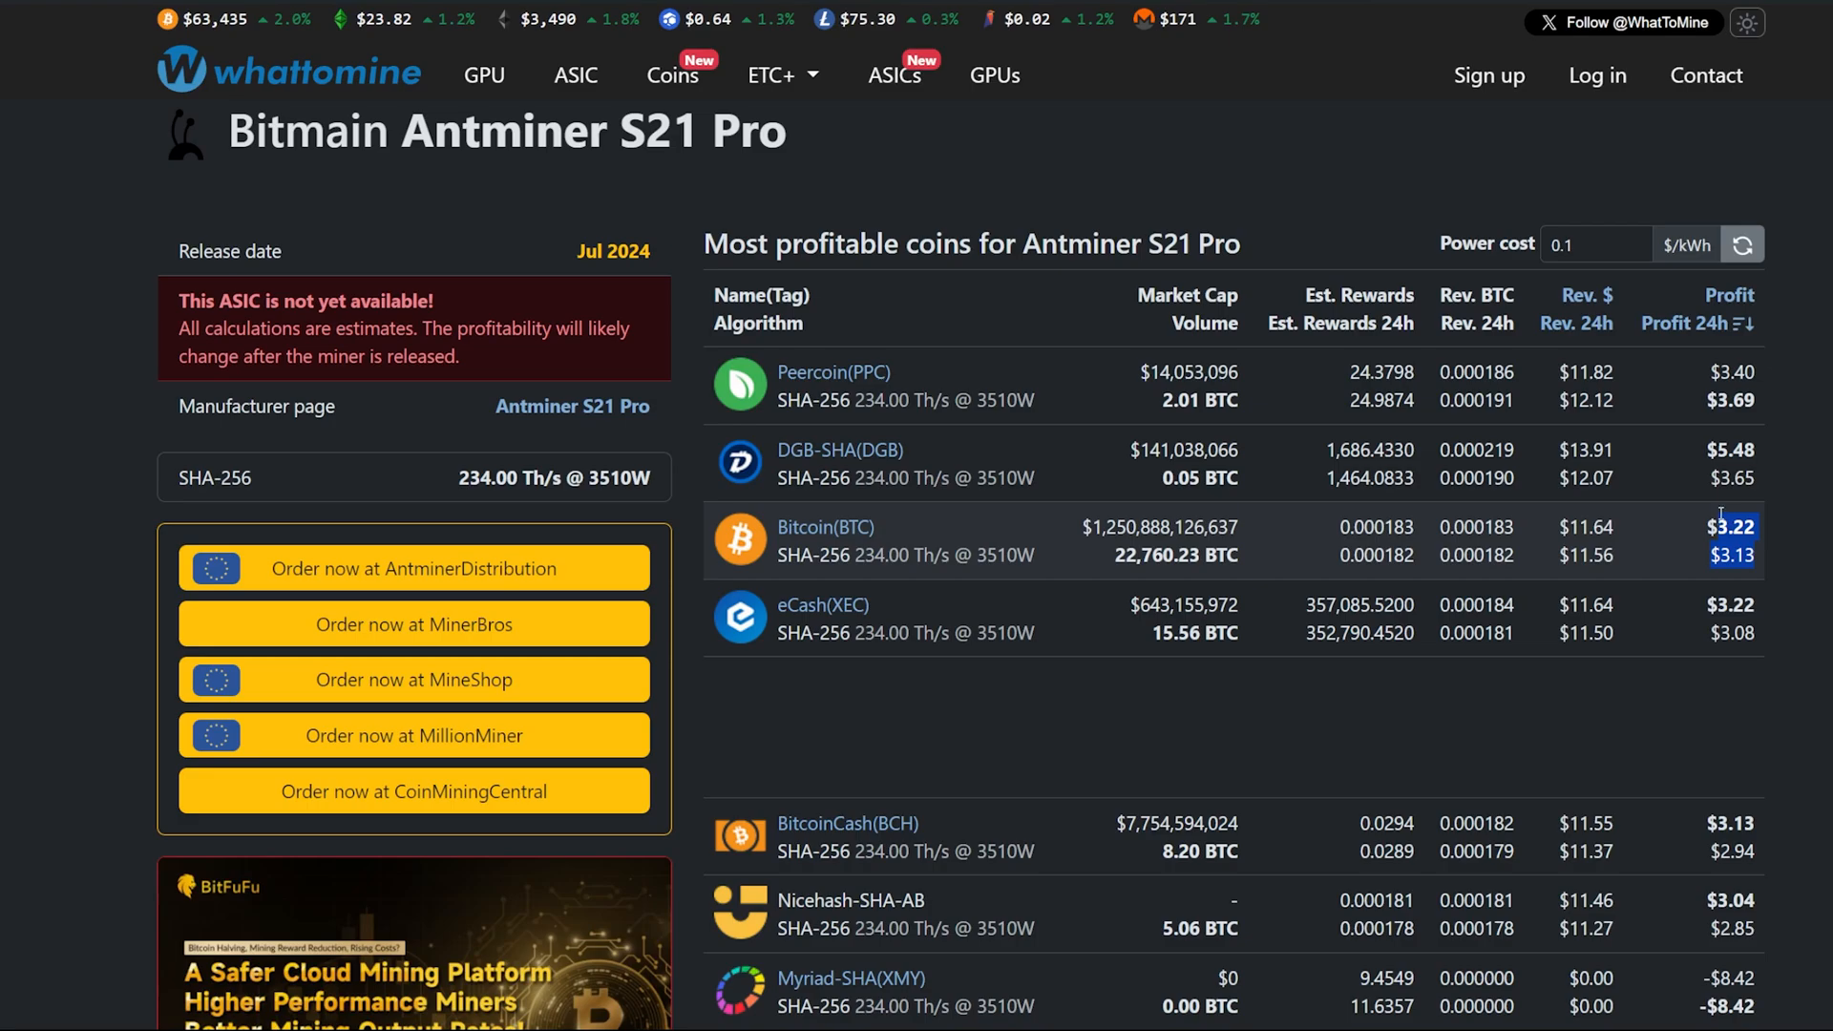
Recalculate S21 Pro profits at 0.07 $/kWh and review the coin table (Bitcoin ~$5.74, Peercoin $5.93)
left_click(1596, 244)
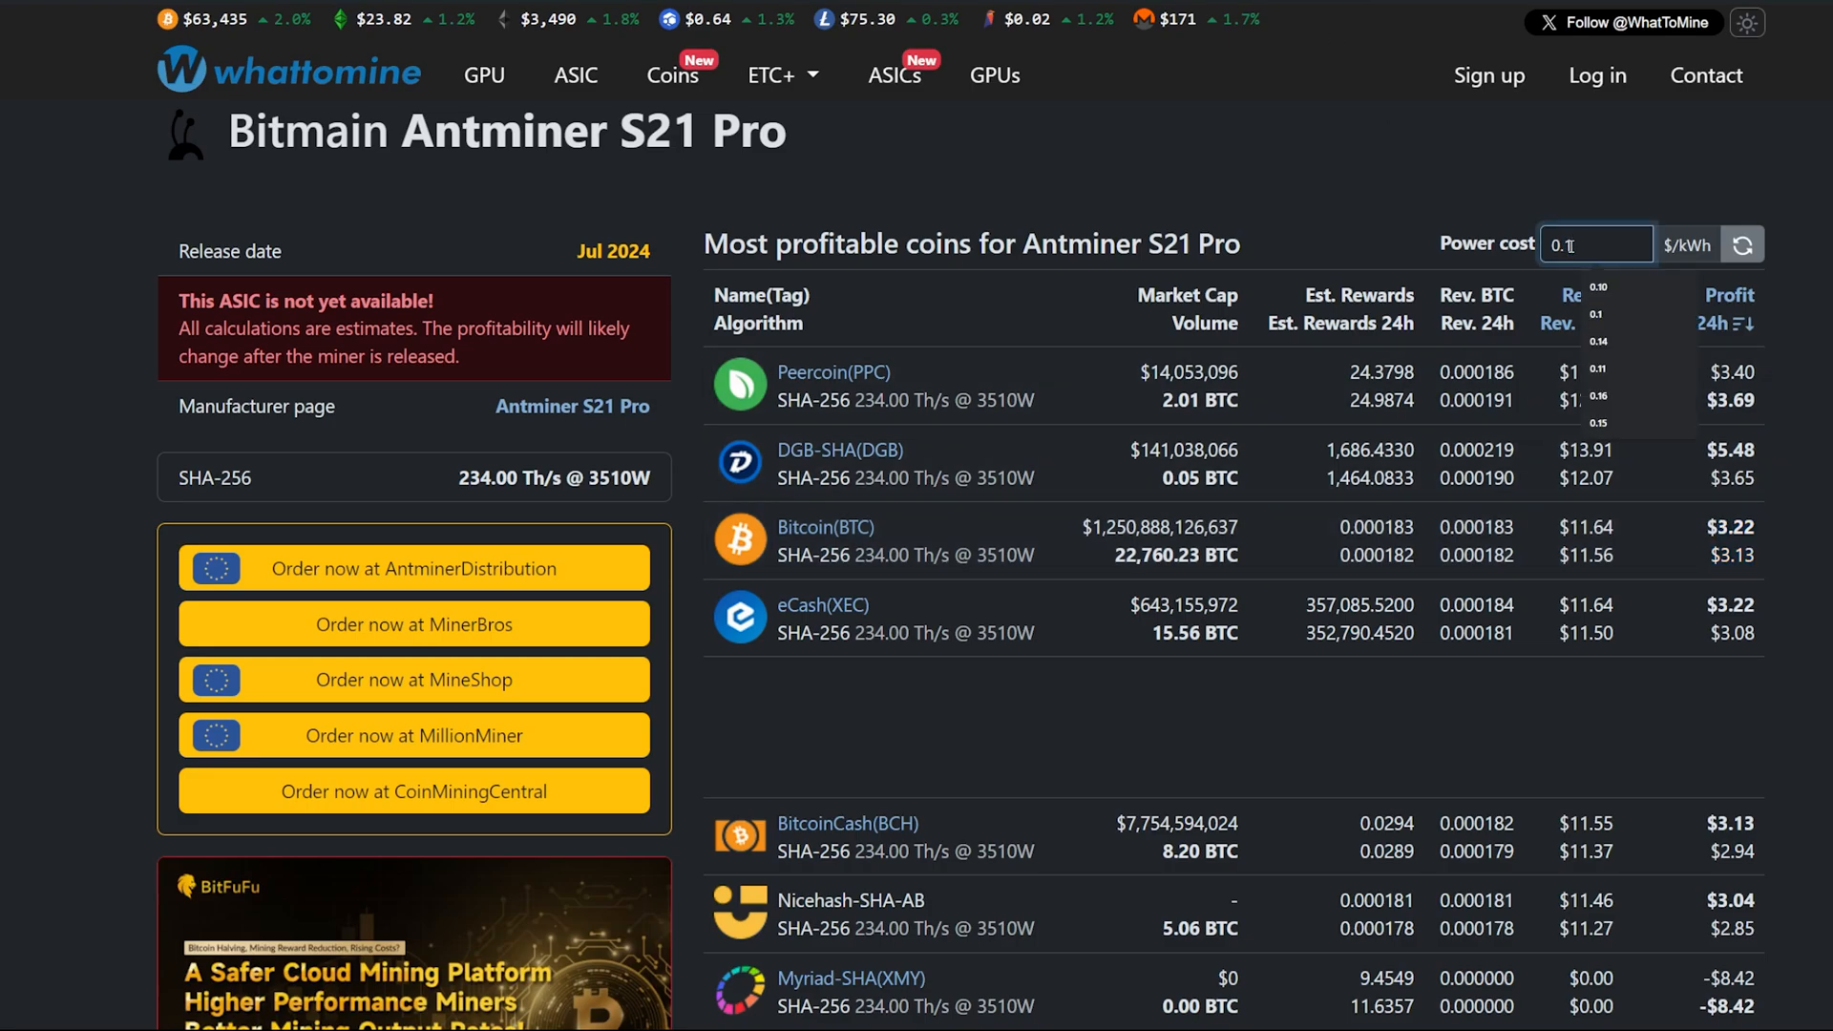
type("0.07")
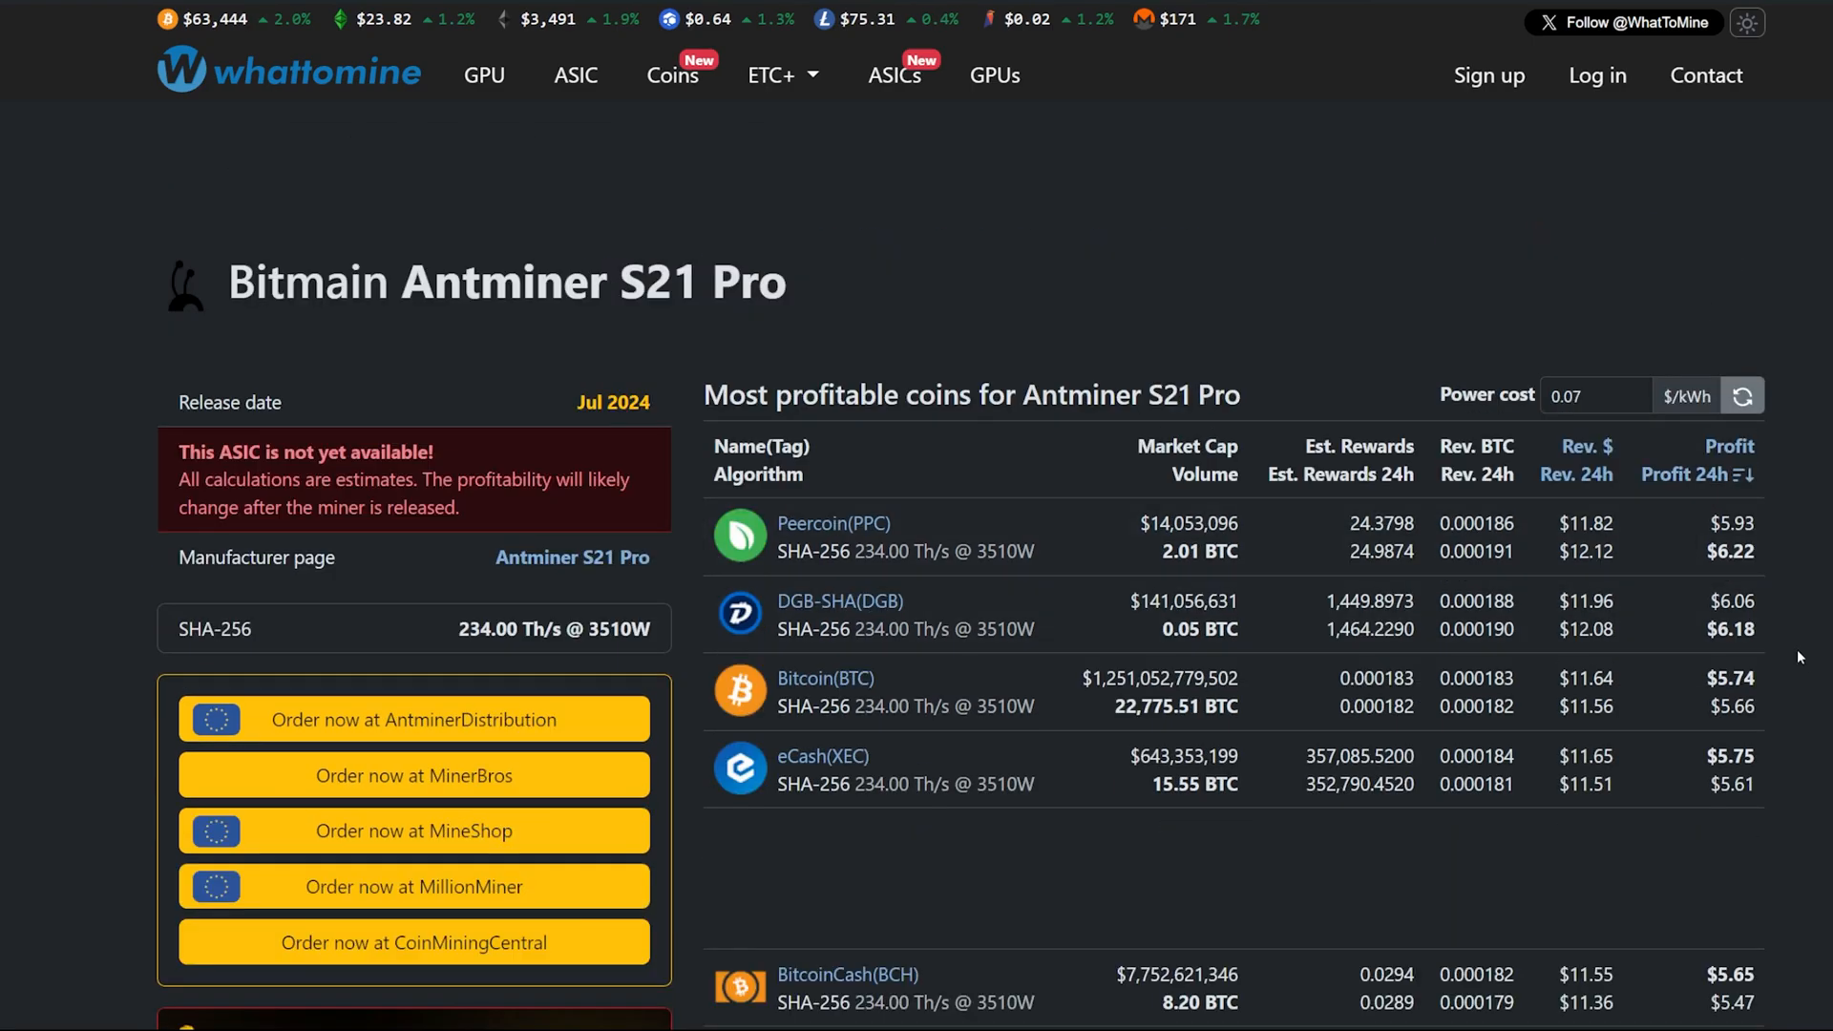
scroll("down", 3)
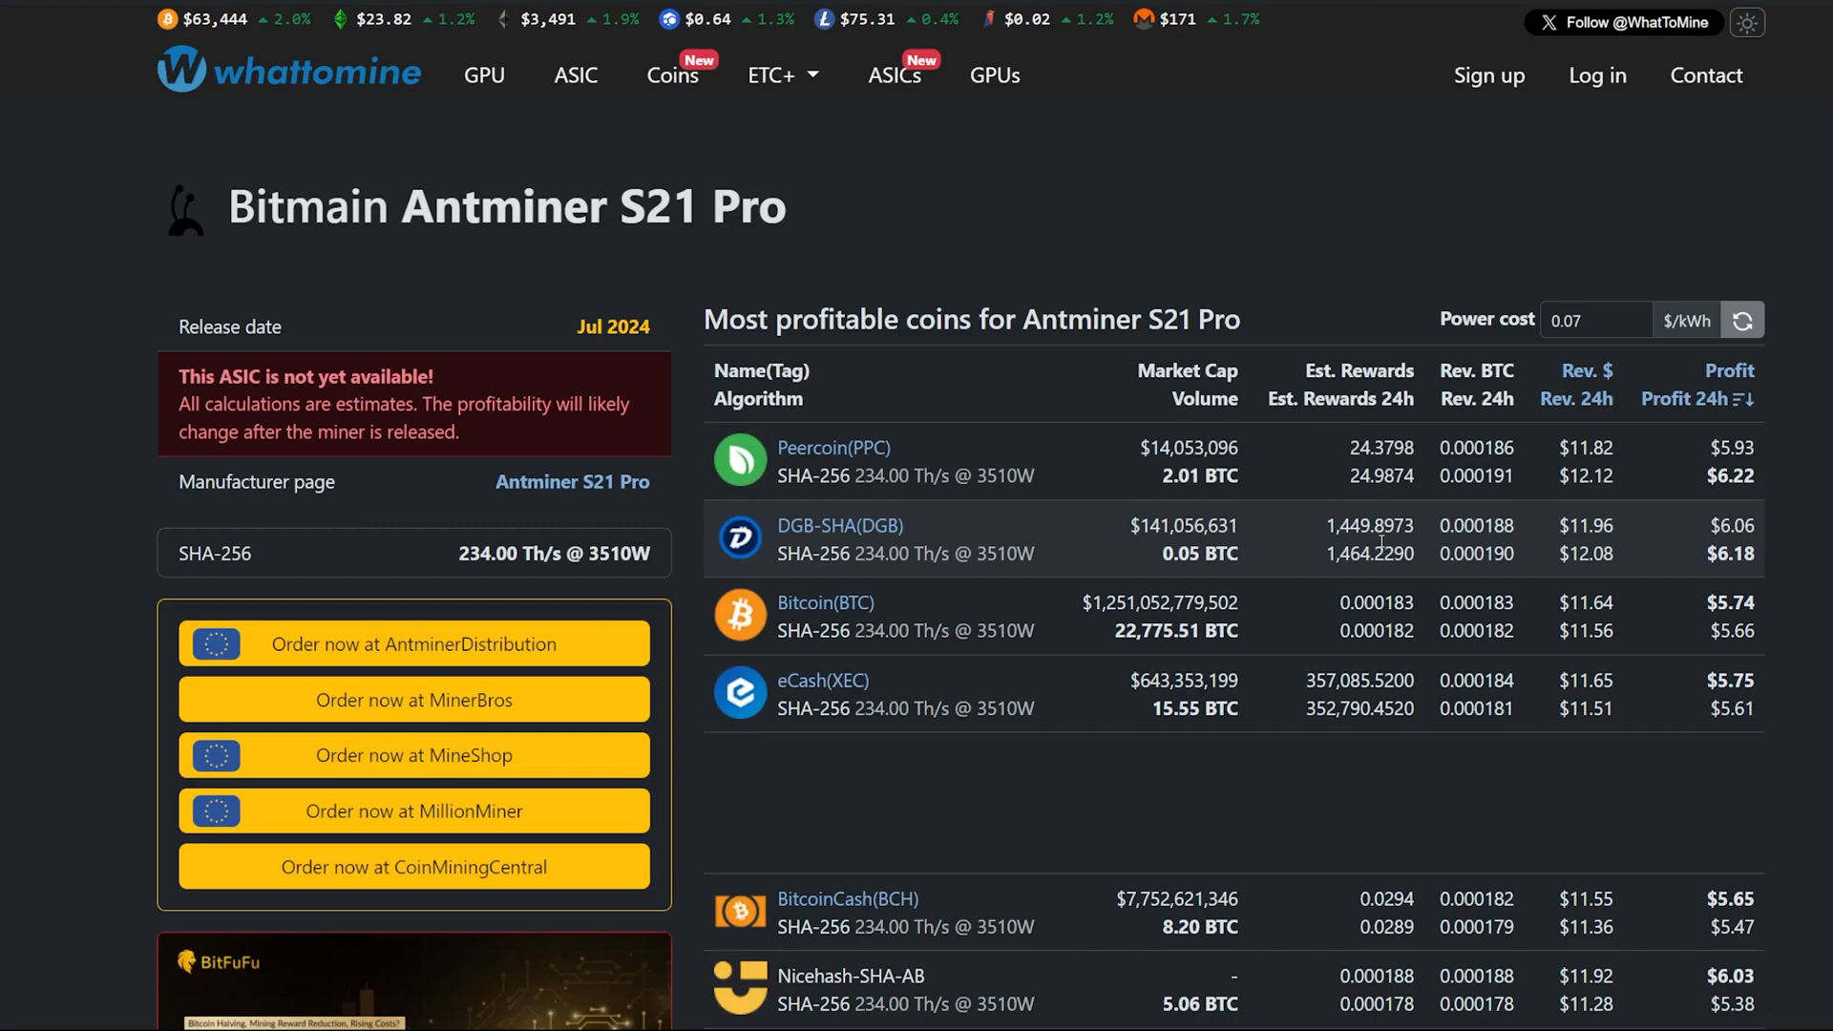
mouse_move(1362, 544)
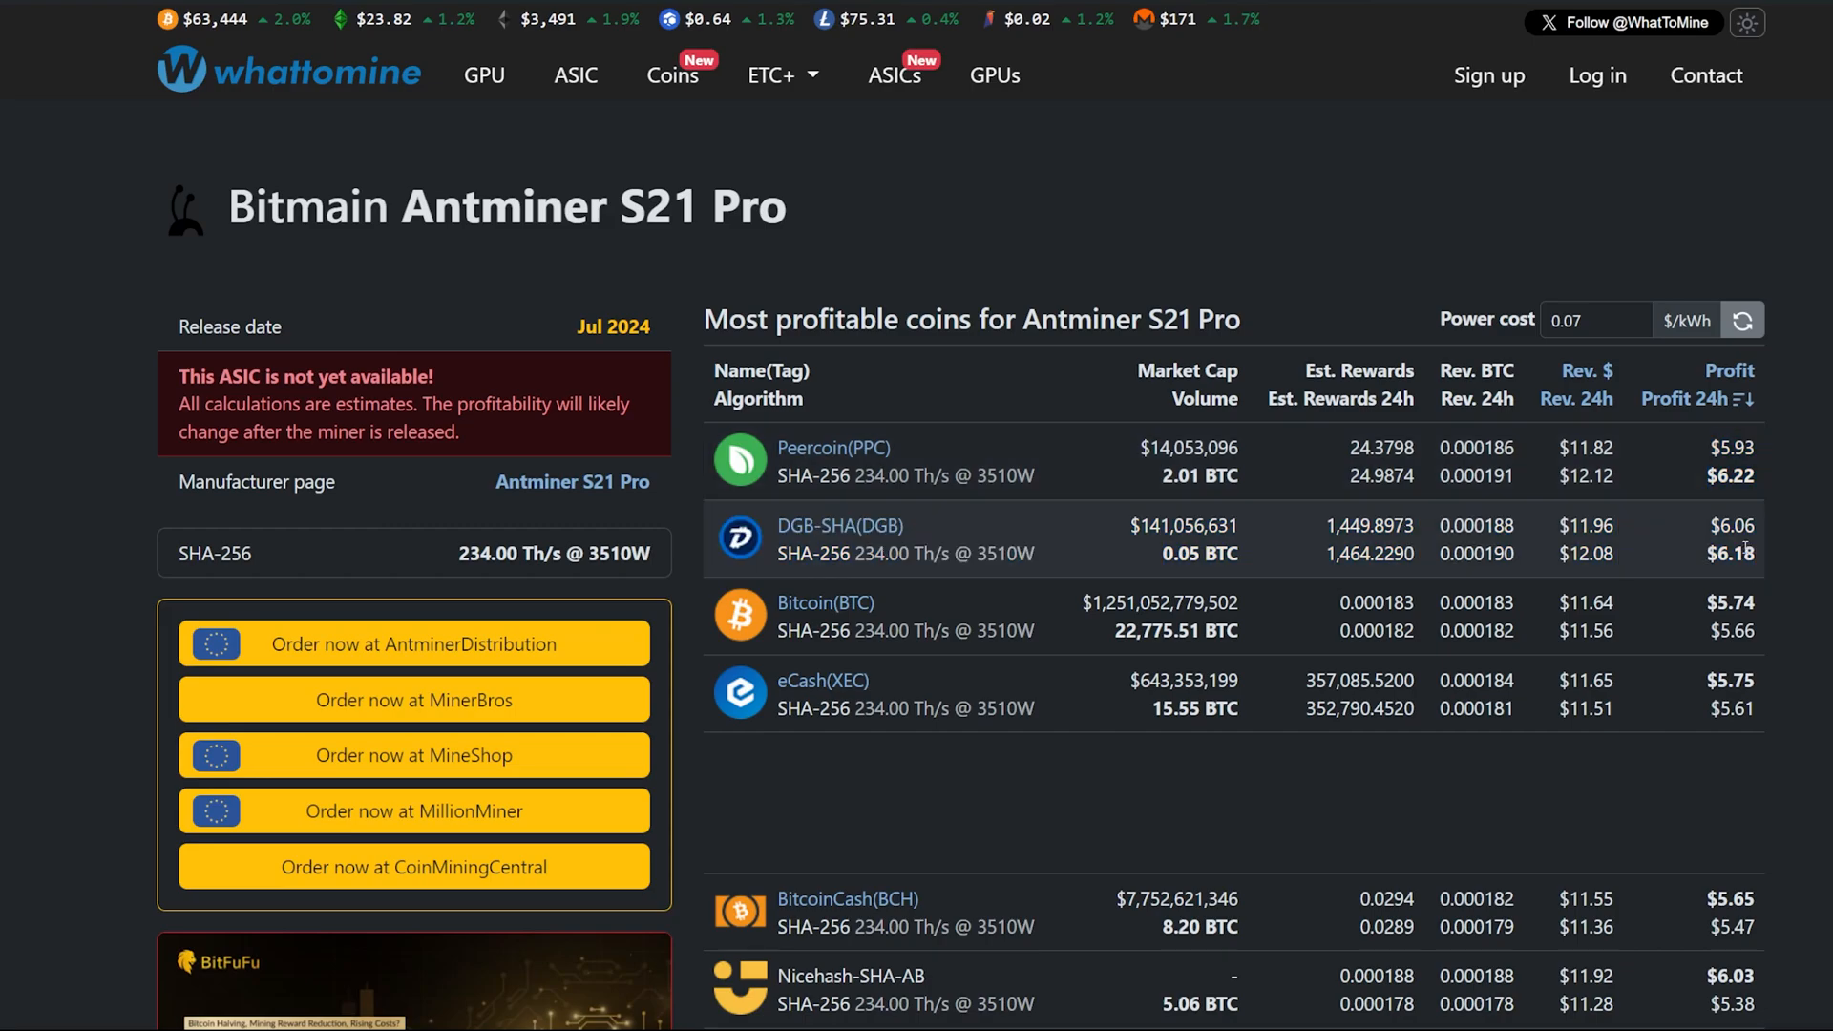
mouse_move(877, 258)
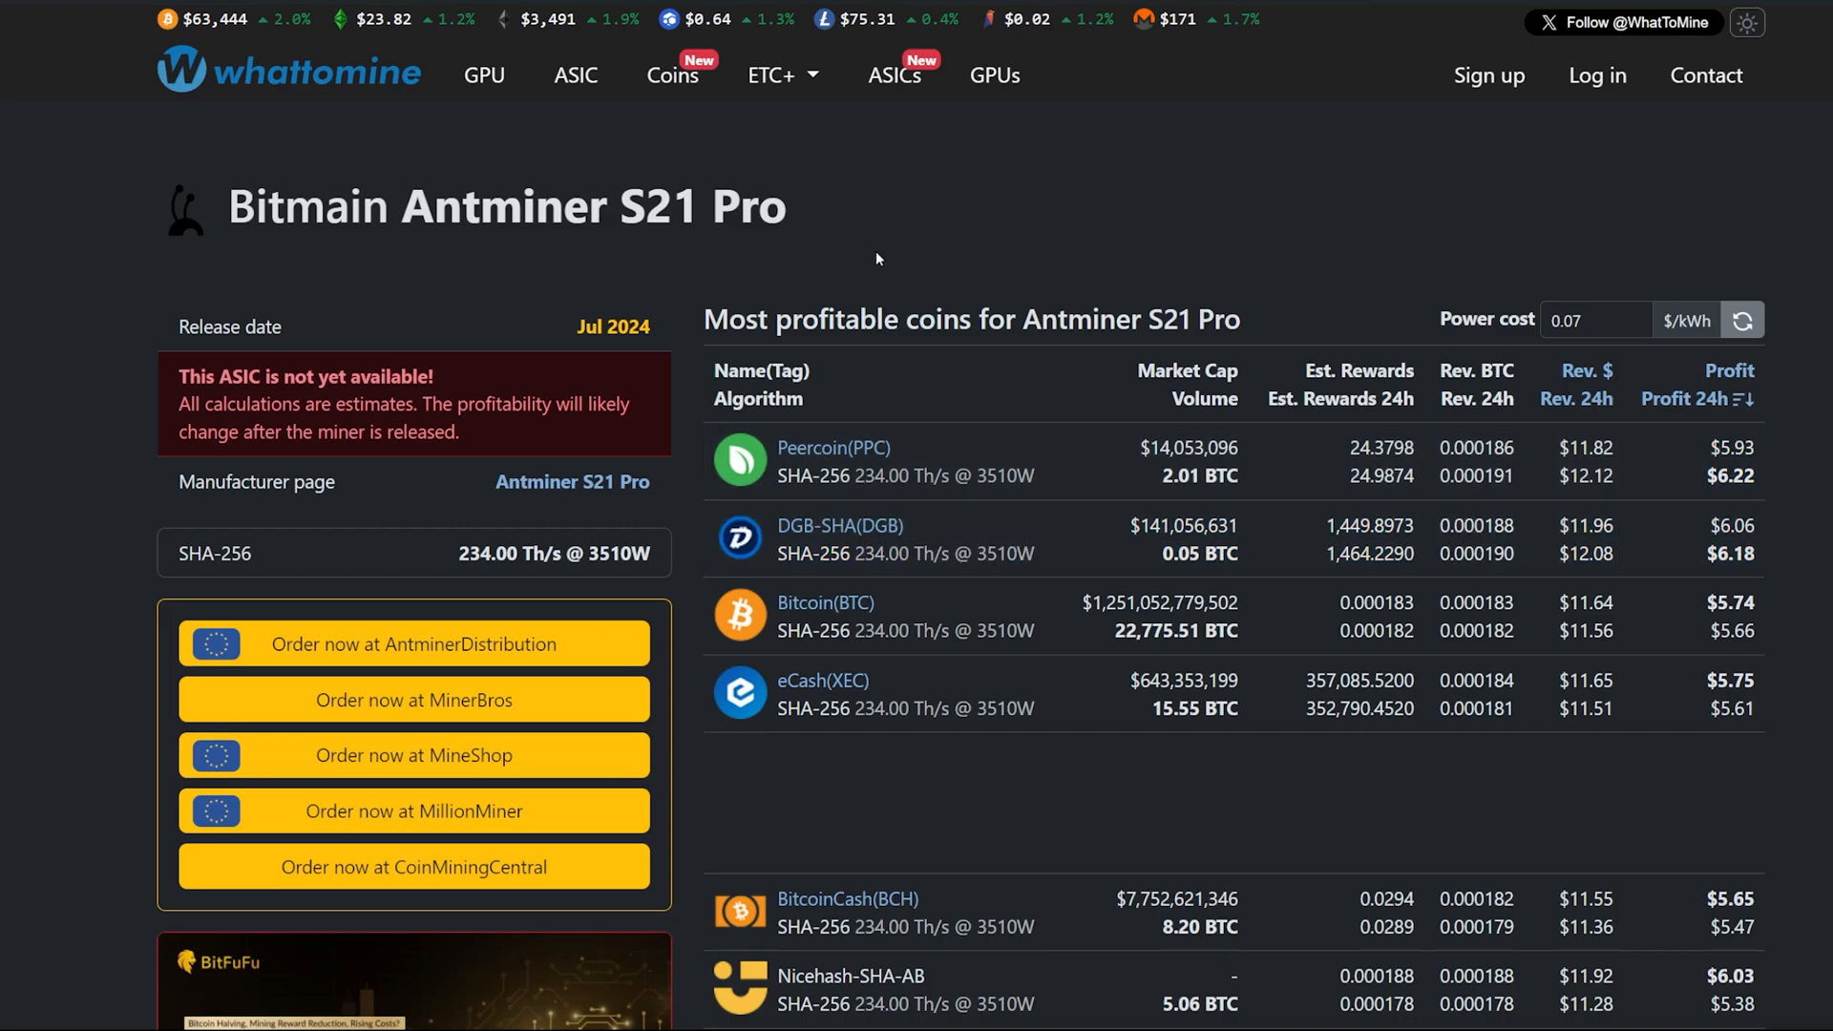
scroll("down", 3)
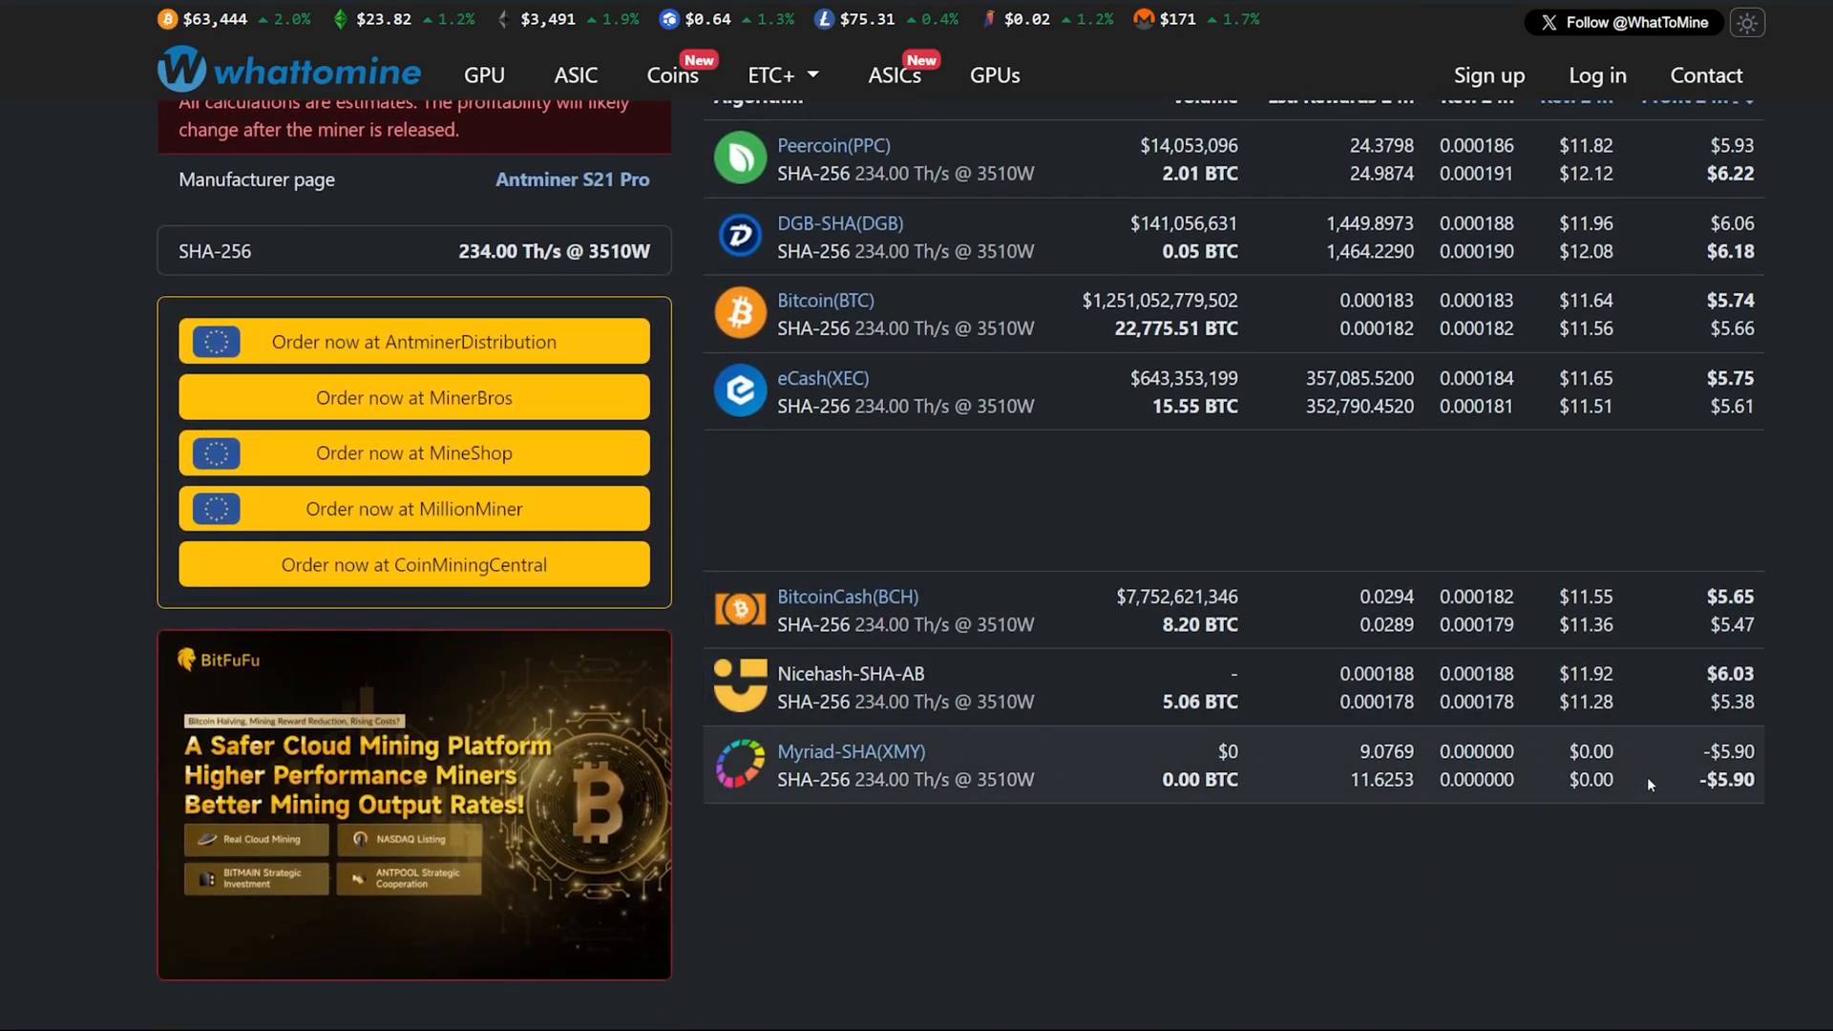
scroll("up", 3)
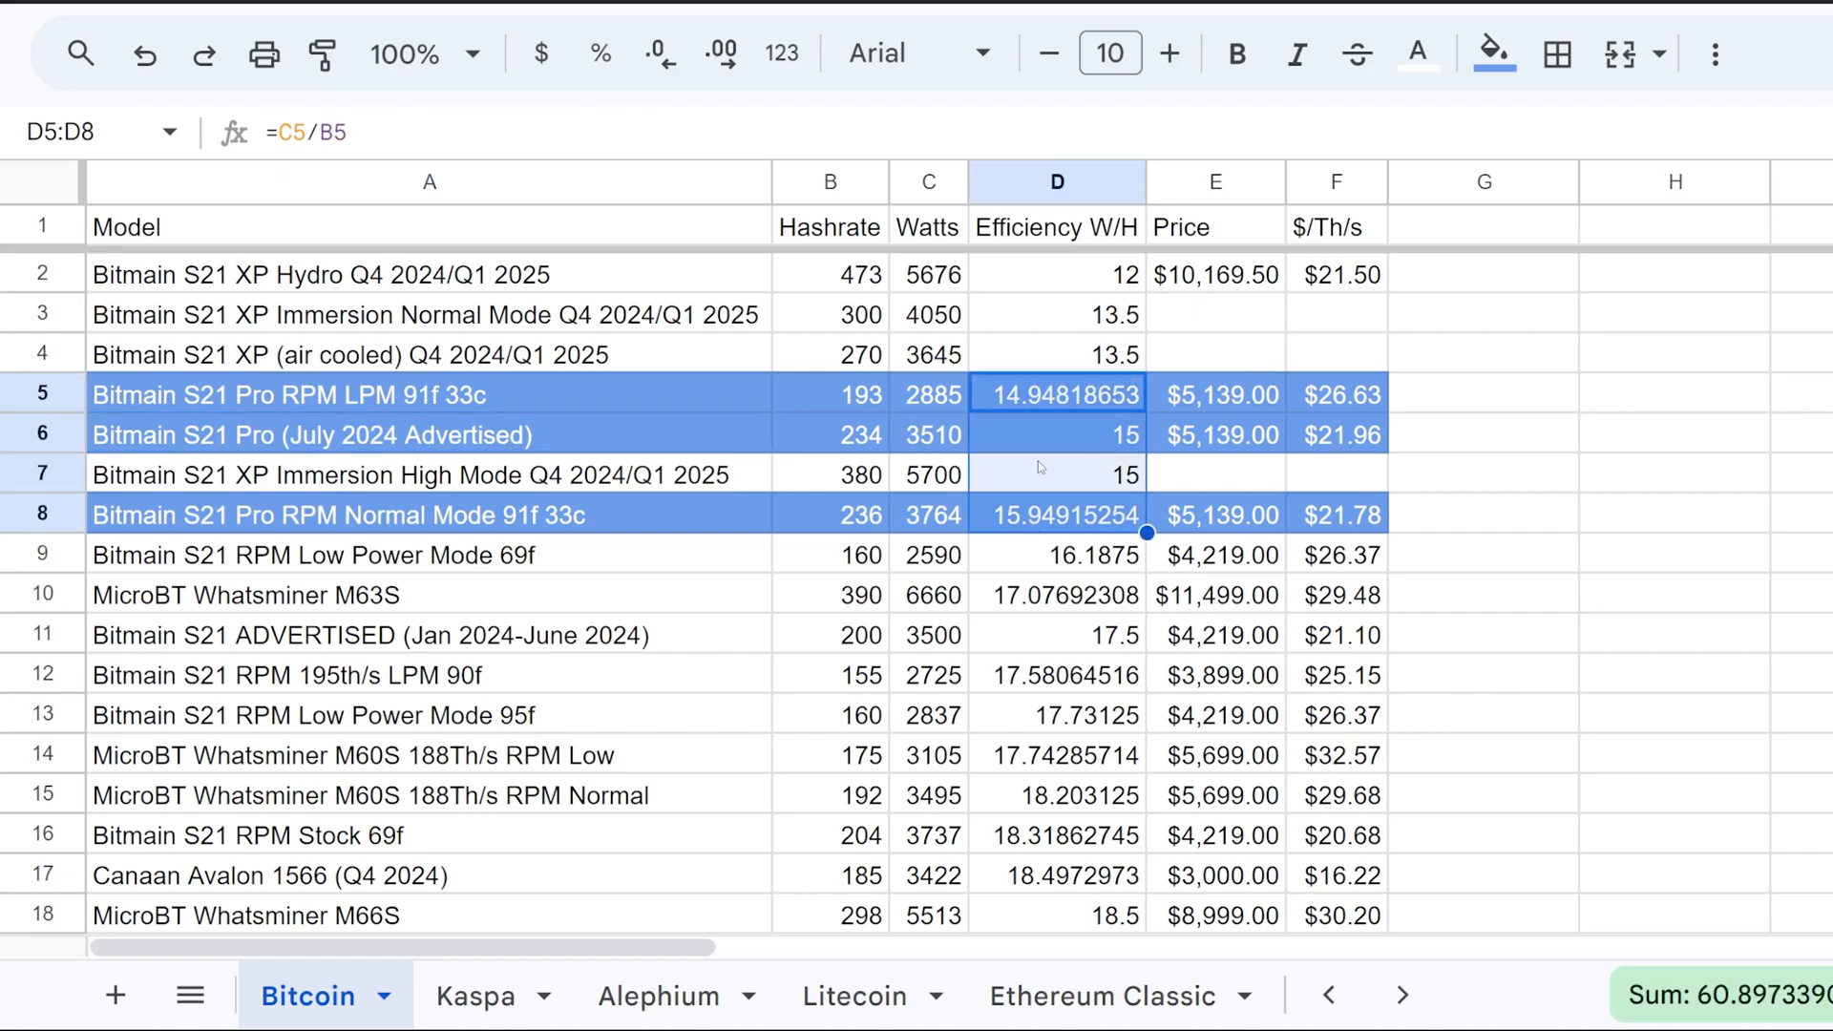
Point out the highlighted S21 Pro rows, checking the row 5 $/Th/s formula and the RPM LPM model
left_click(1057, 433)
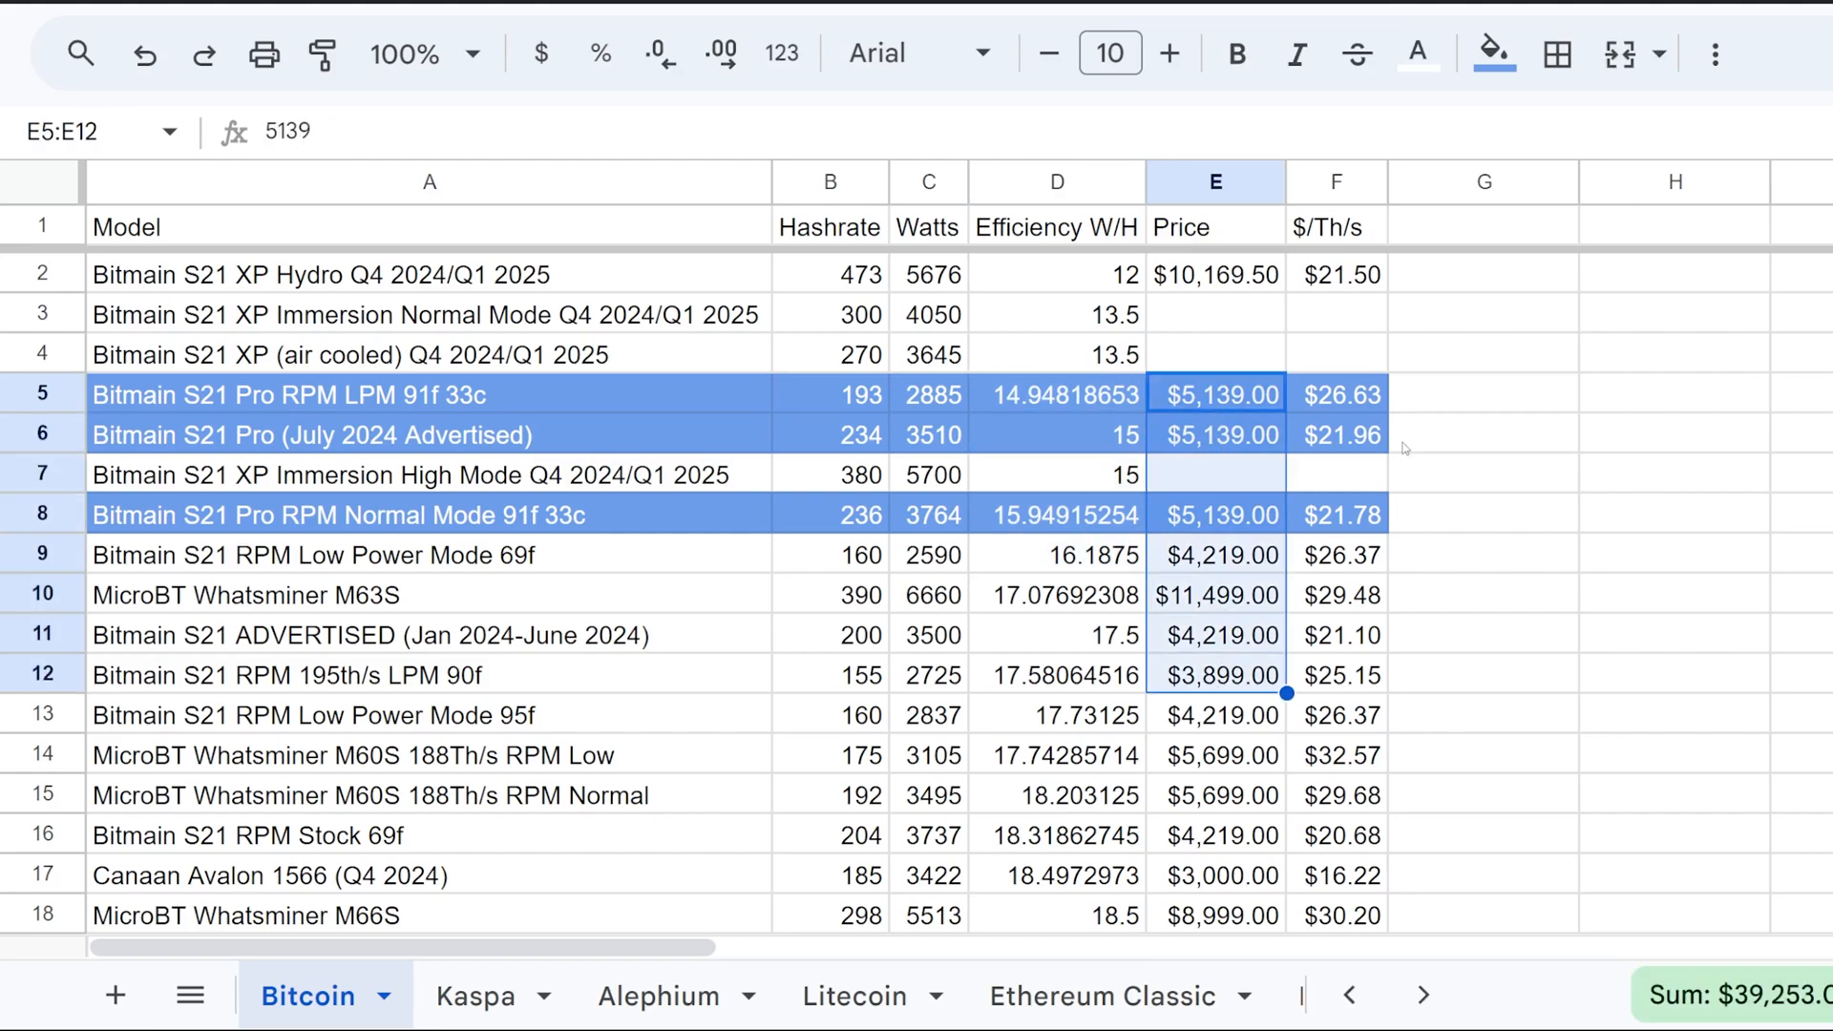
left_click(1336, 394)
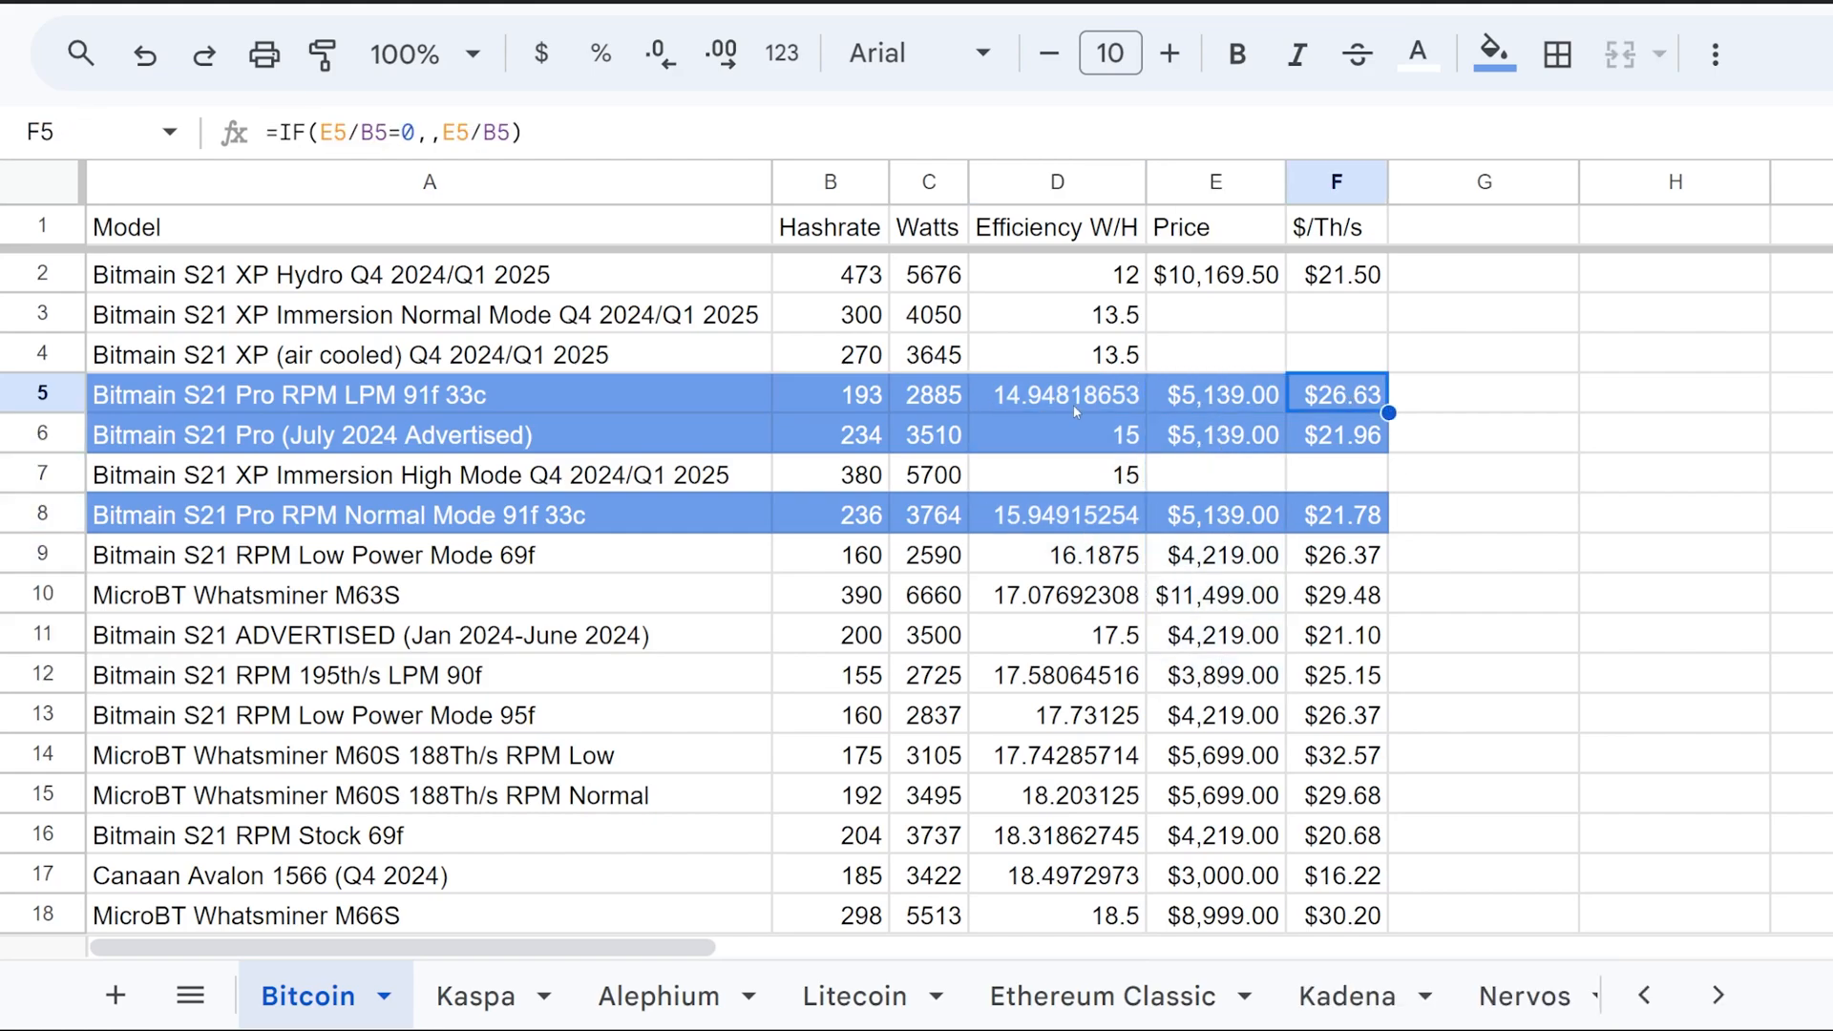
left_click(1056, 394)
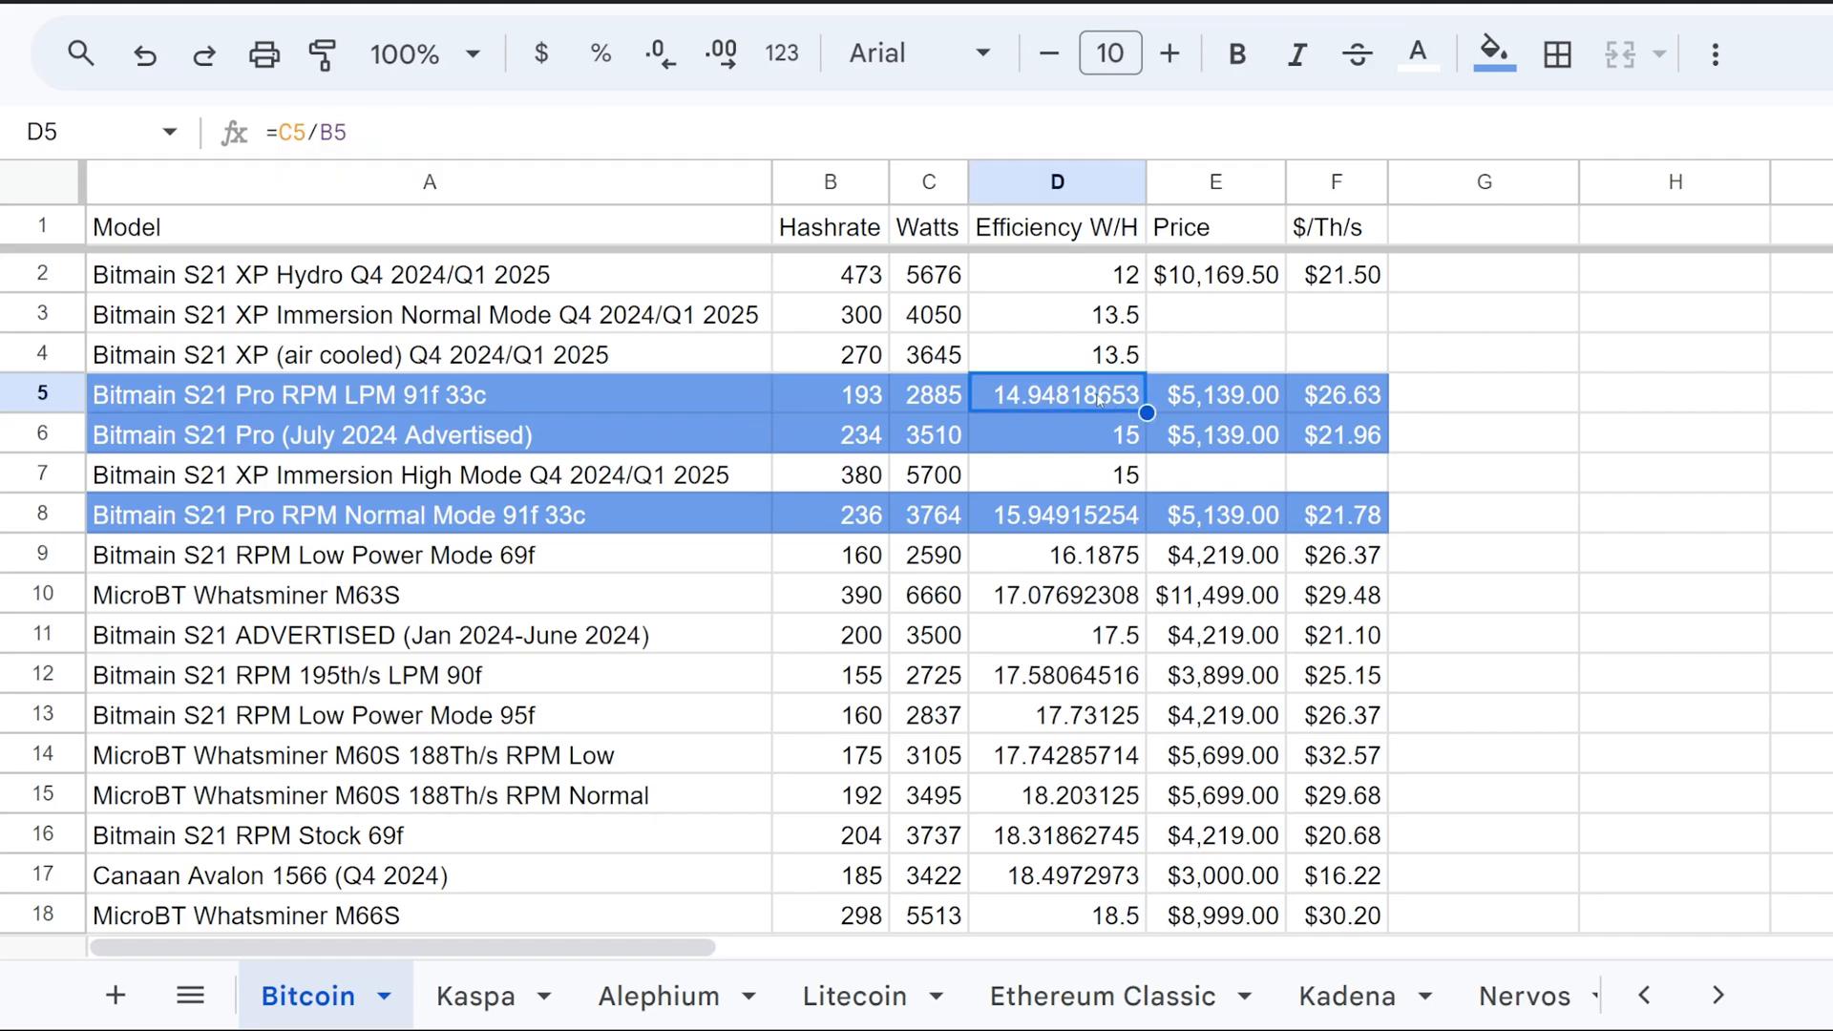
left_click(430, 393)
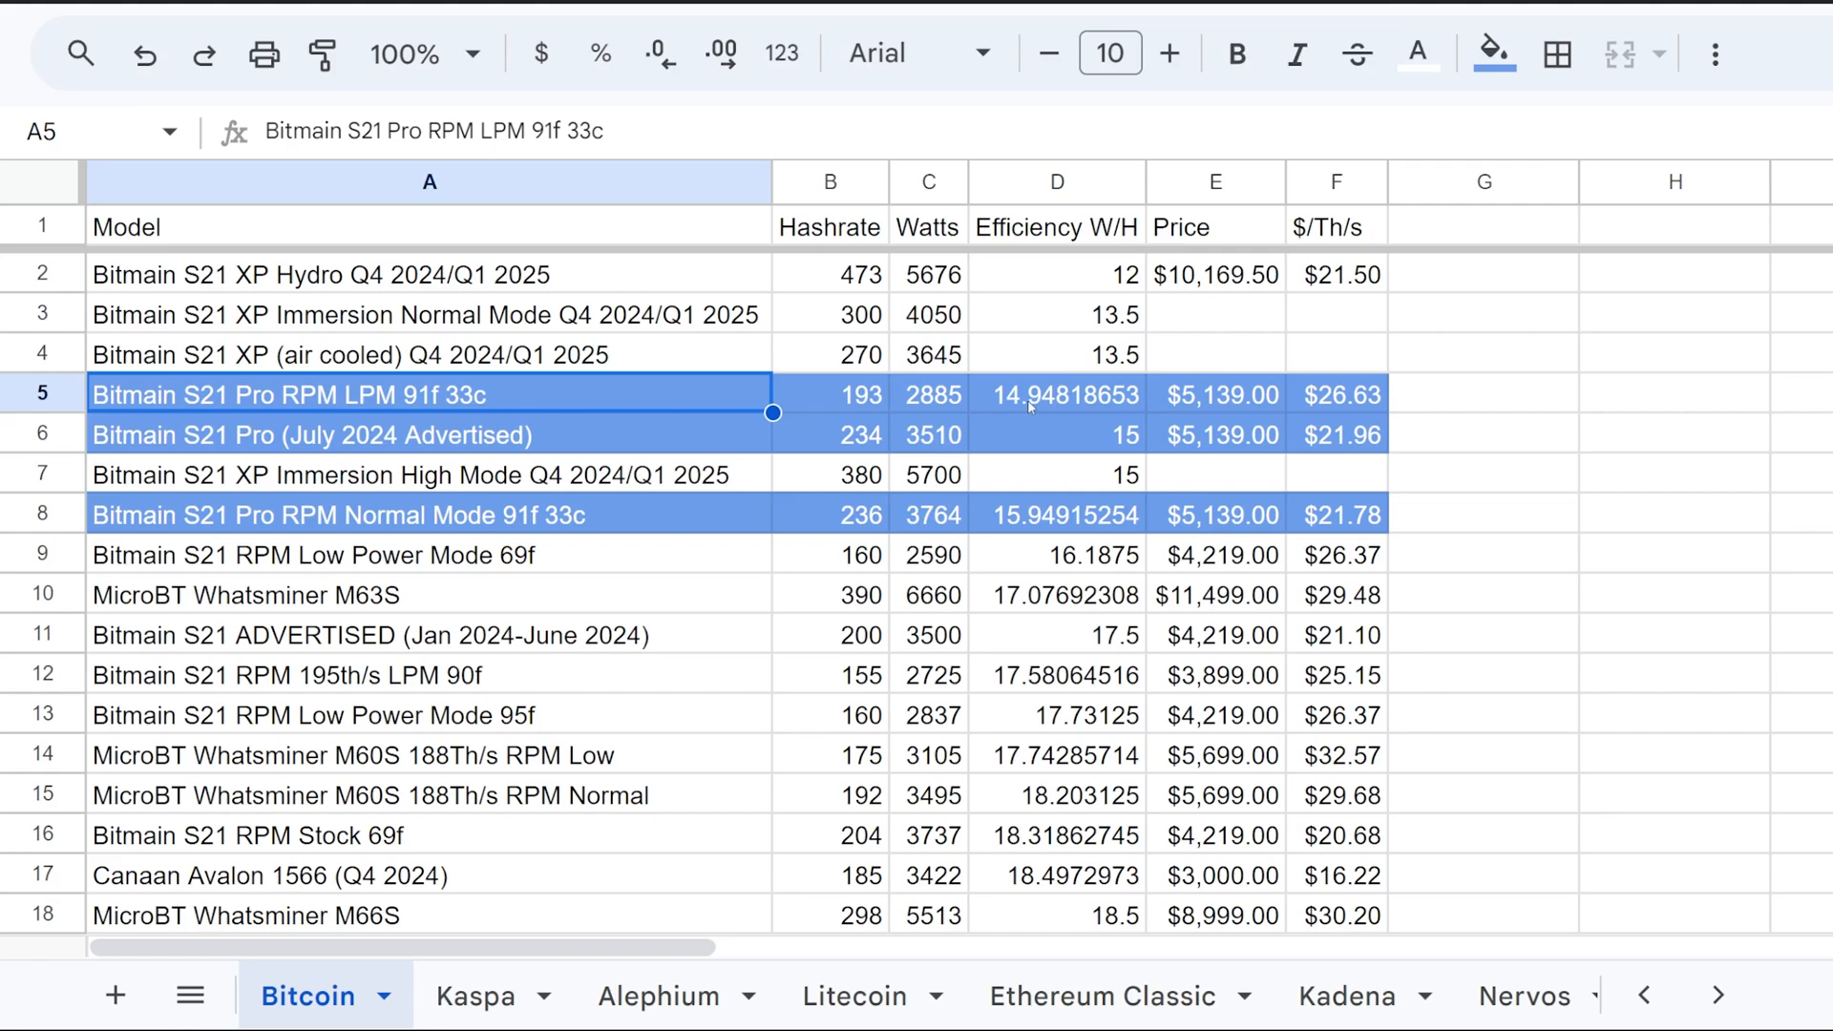
mouse_move(1040, 415)
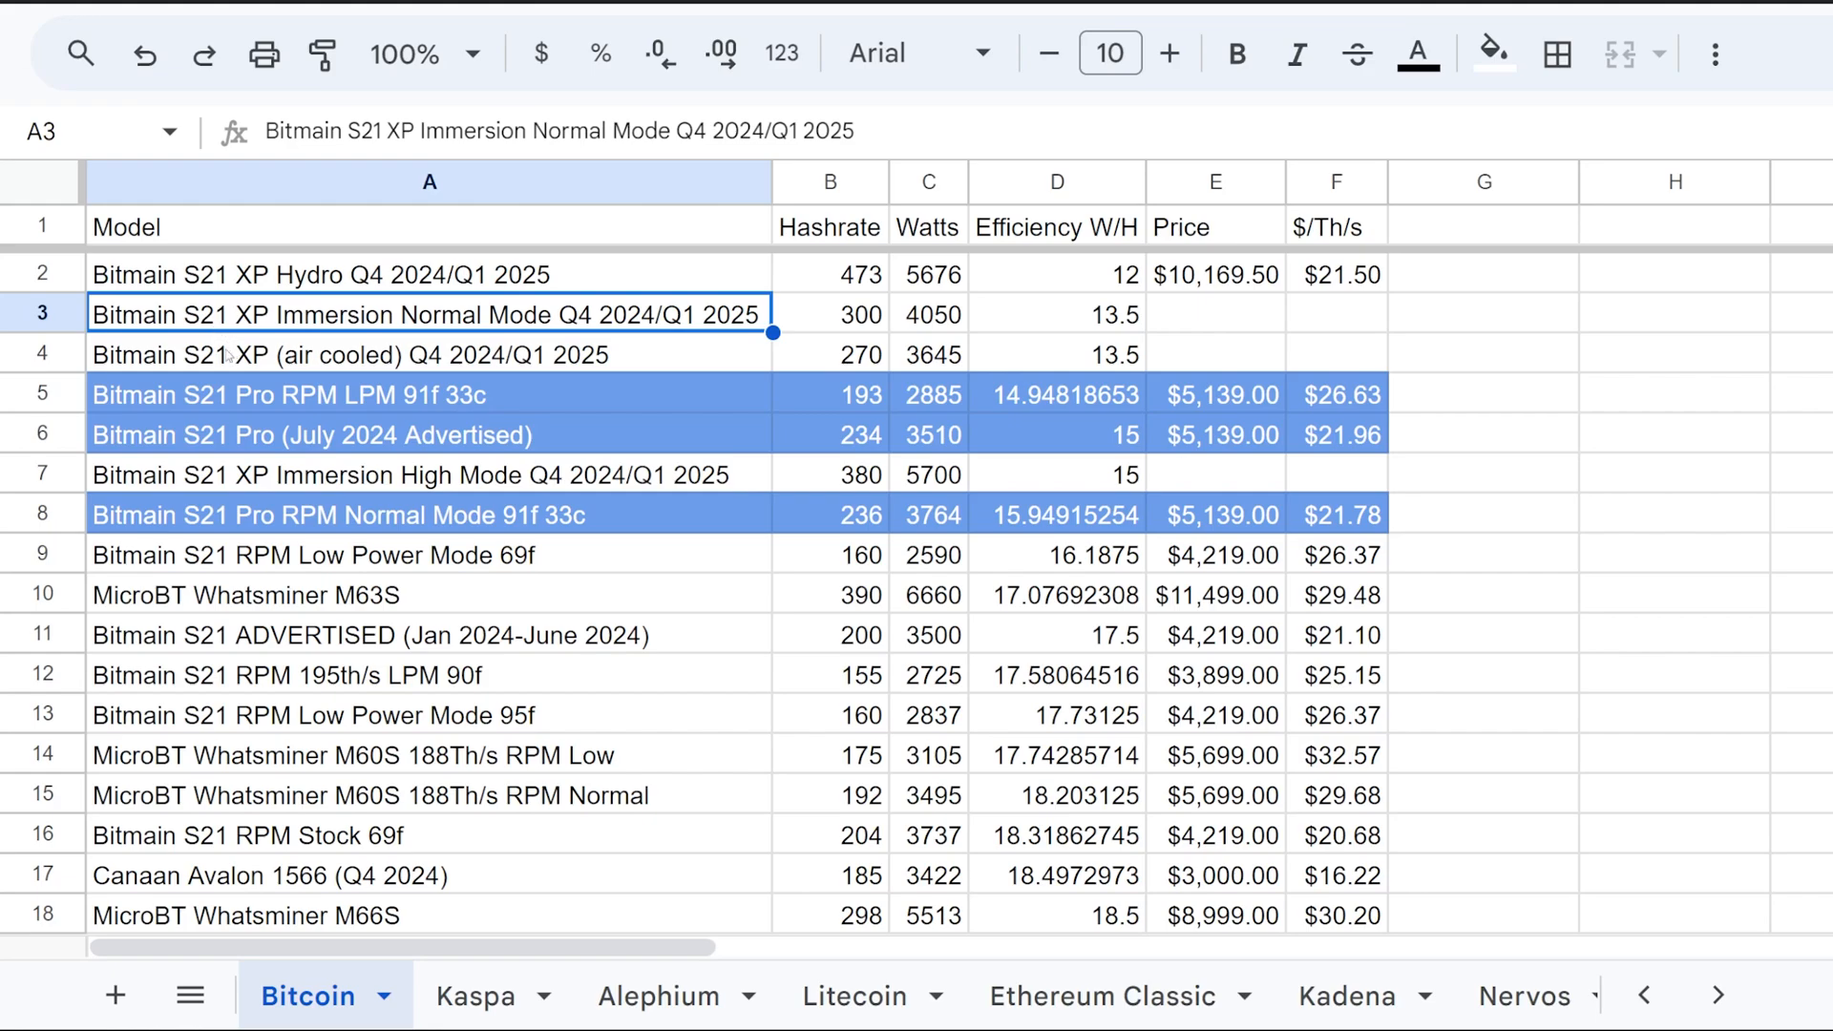
scroll("down", 3)
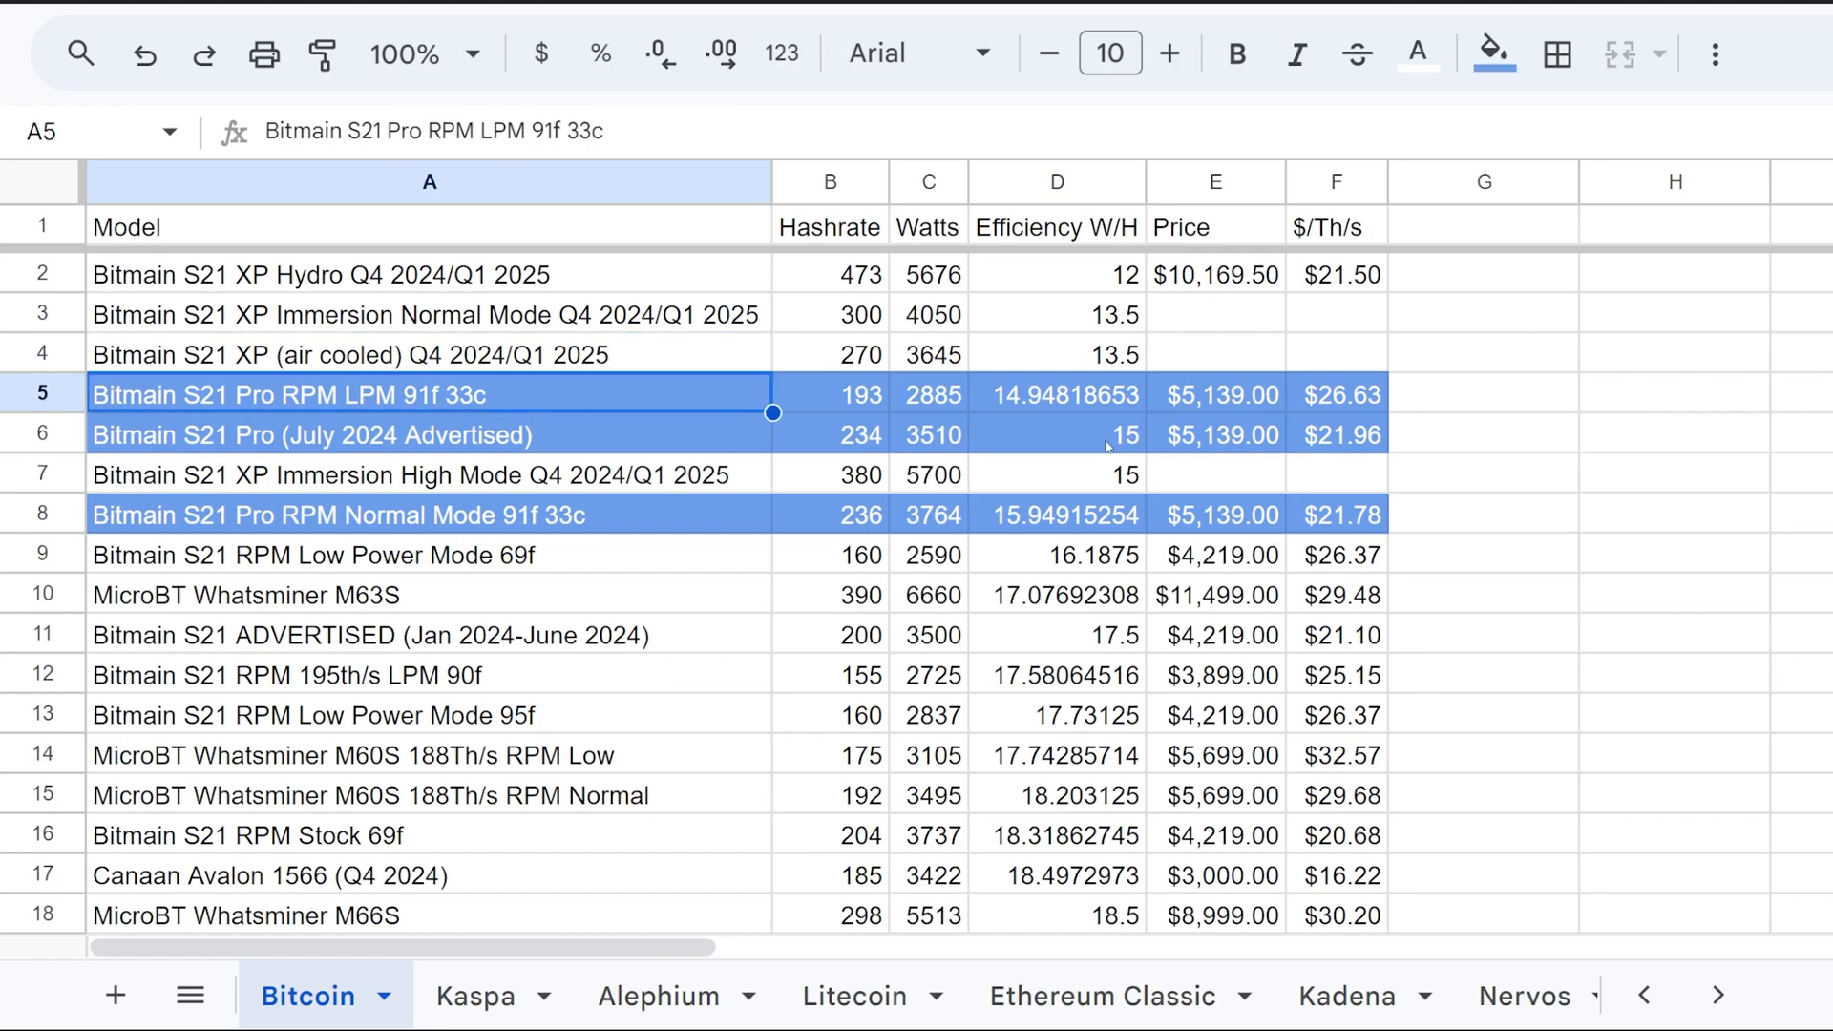
left_click(1056, 435)
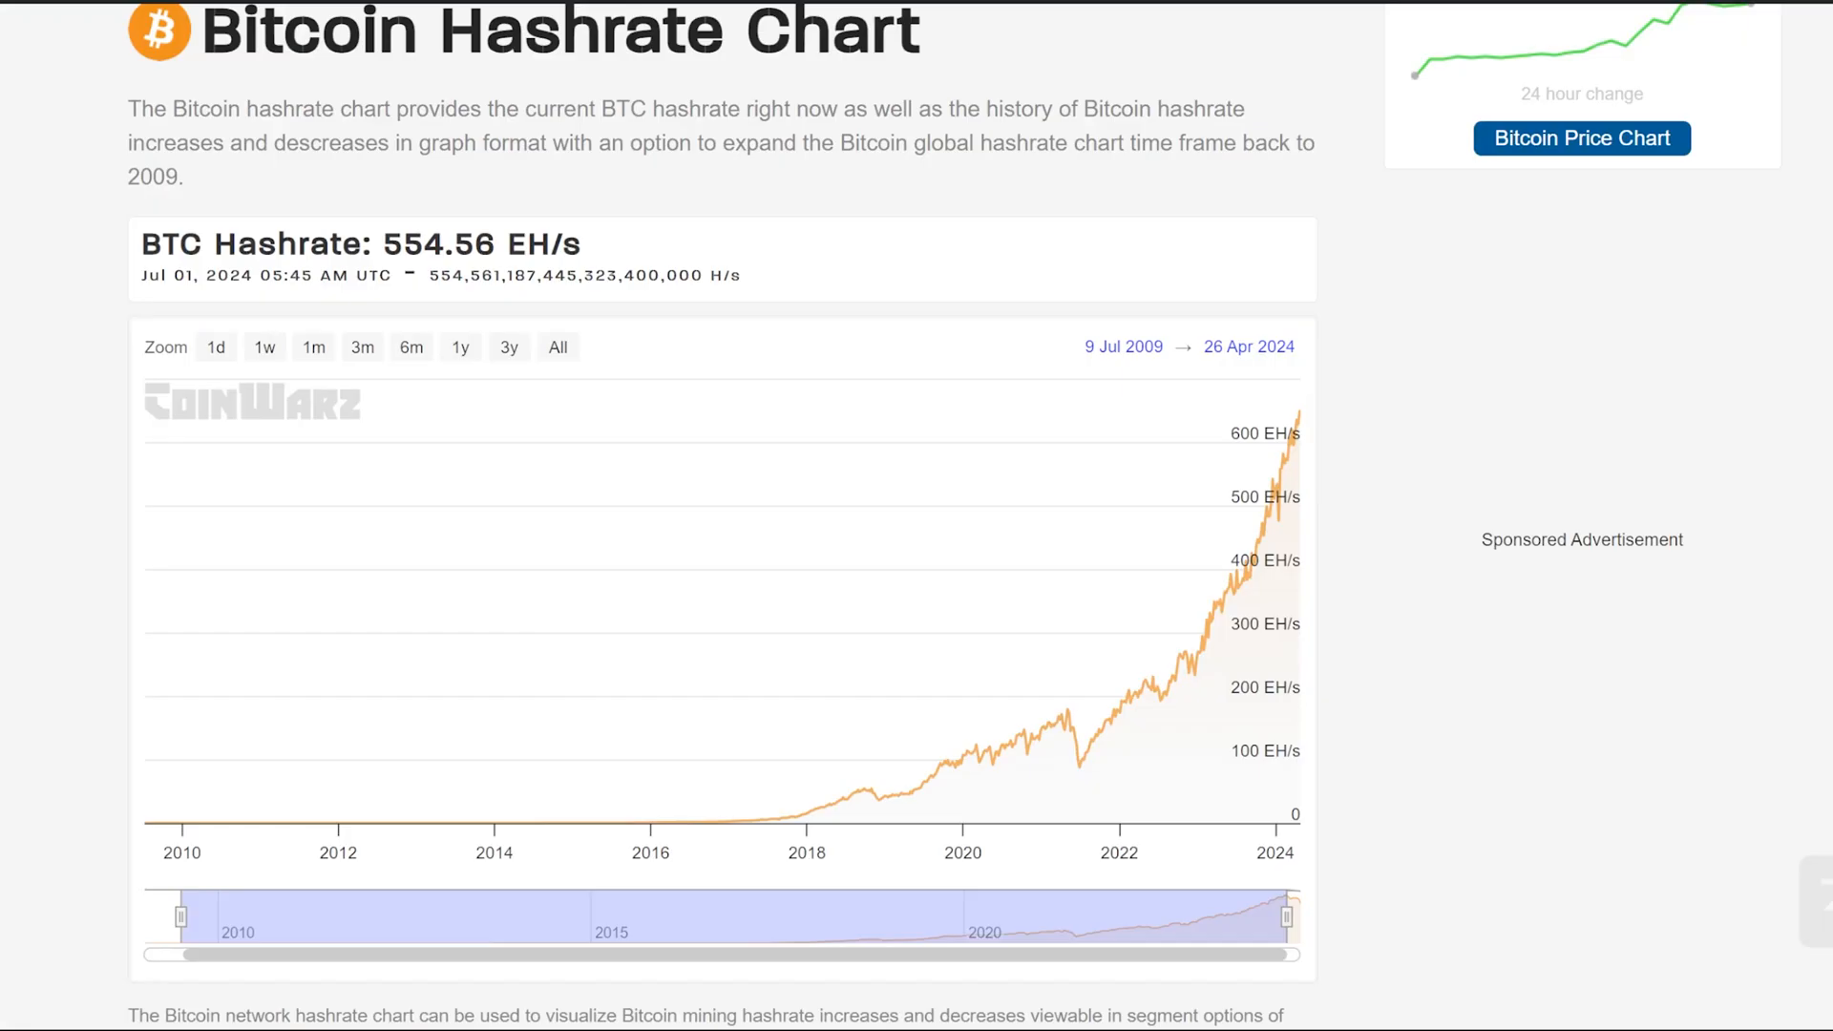
mouse_move(1293, 425)
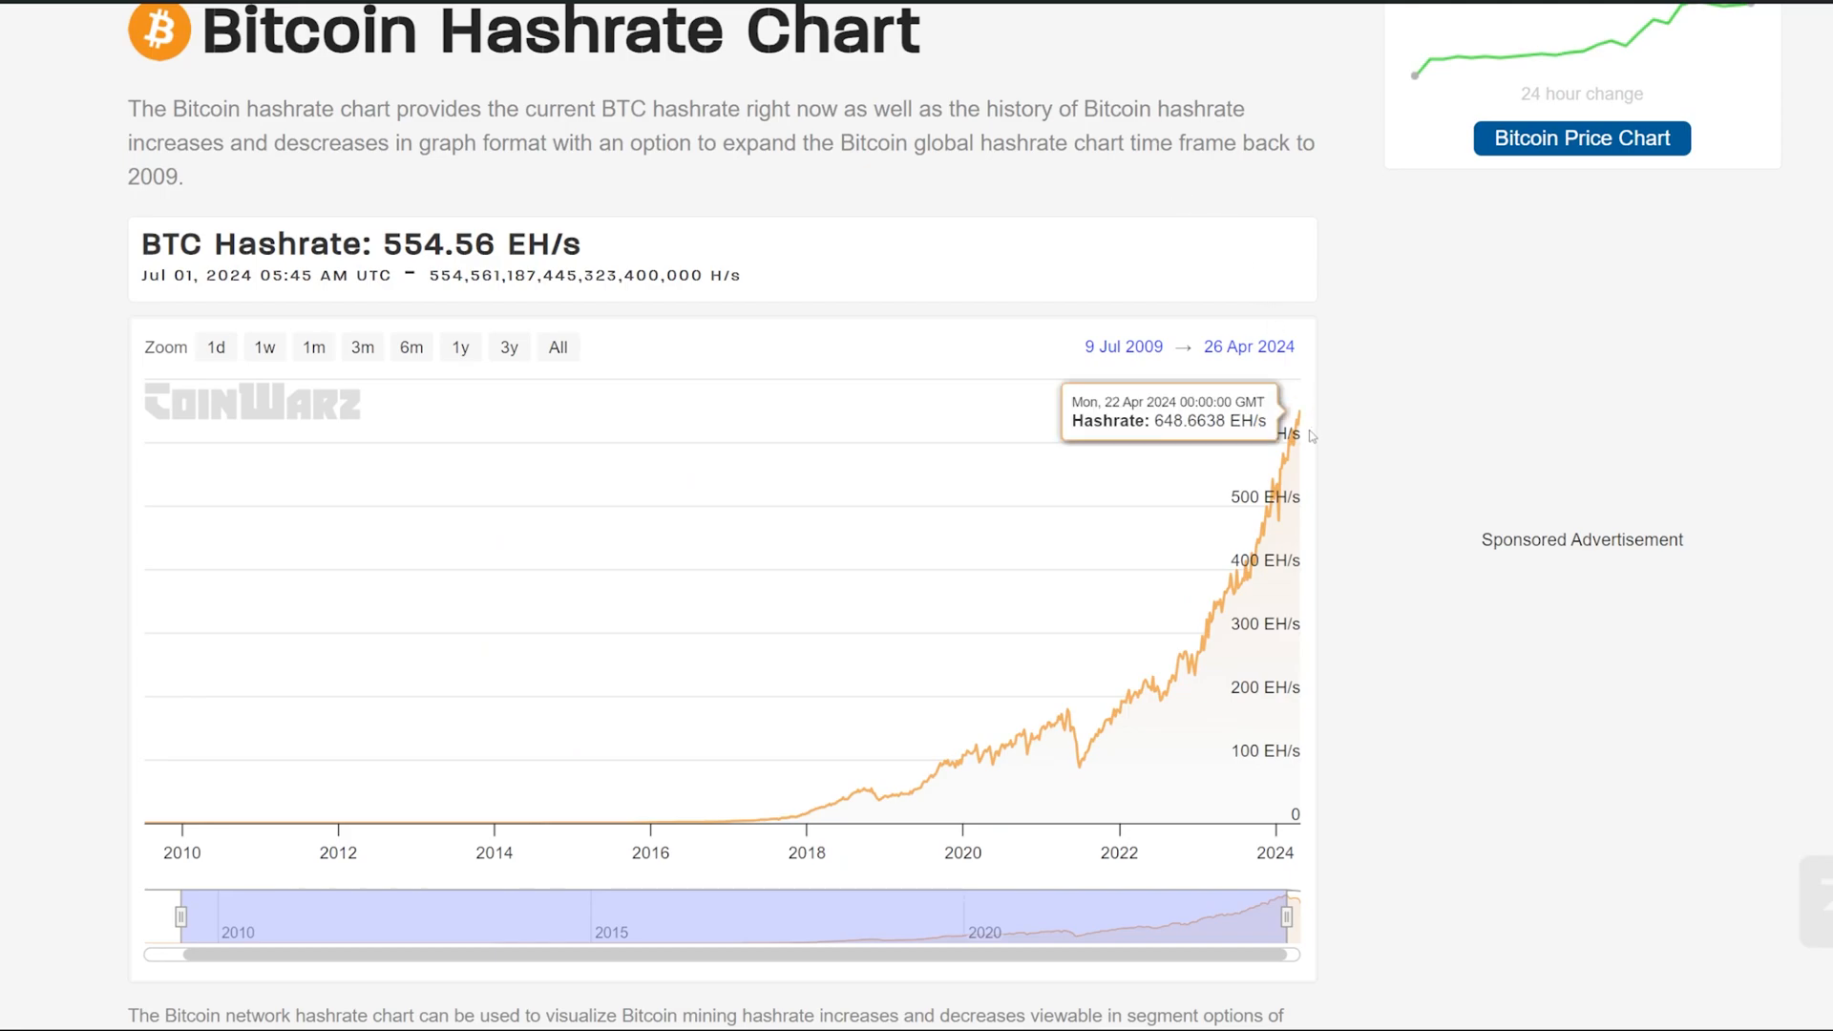
Zoom the Bitcoin hashrate chart to All, covering 5 Jan 2009 to 1 Jul 2024
left_click(558, 345)
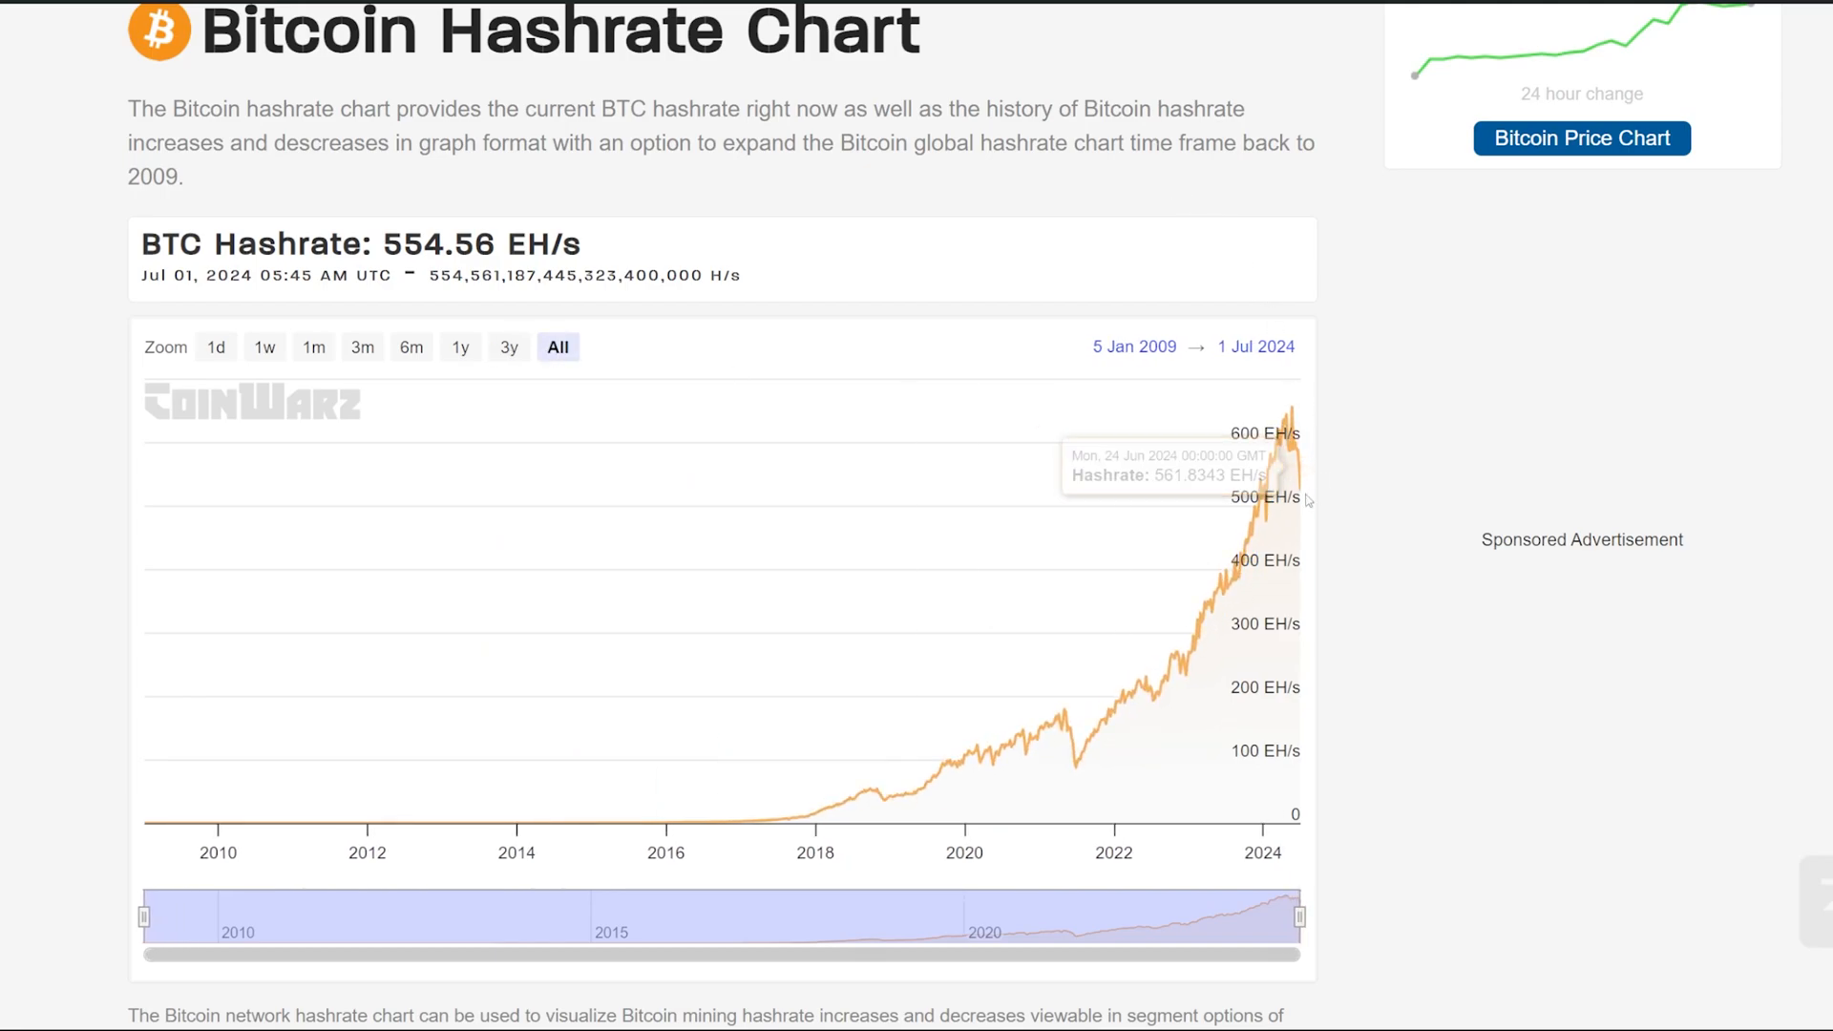
mouse_move(1295, 489)
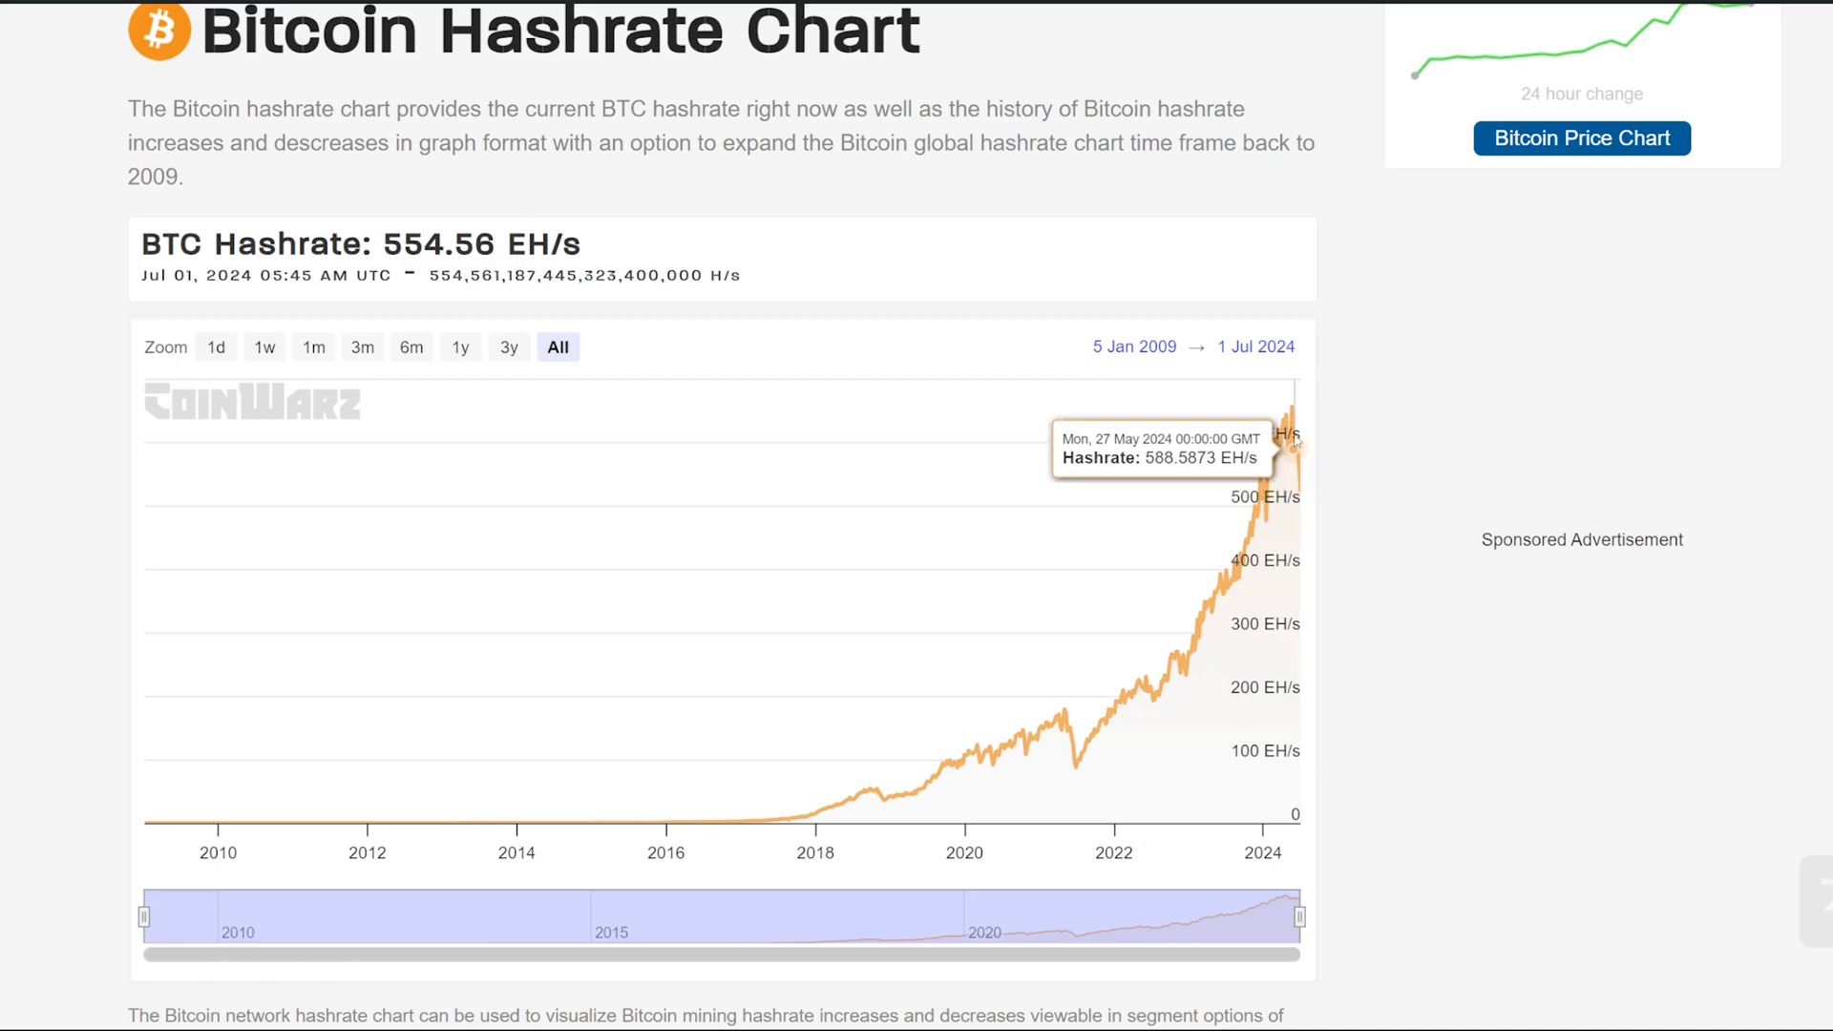
mouse_move(1286, 415)
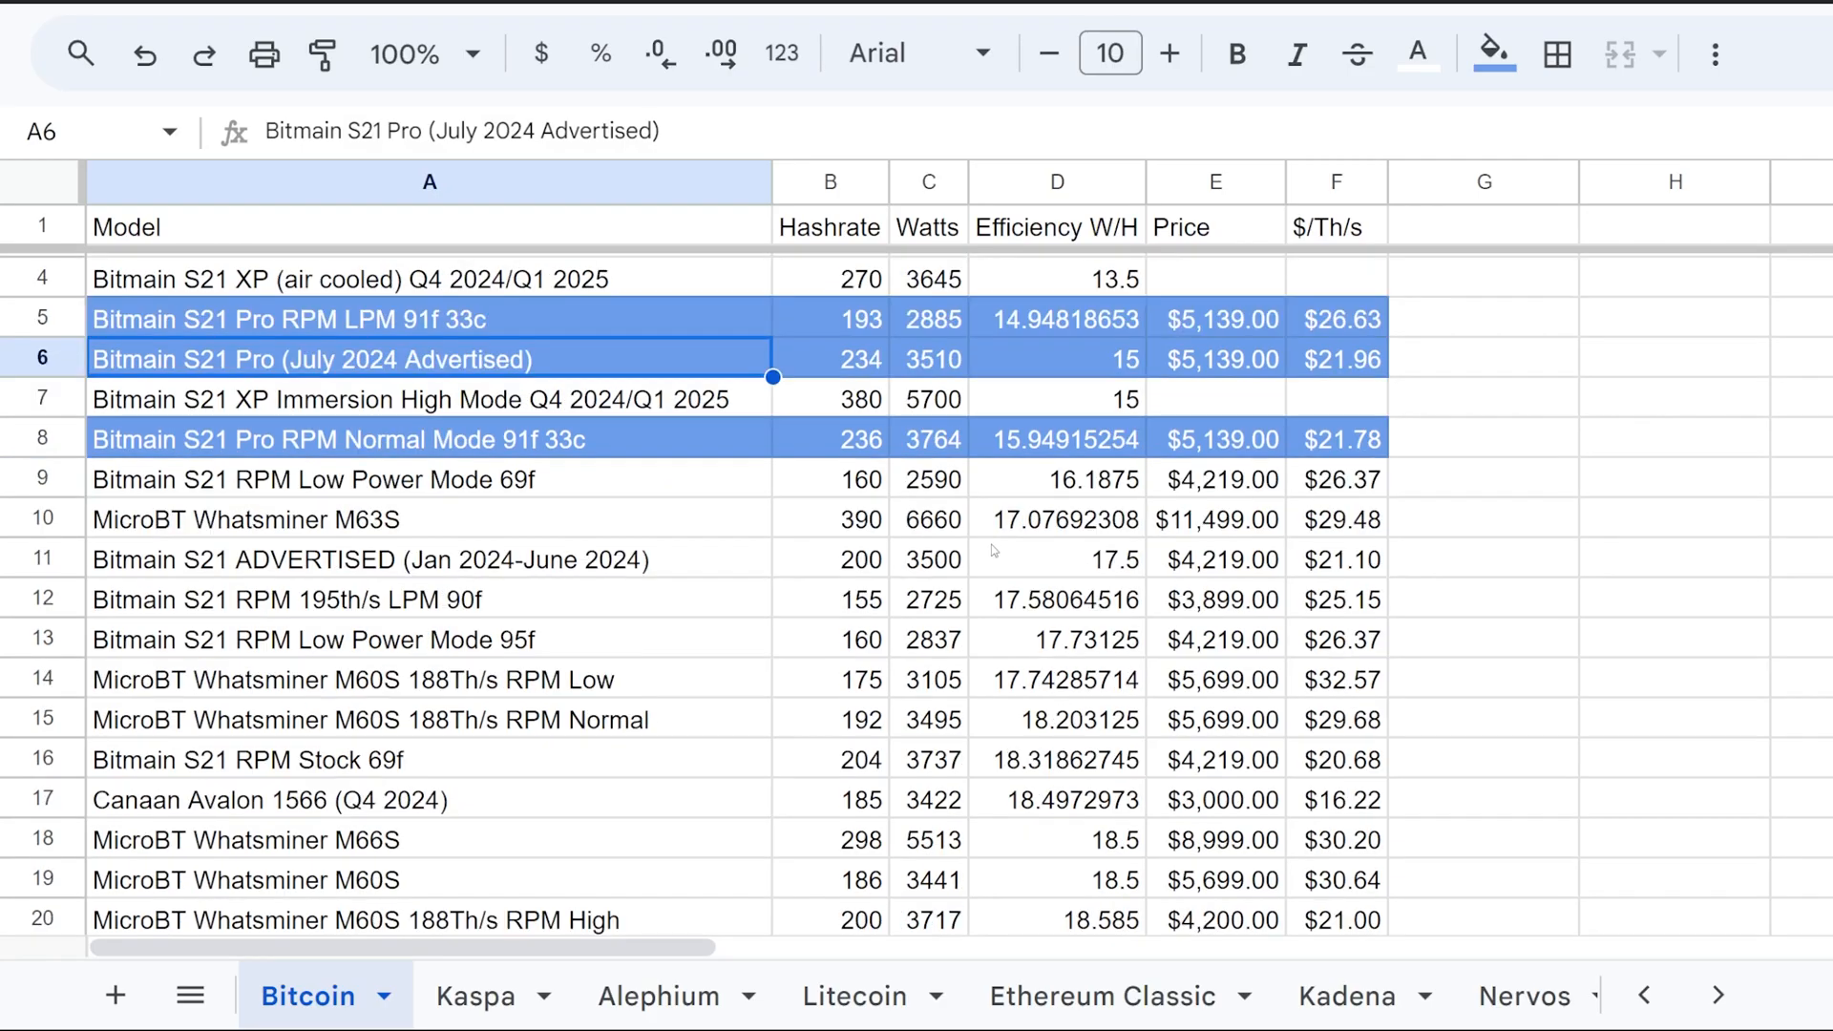
Scroll down the Bitcoin sheet to older models and inspect the row 76 efficiency formula
scroll("down", 3)
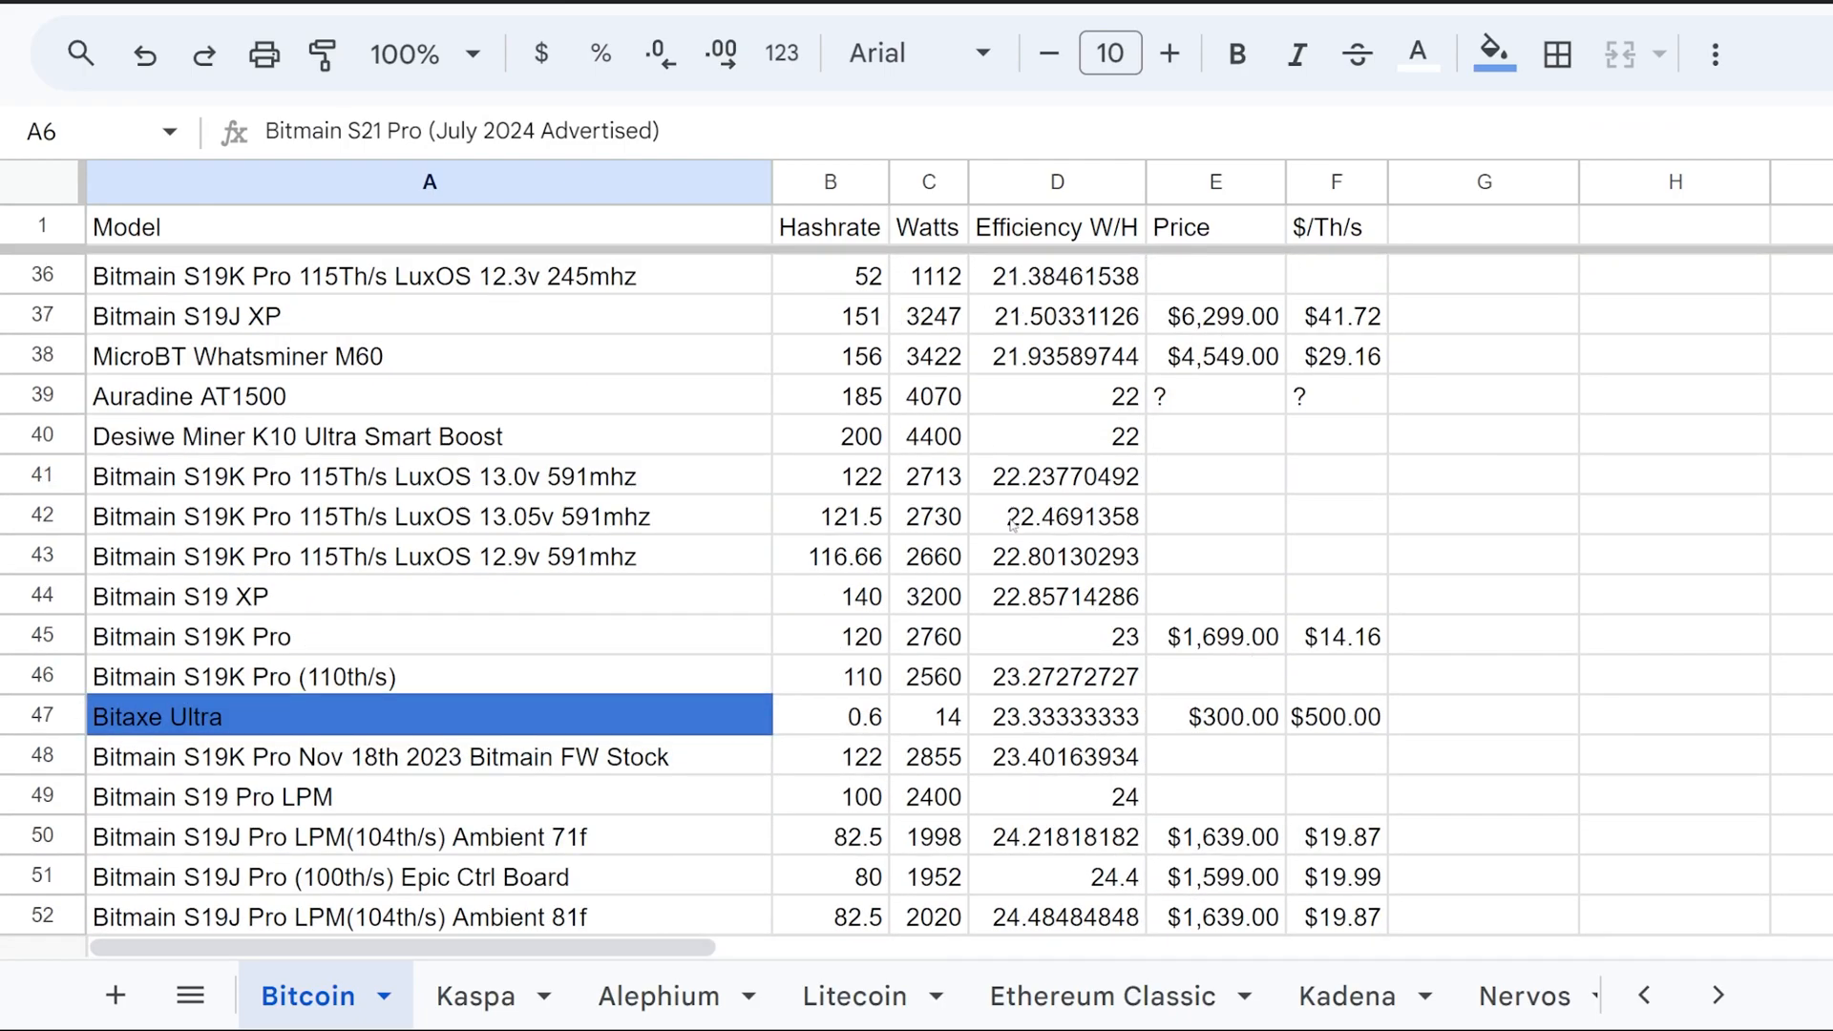
scroll("down", 3)
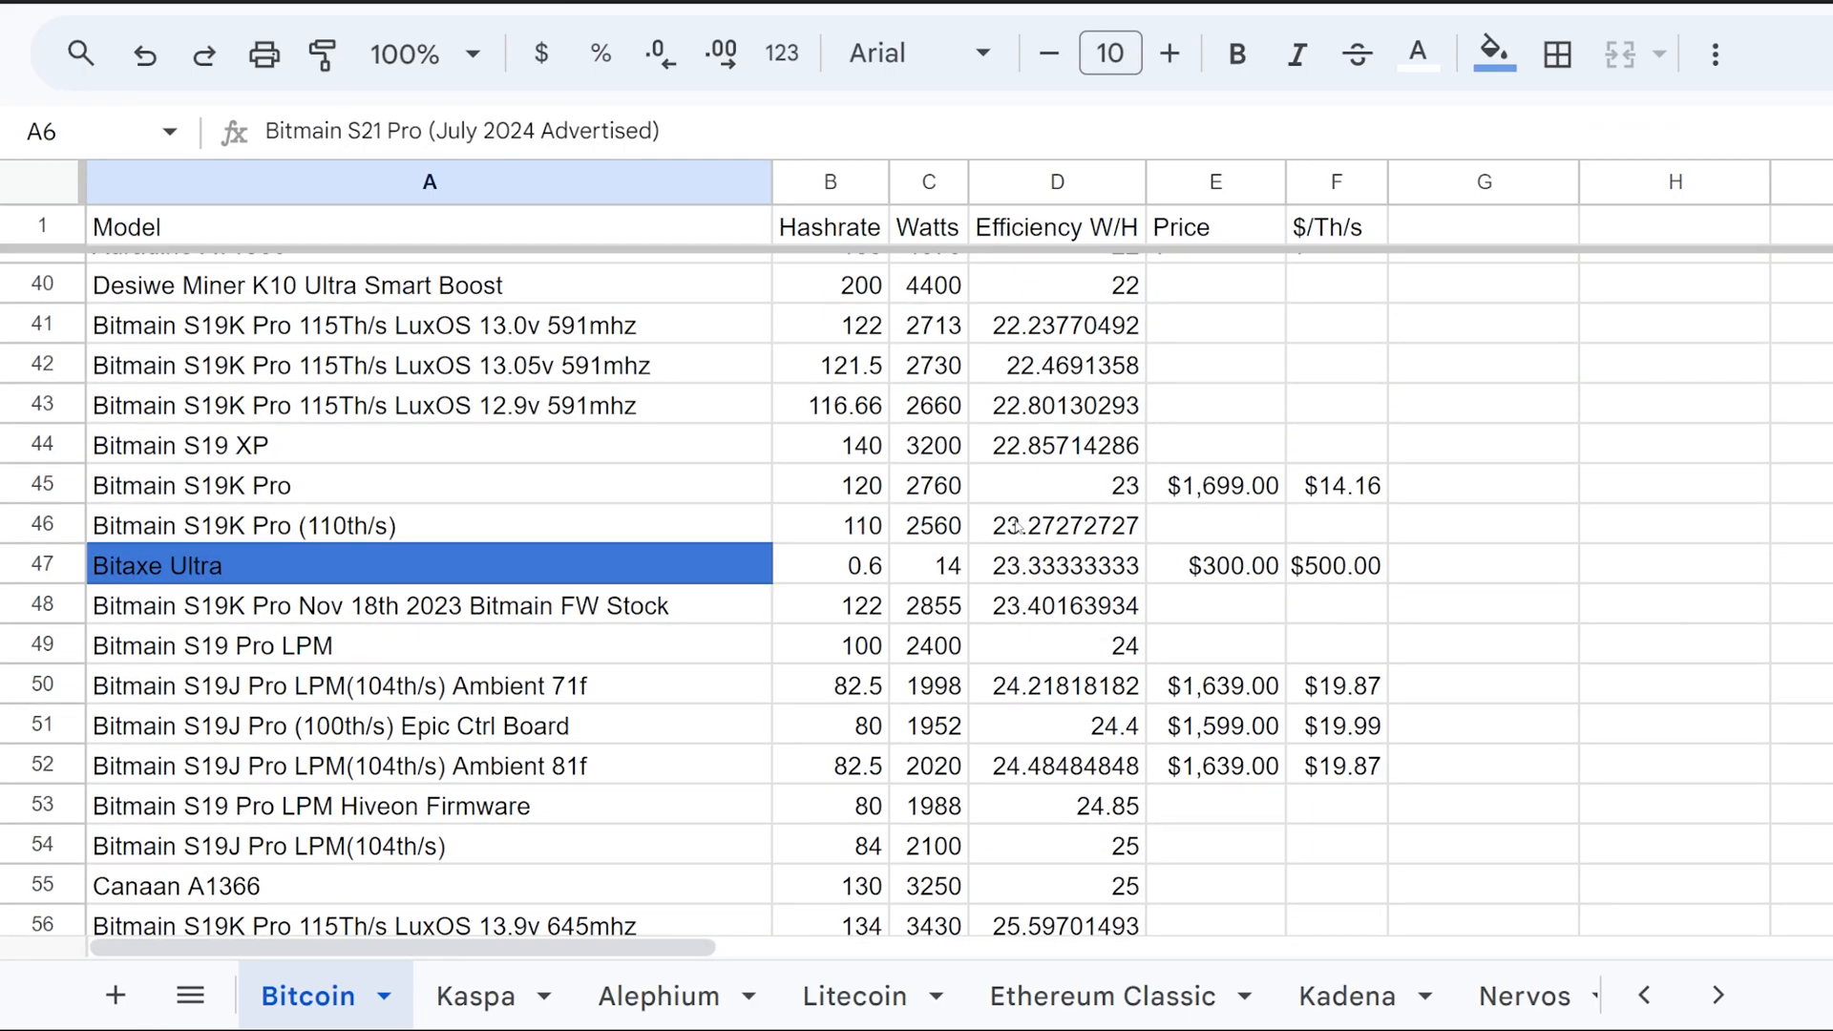
scroll("down", 3)
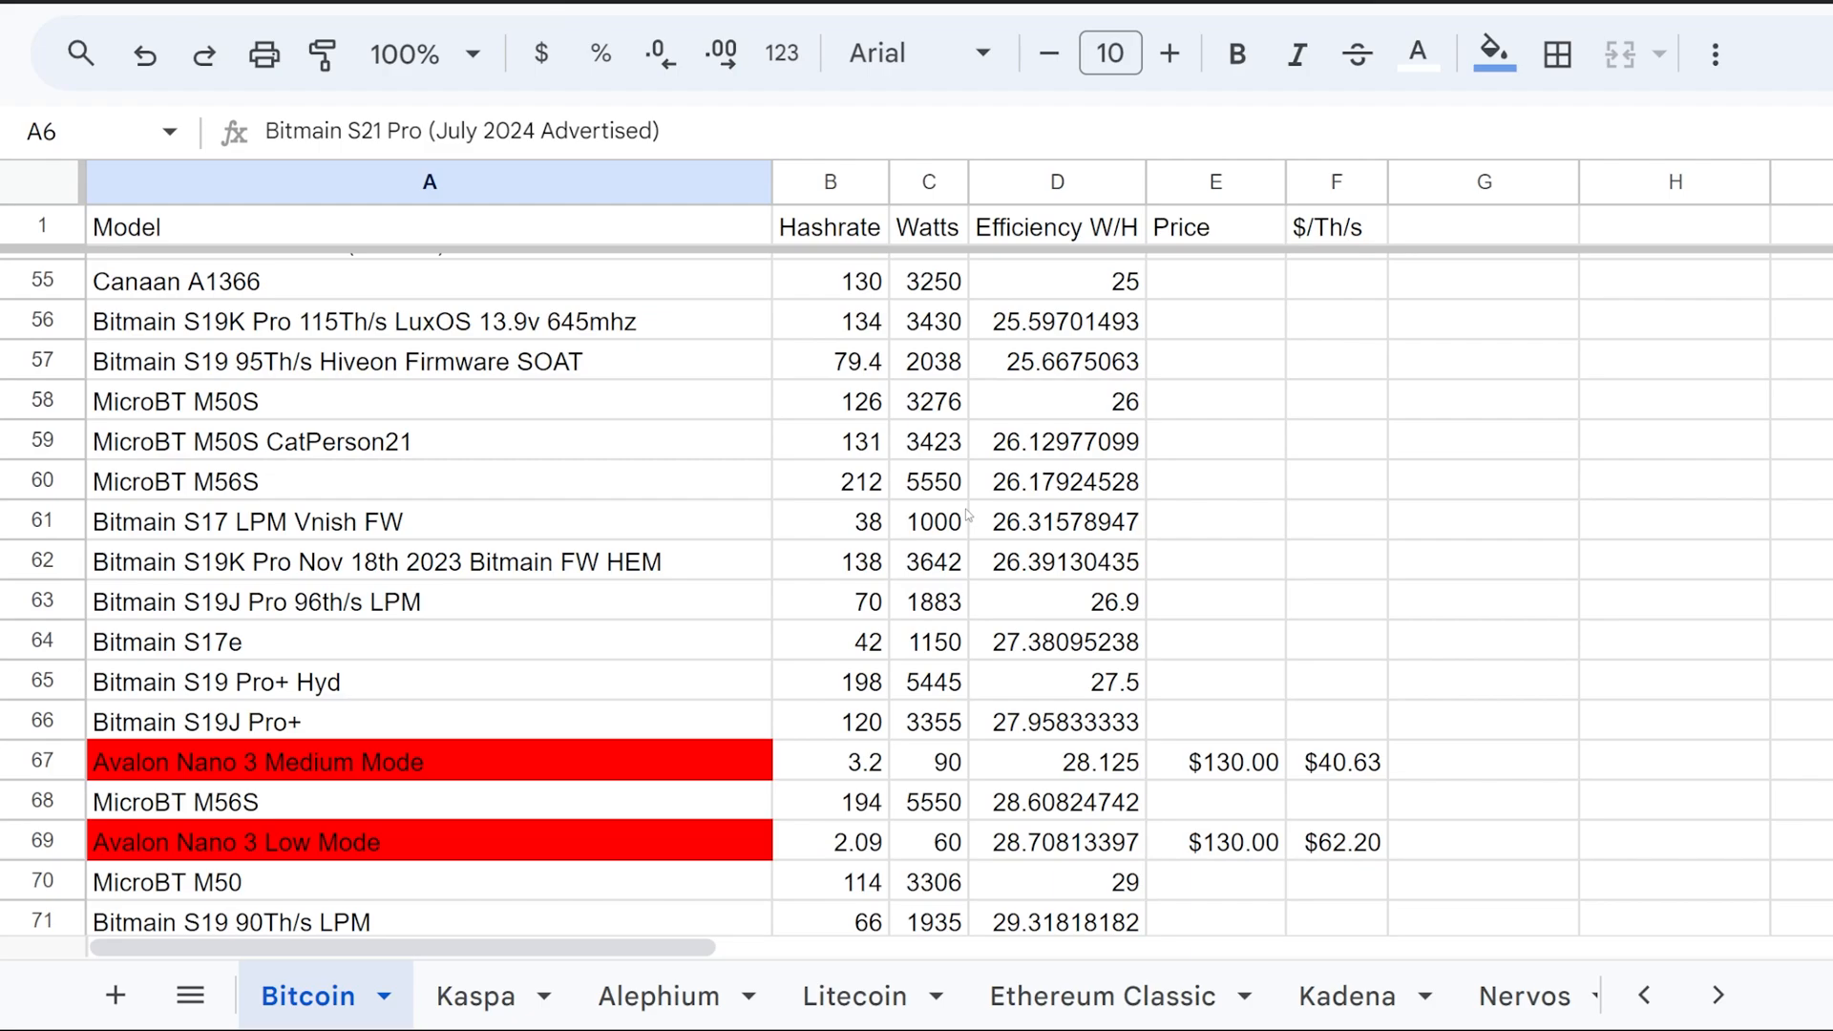
scroll("down", 3)
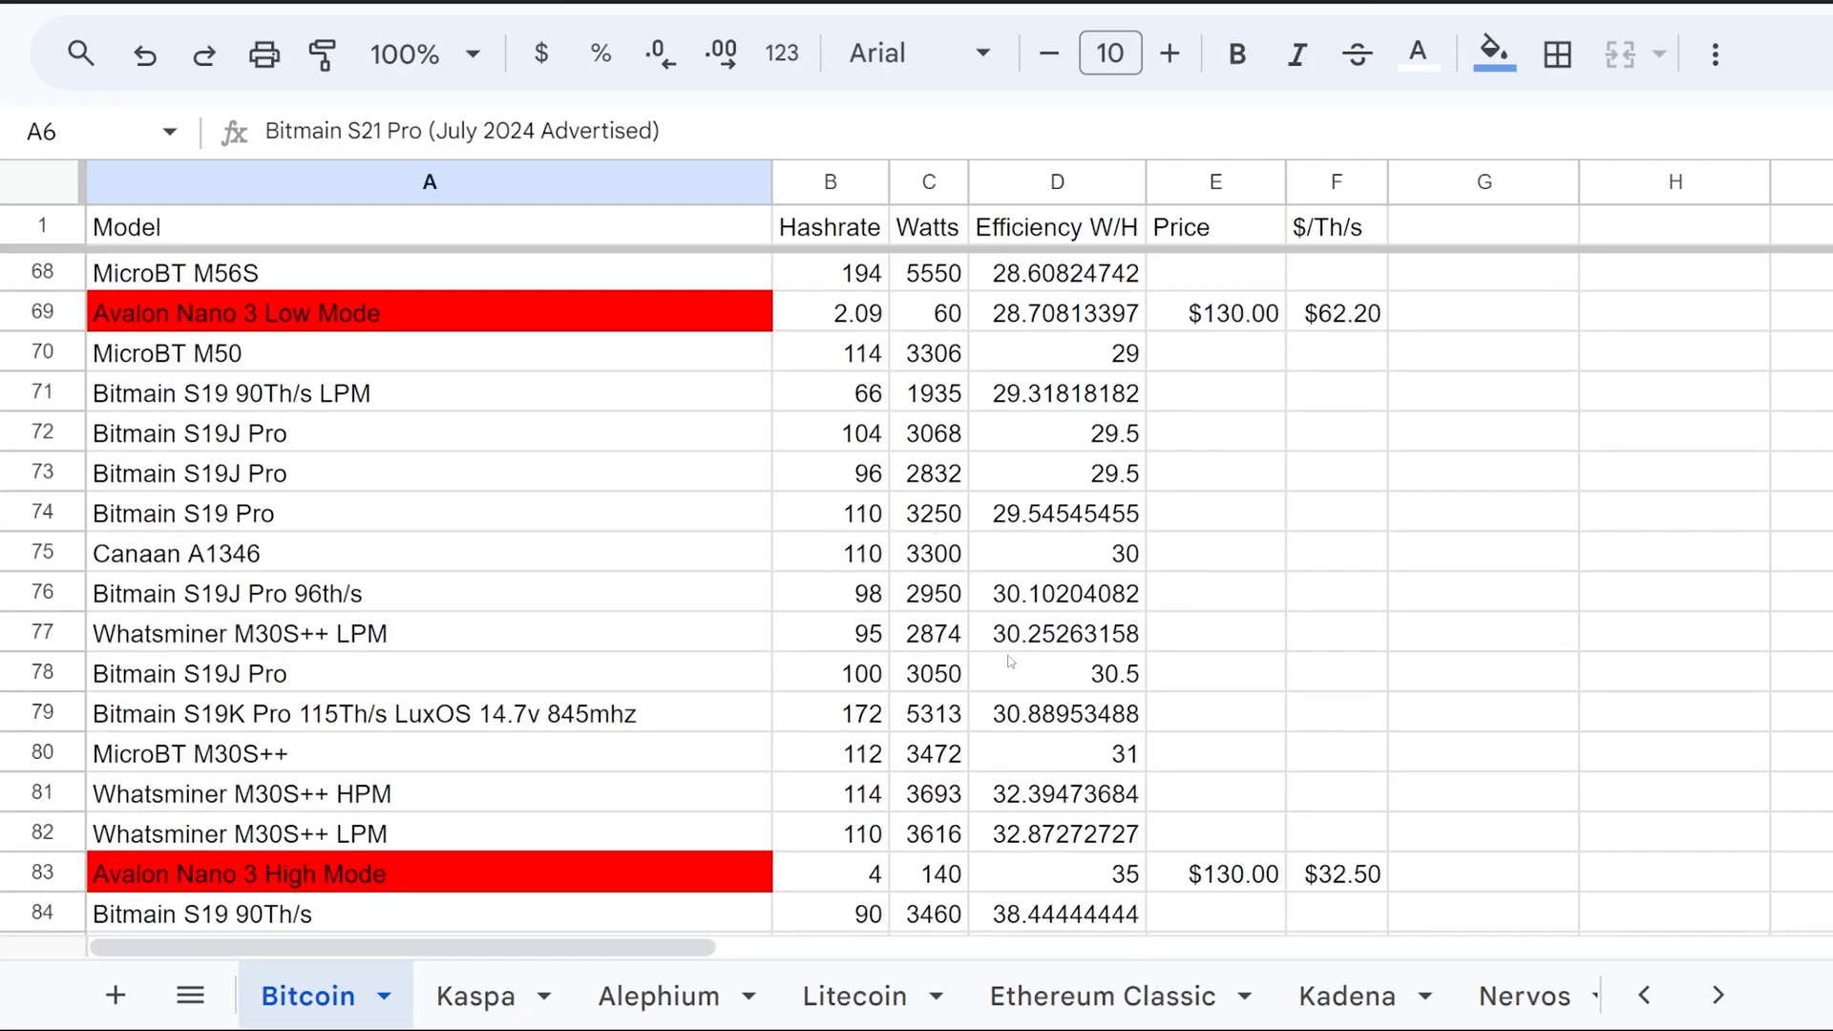
left_click(1058, 632)
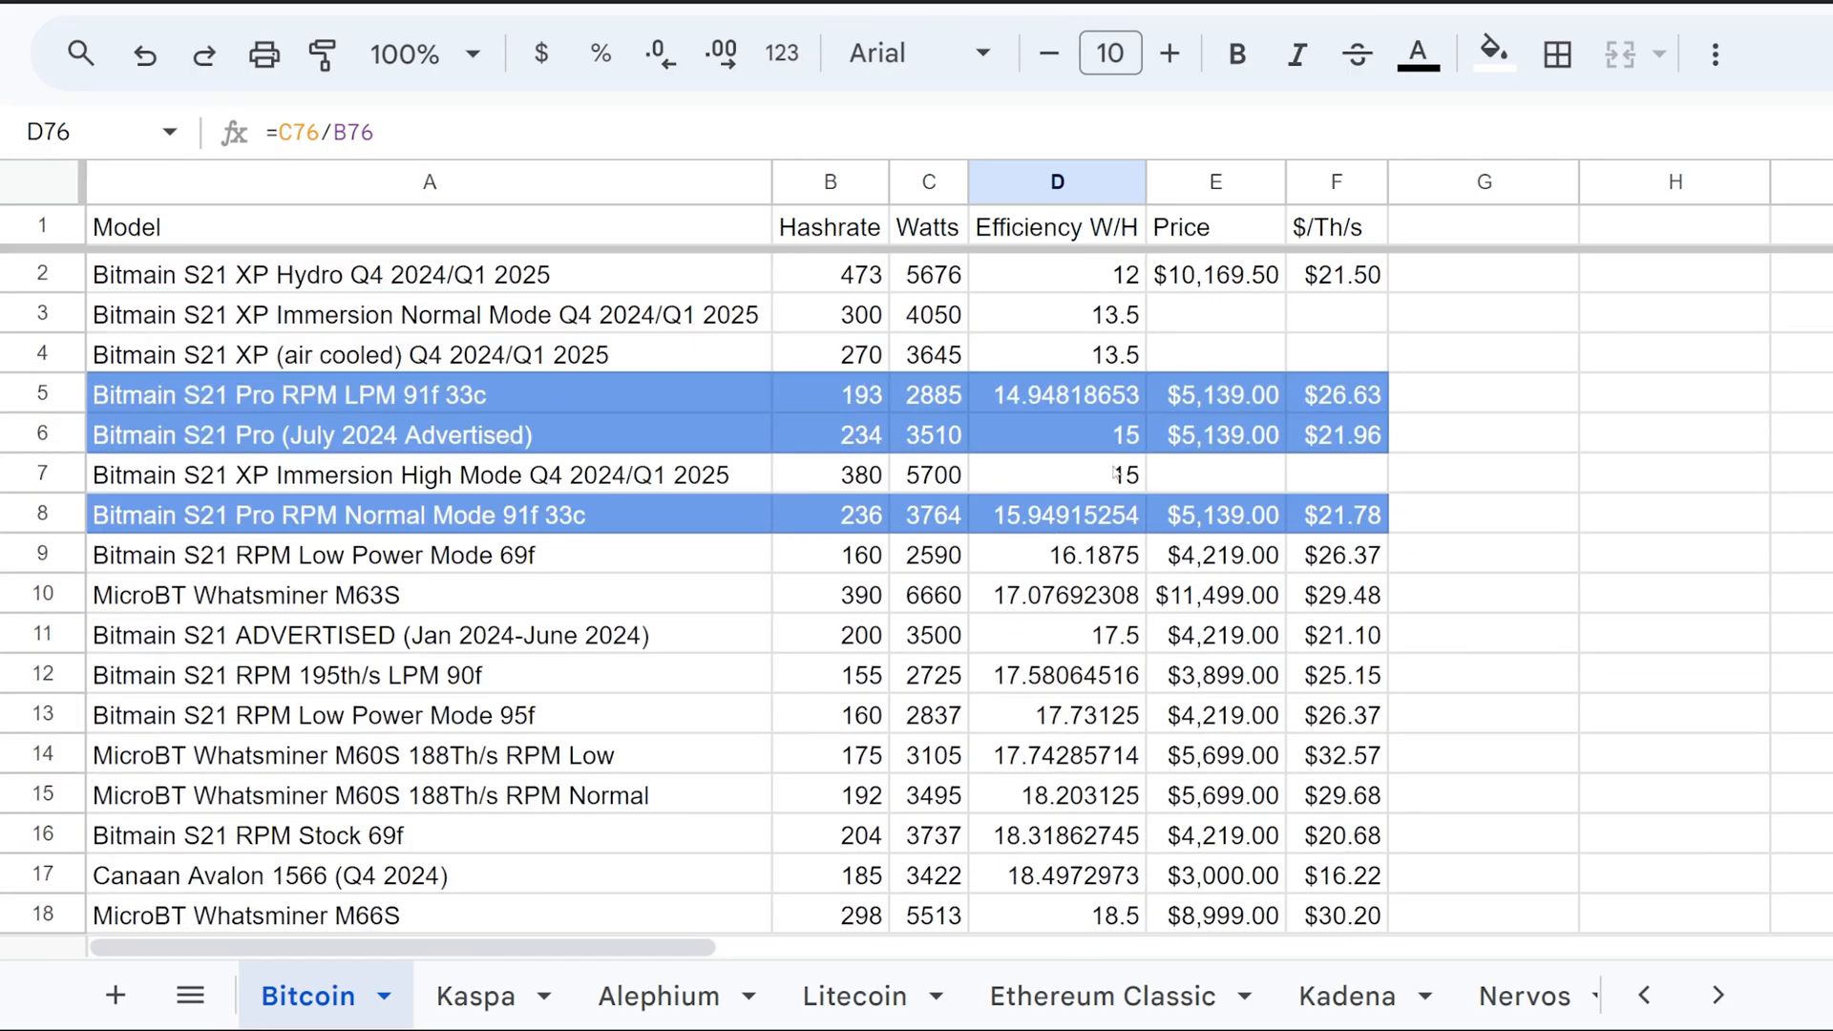
left_click(1056, 393)
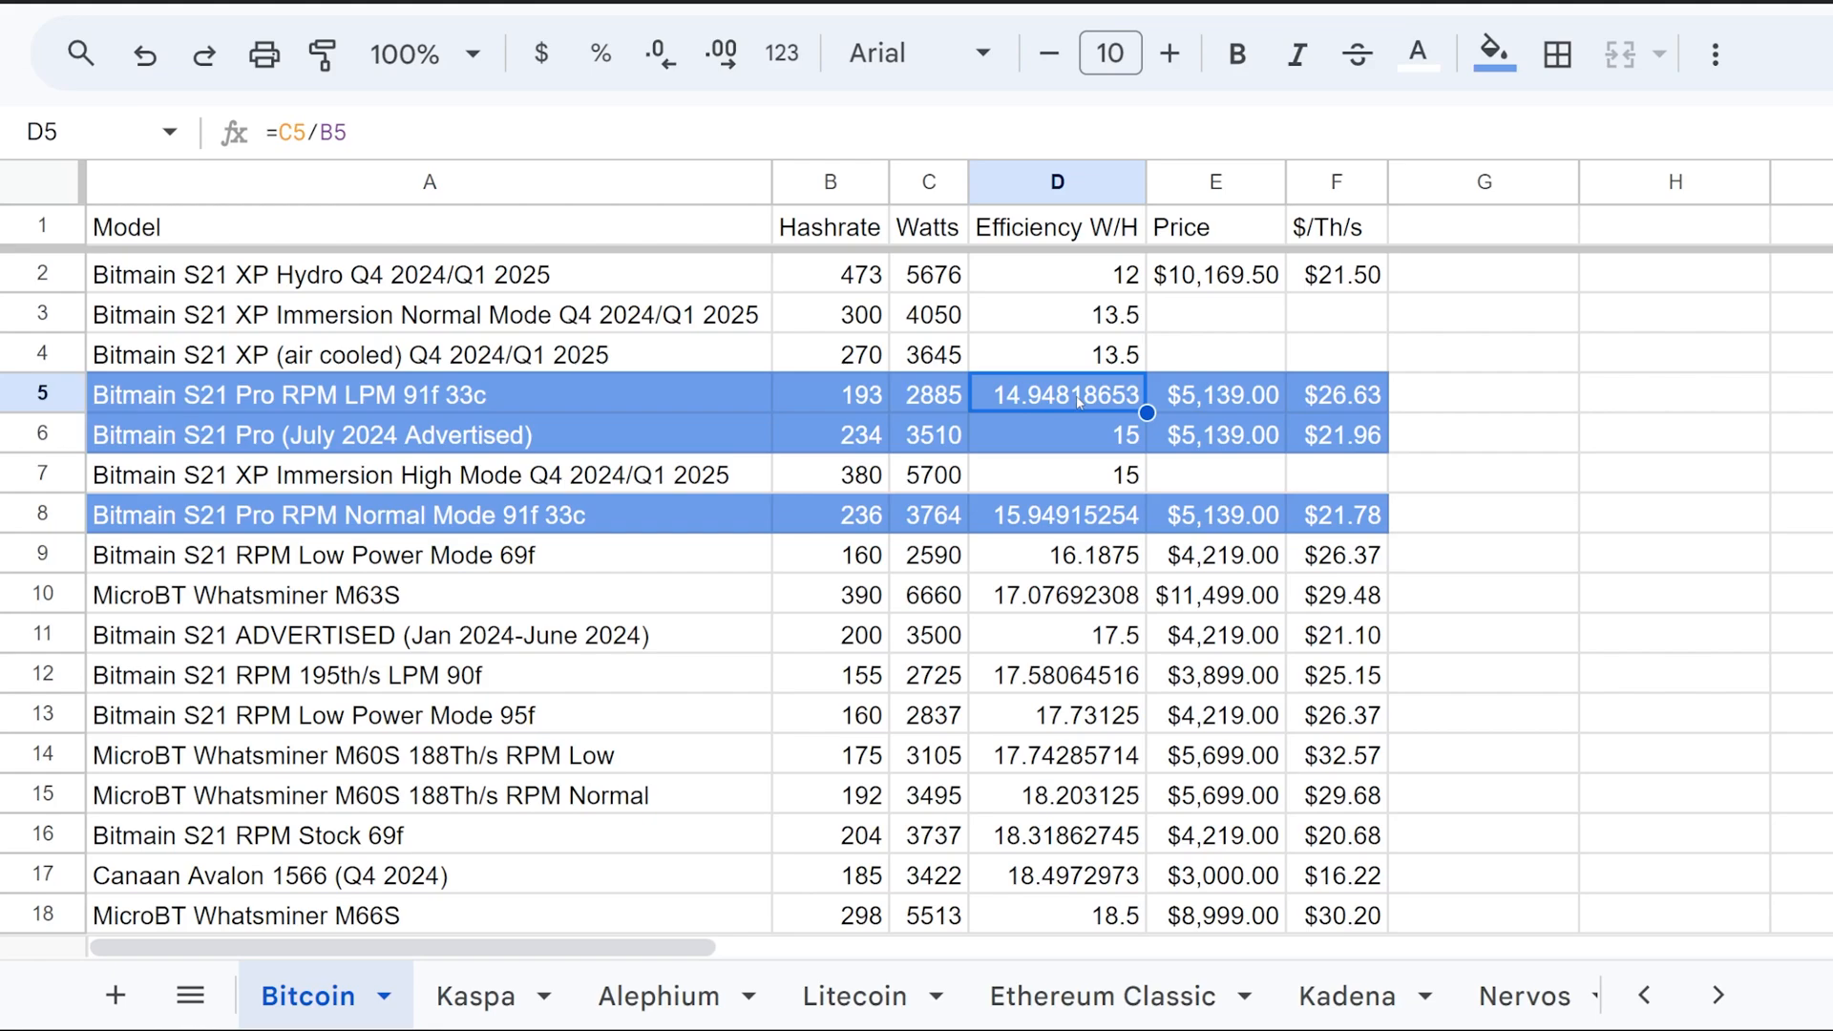
mouse_move(1073, 403)
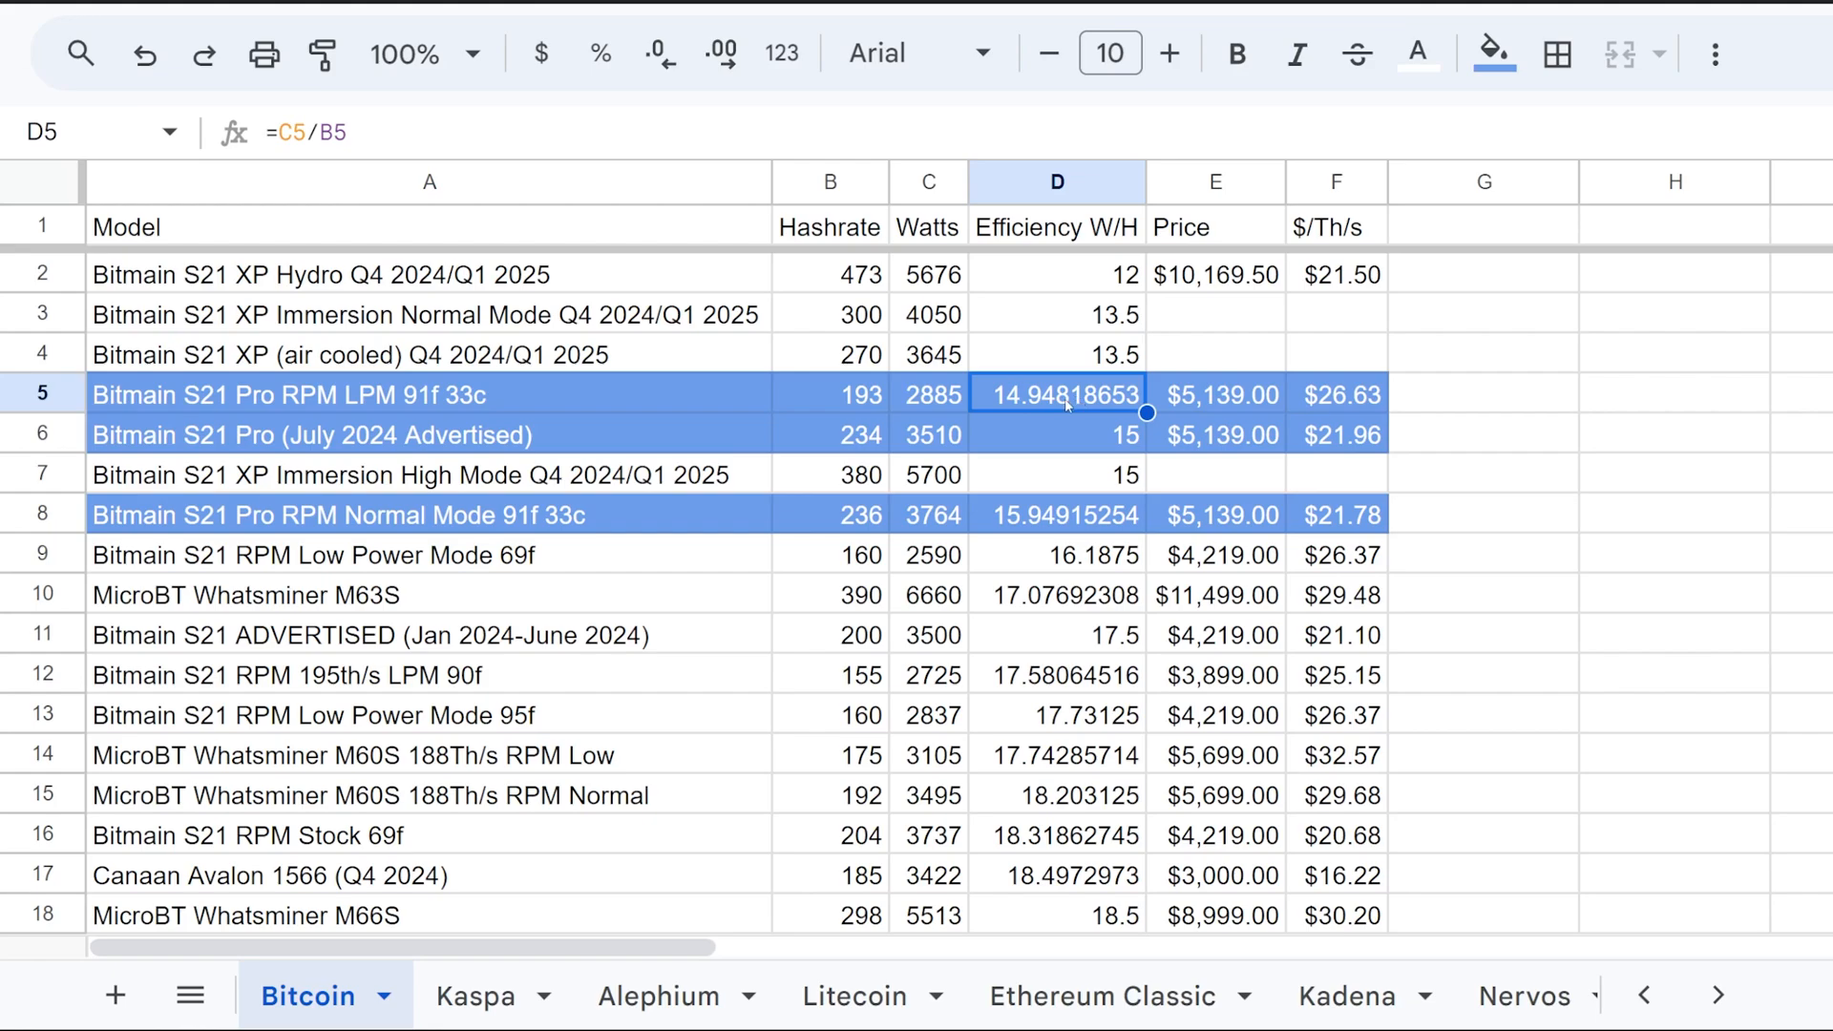
left_click(1056, 435)
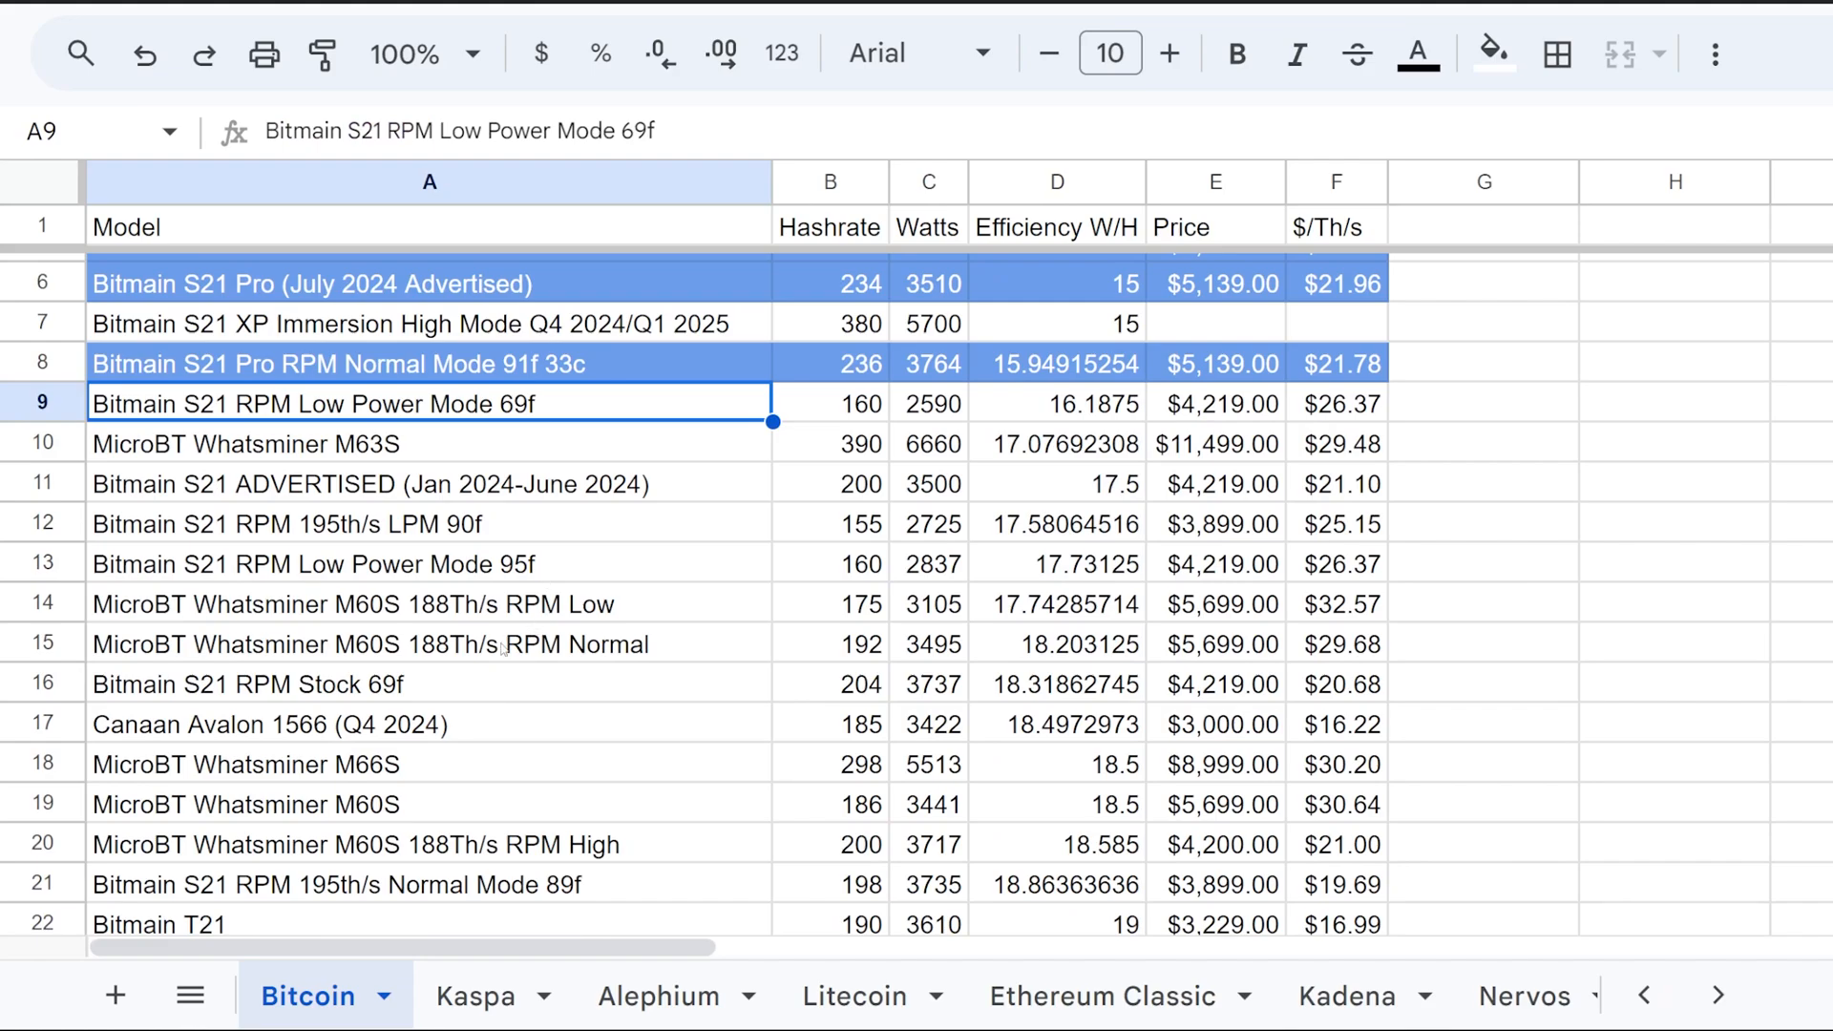
scroll("down", 3)
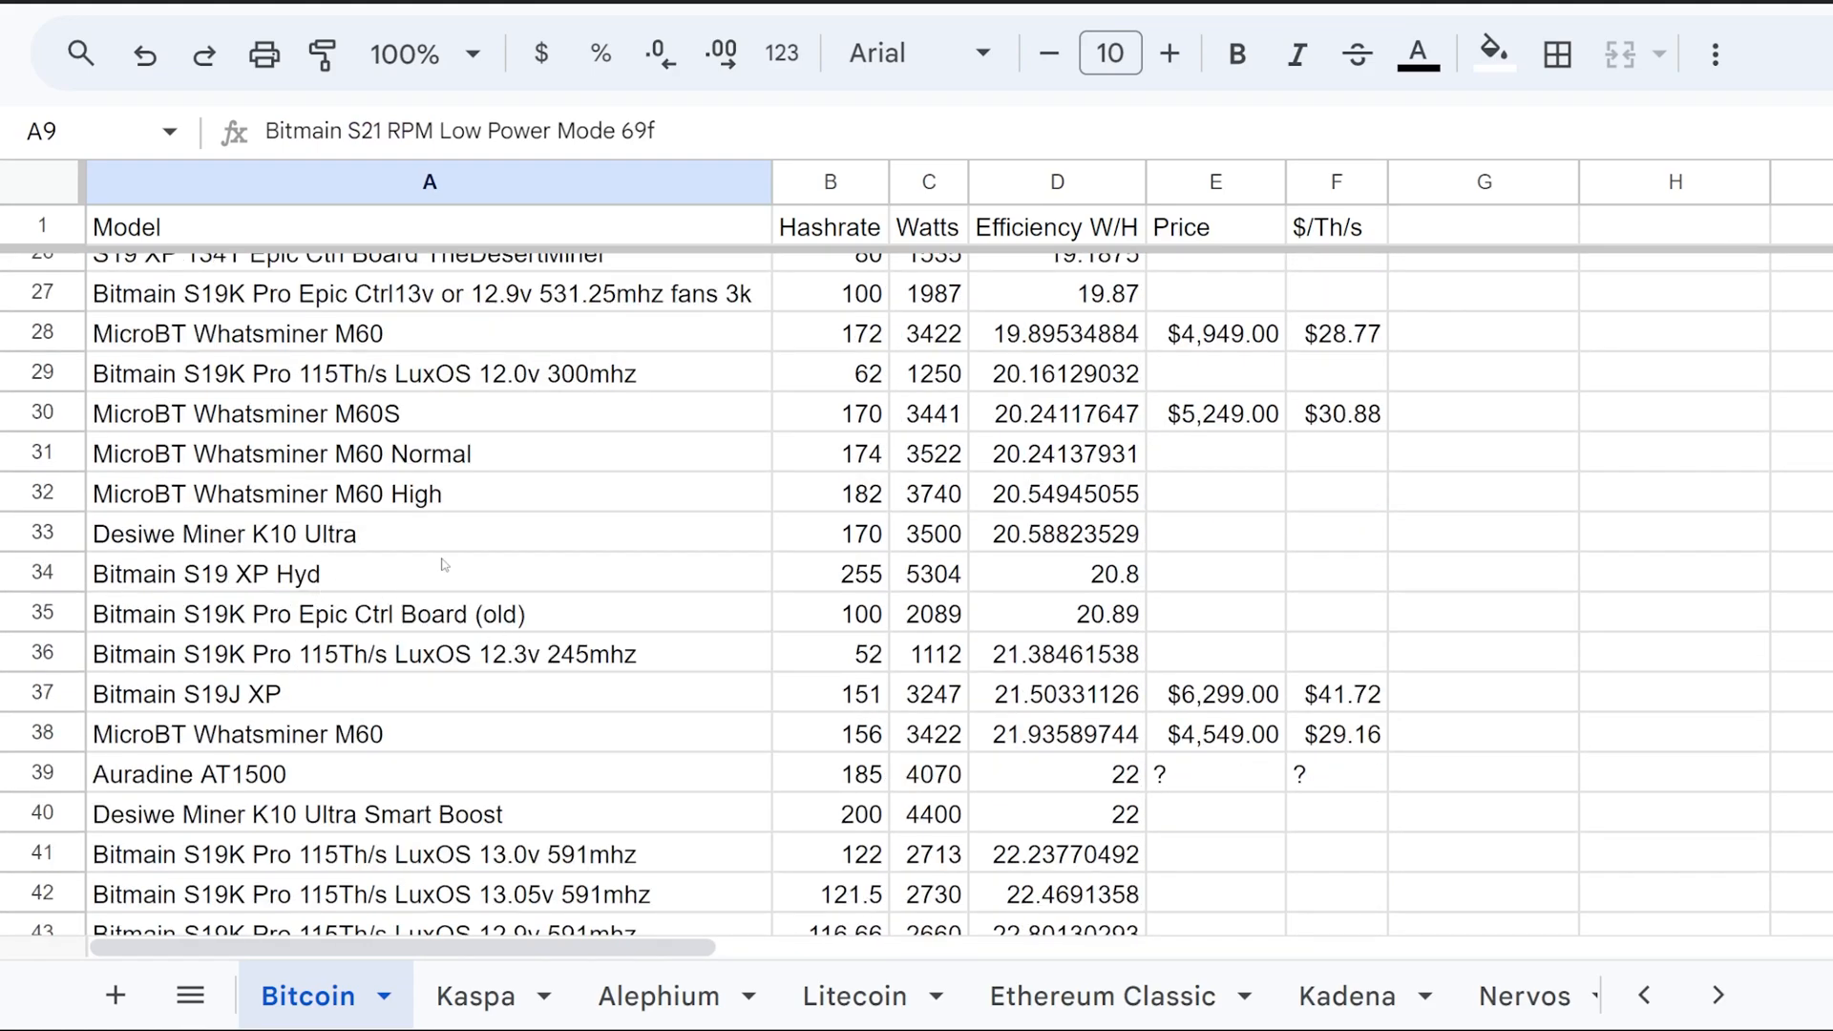
scroll("up", 3)
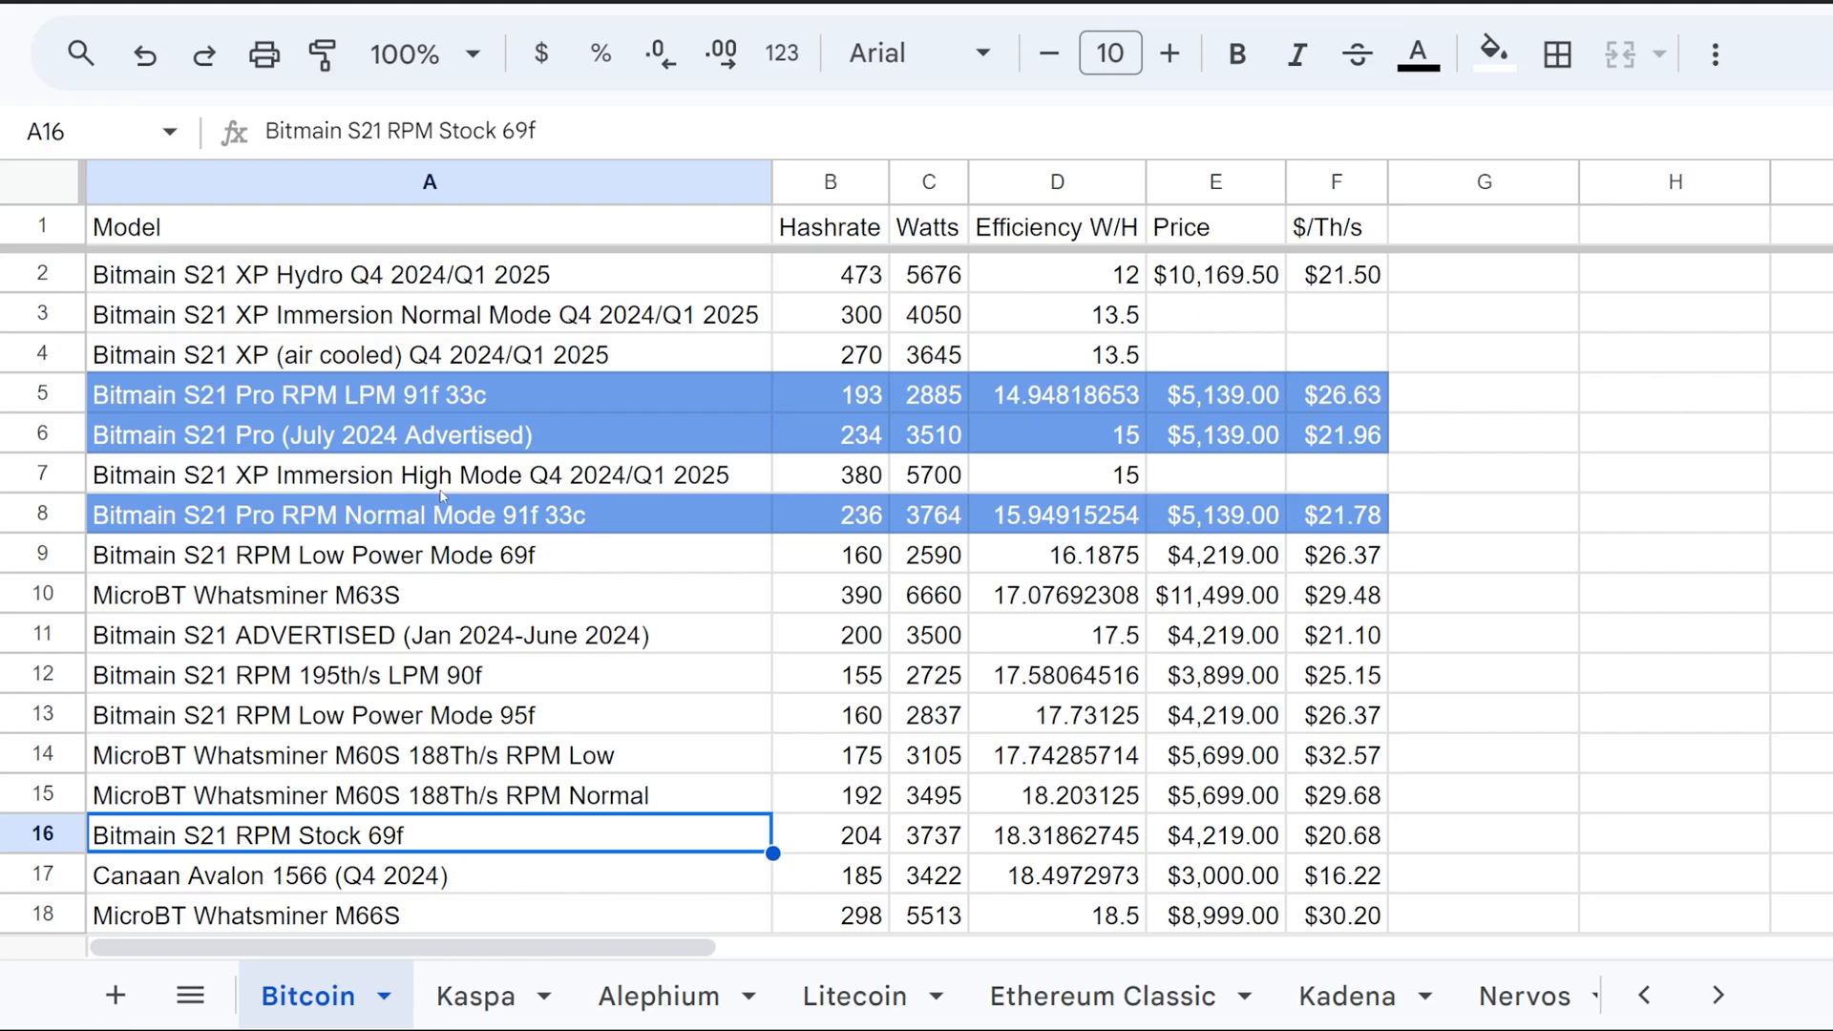
left_click(426, 355)
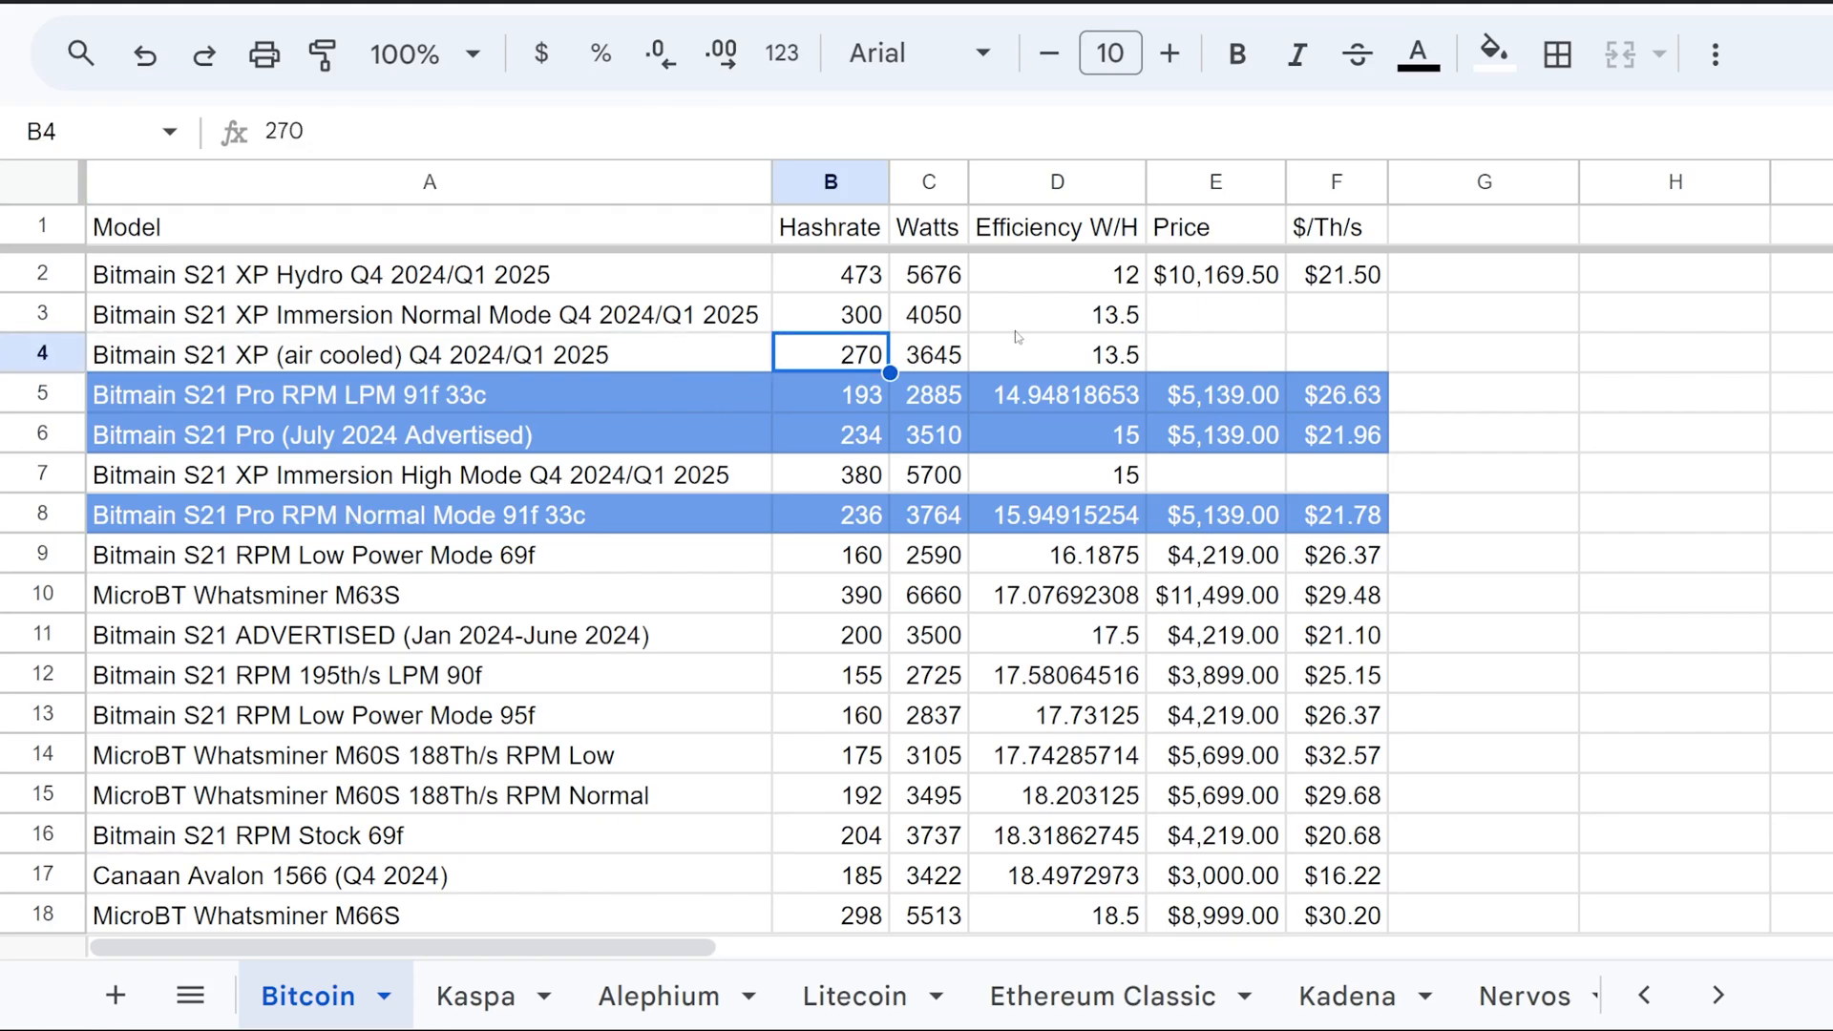
left_click(1057, 355)
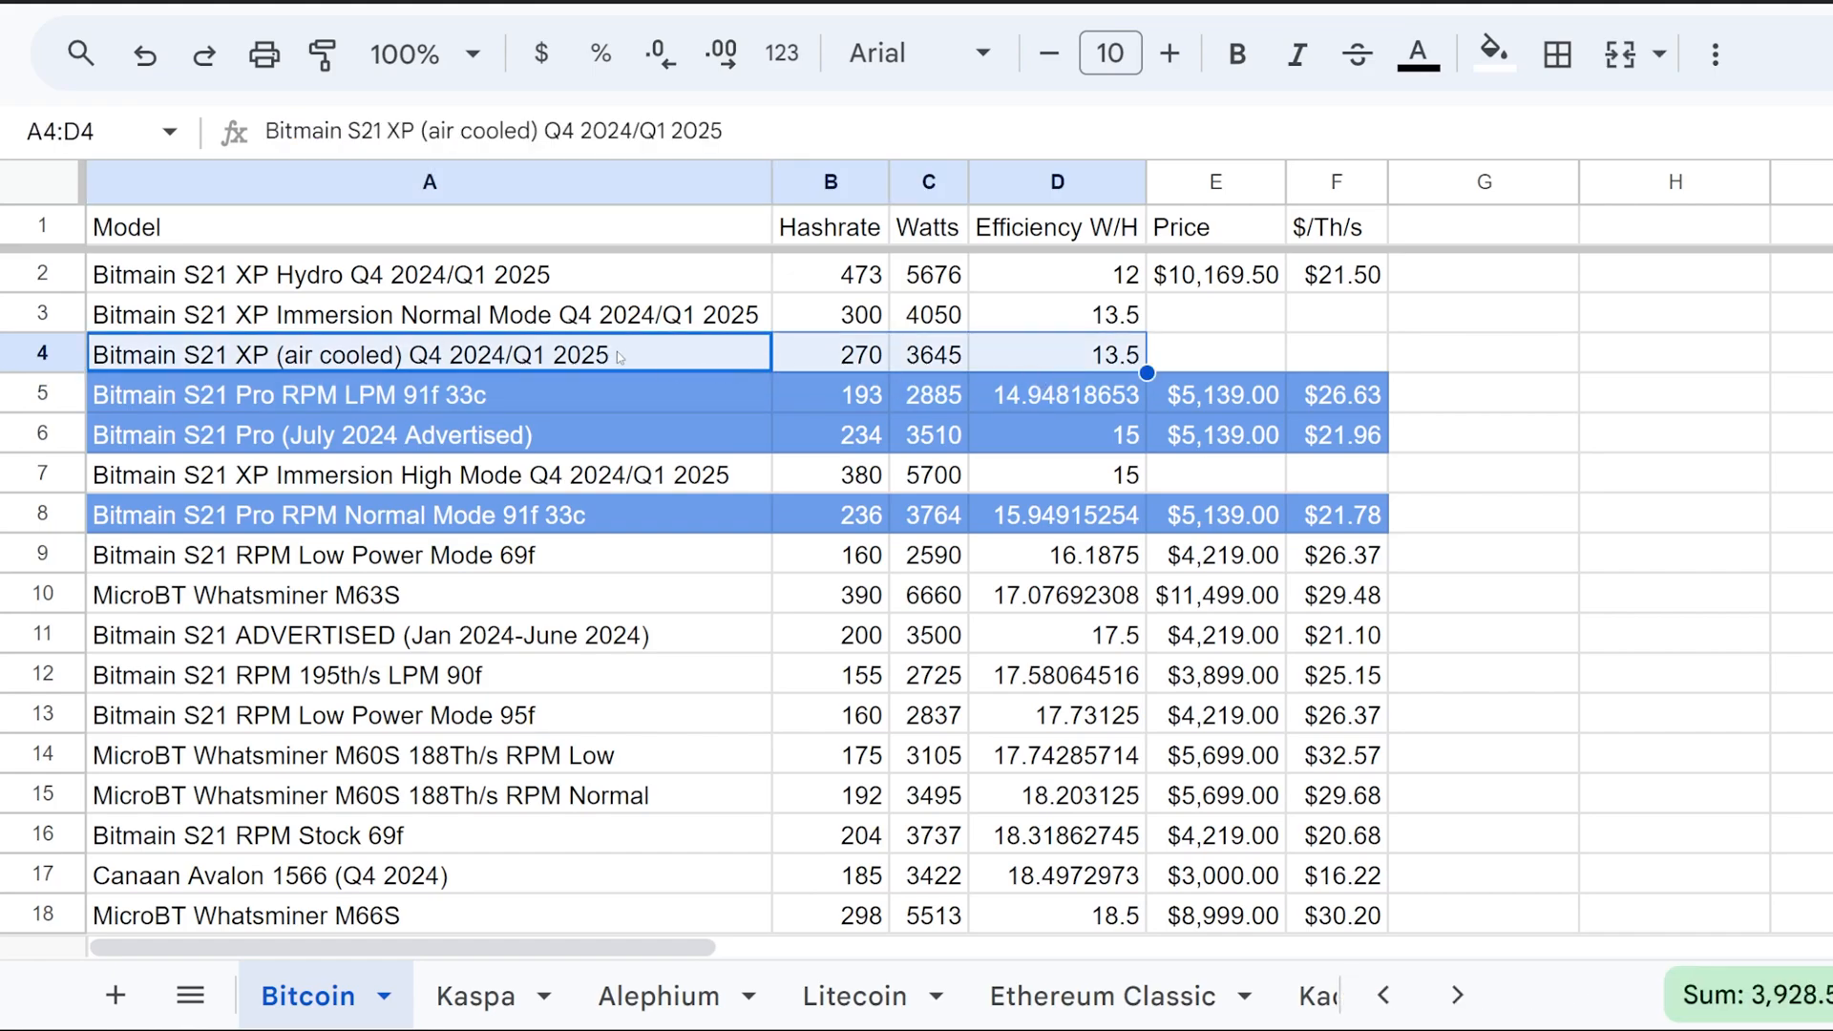
mouse_move(550, 364)
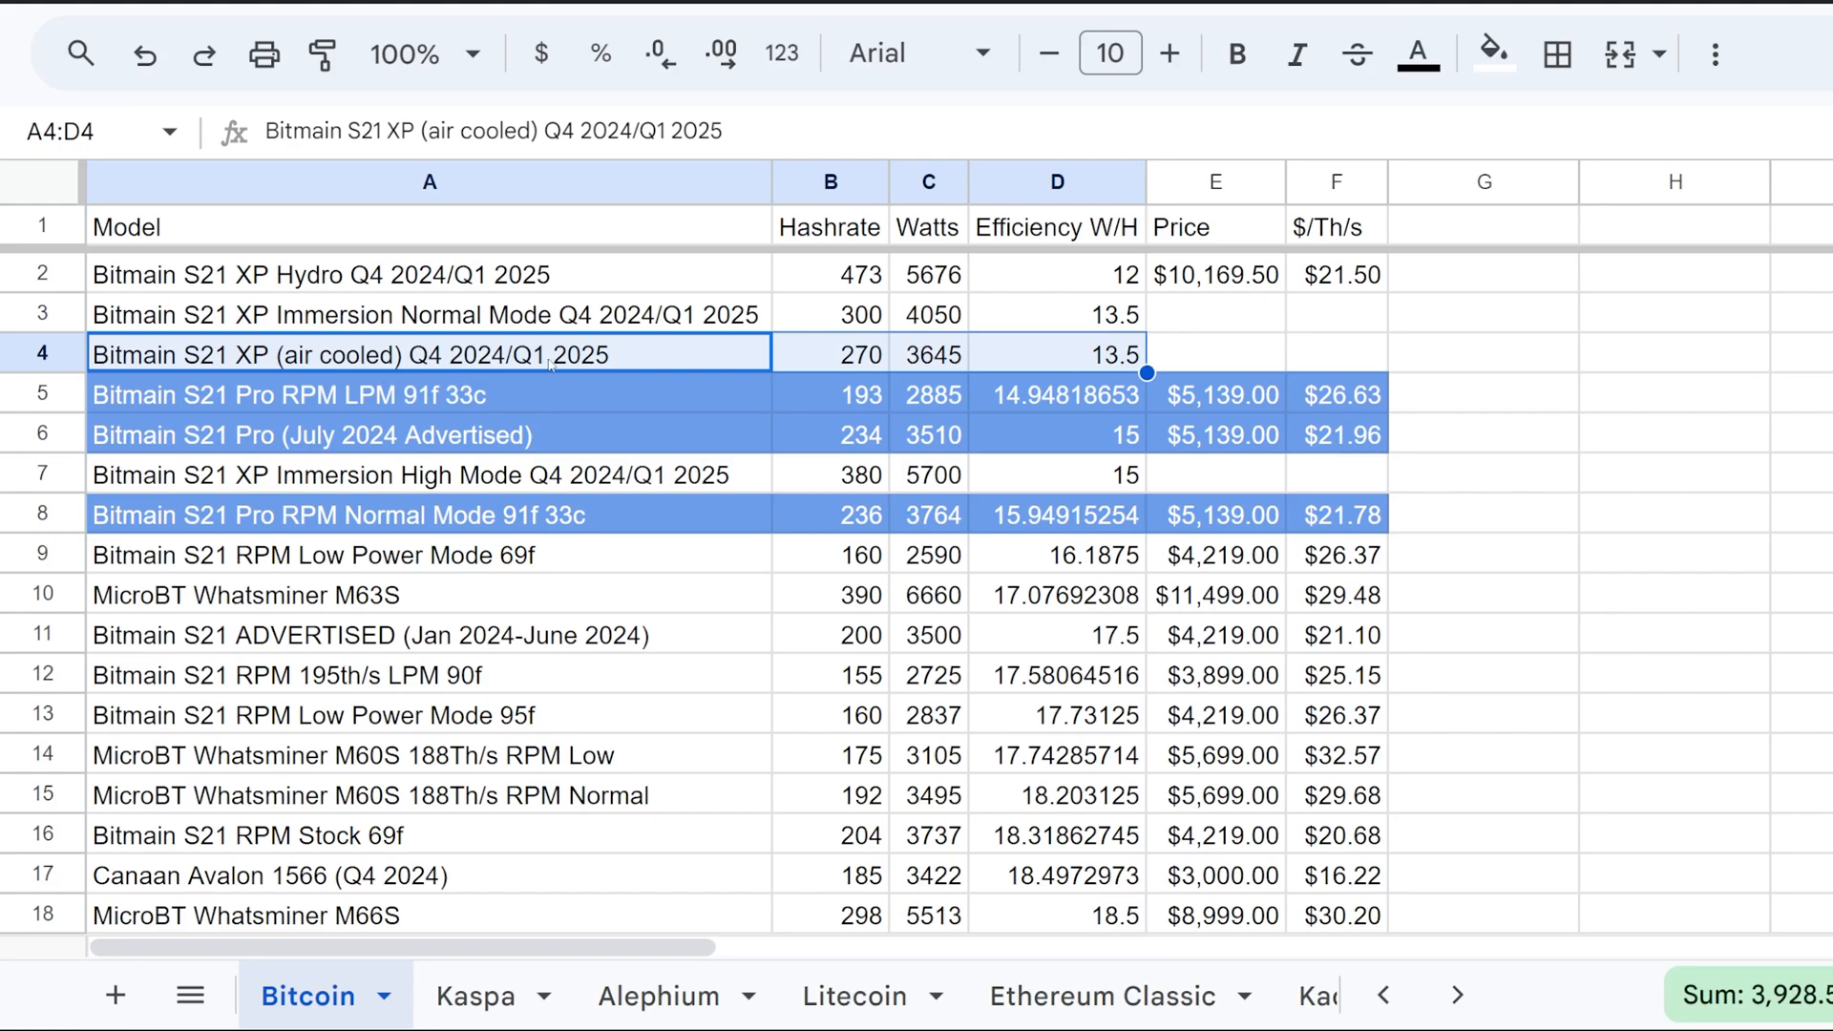
left_click(1056, 353)
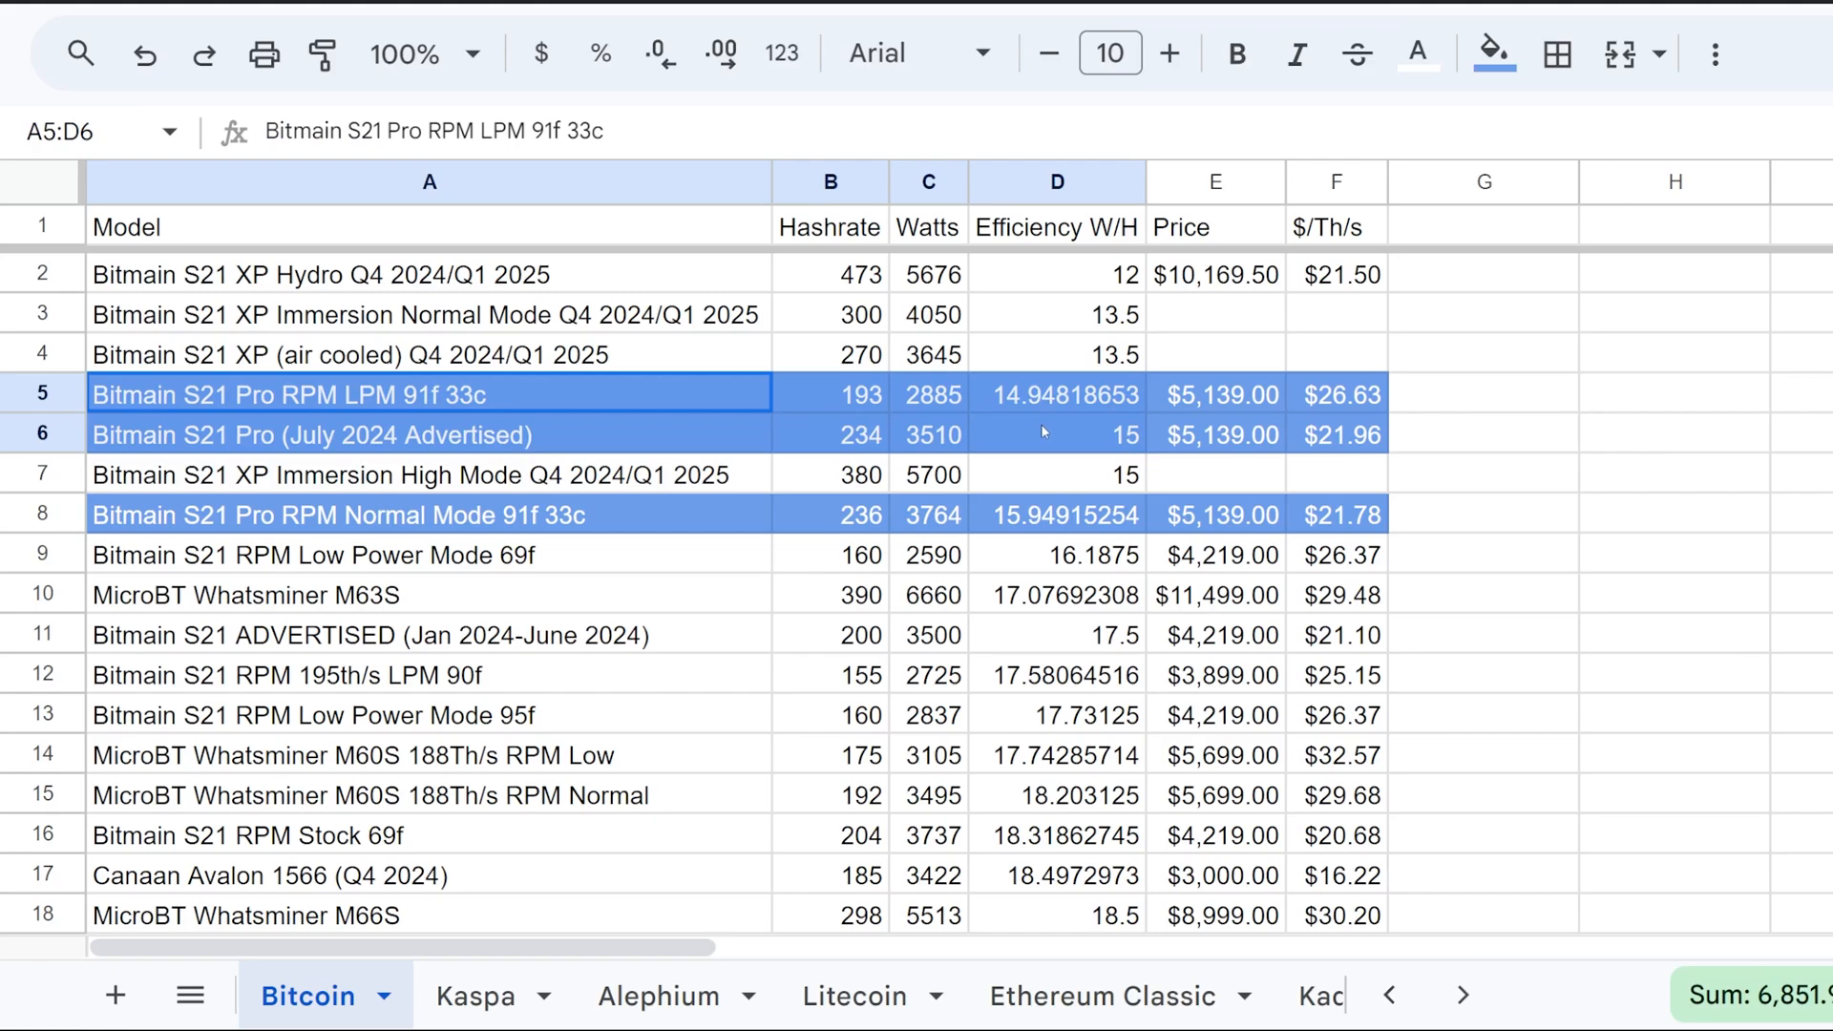
left_click(1056, 514)
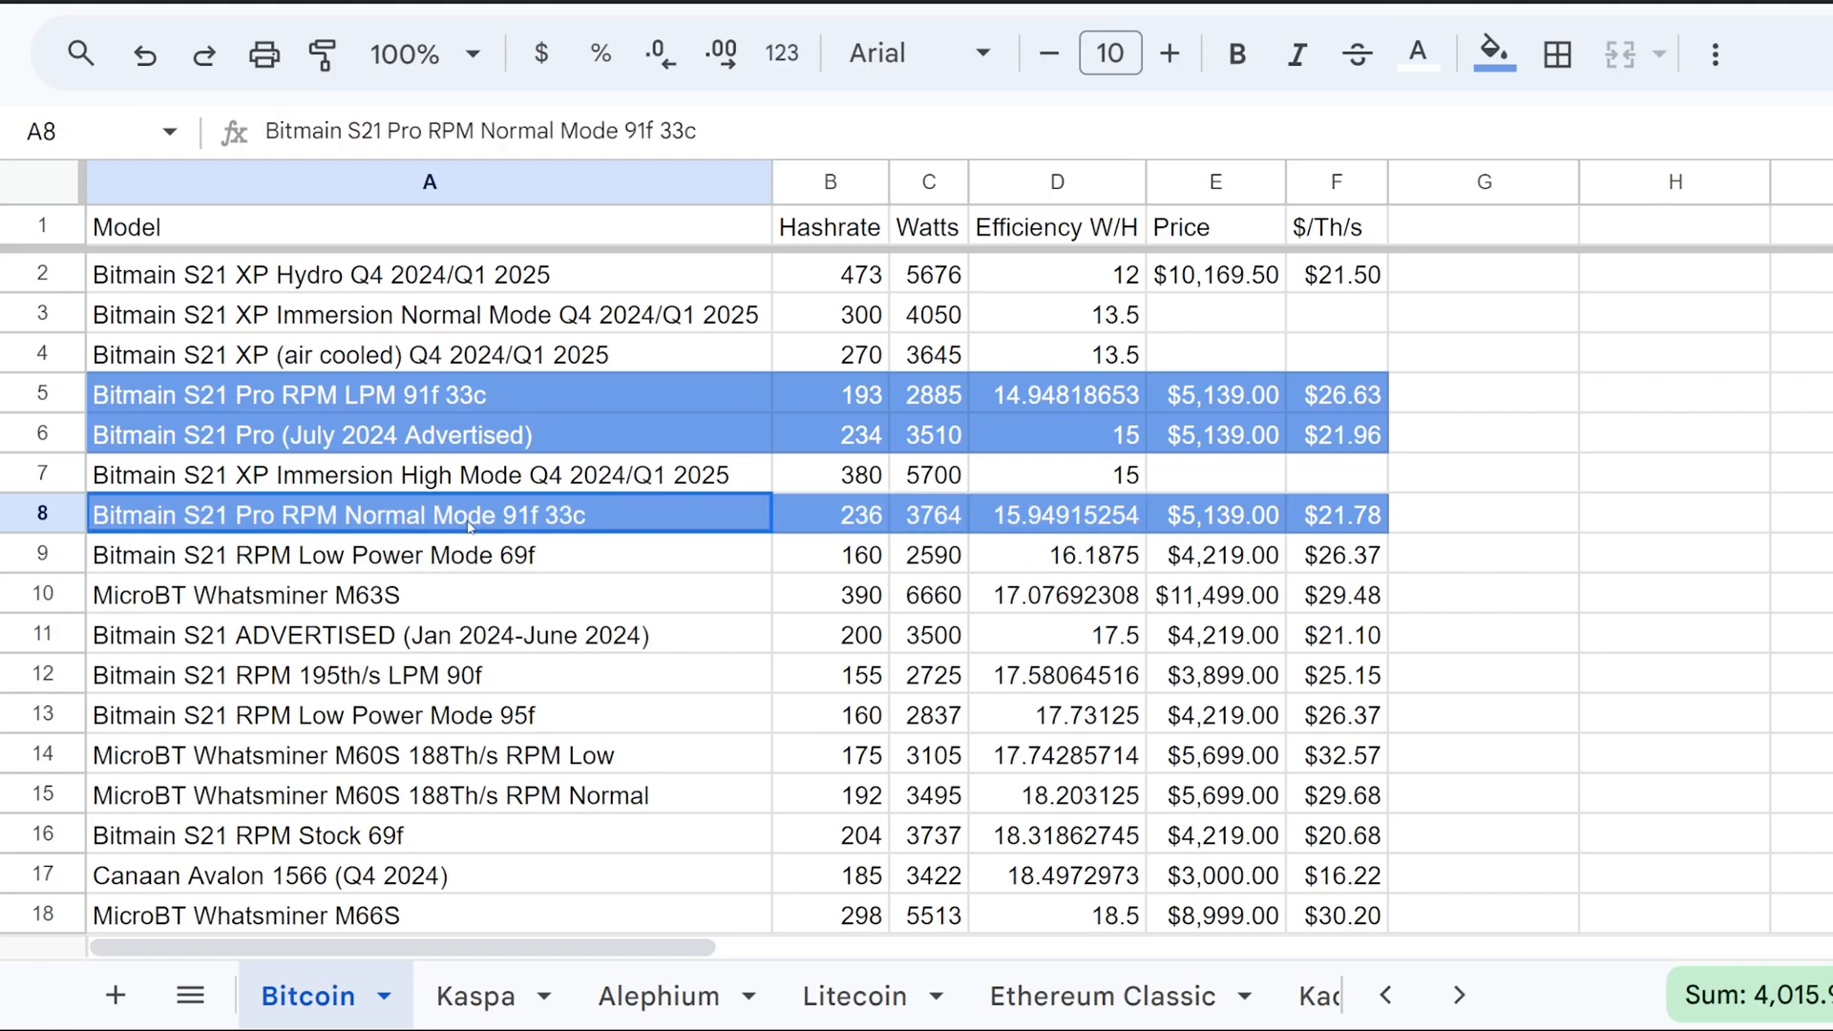
left_click(1056, 514)
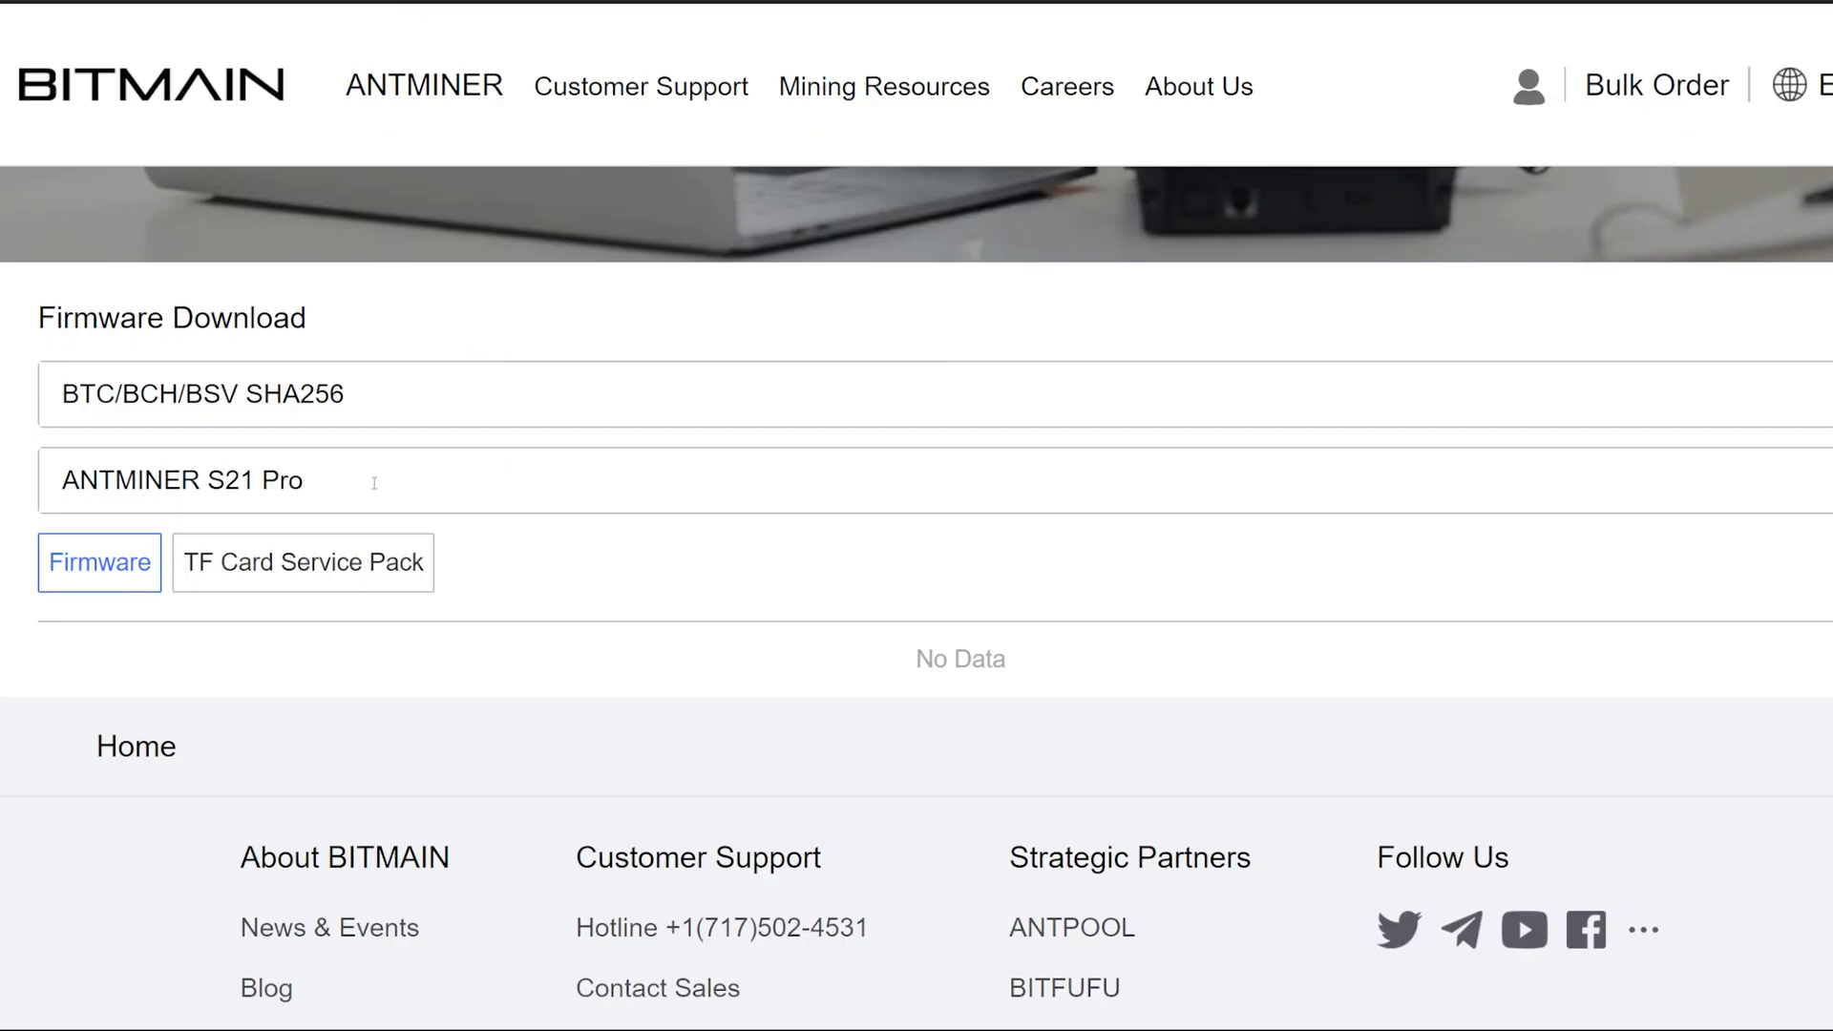
mouse_move(555, 592)
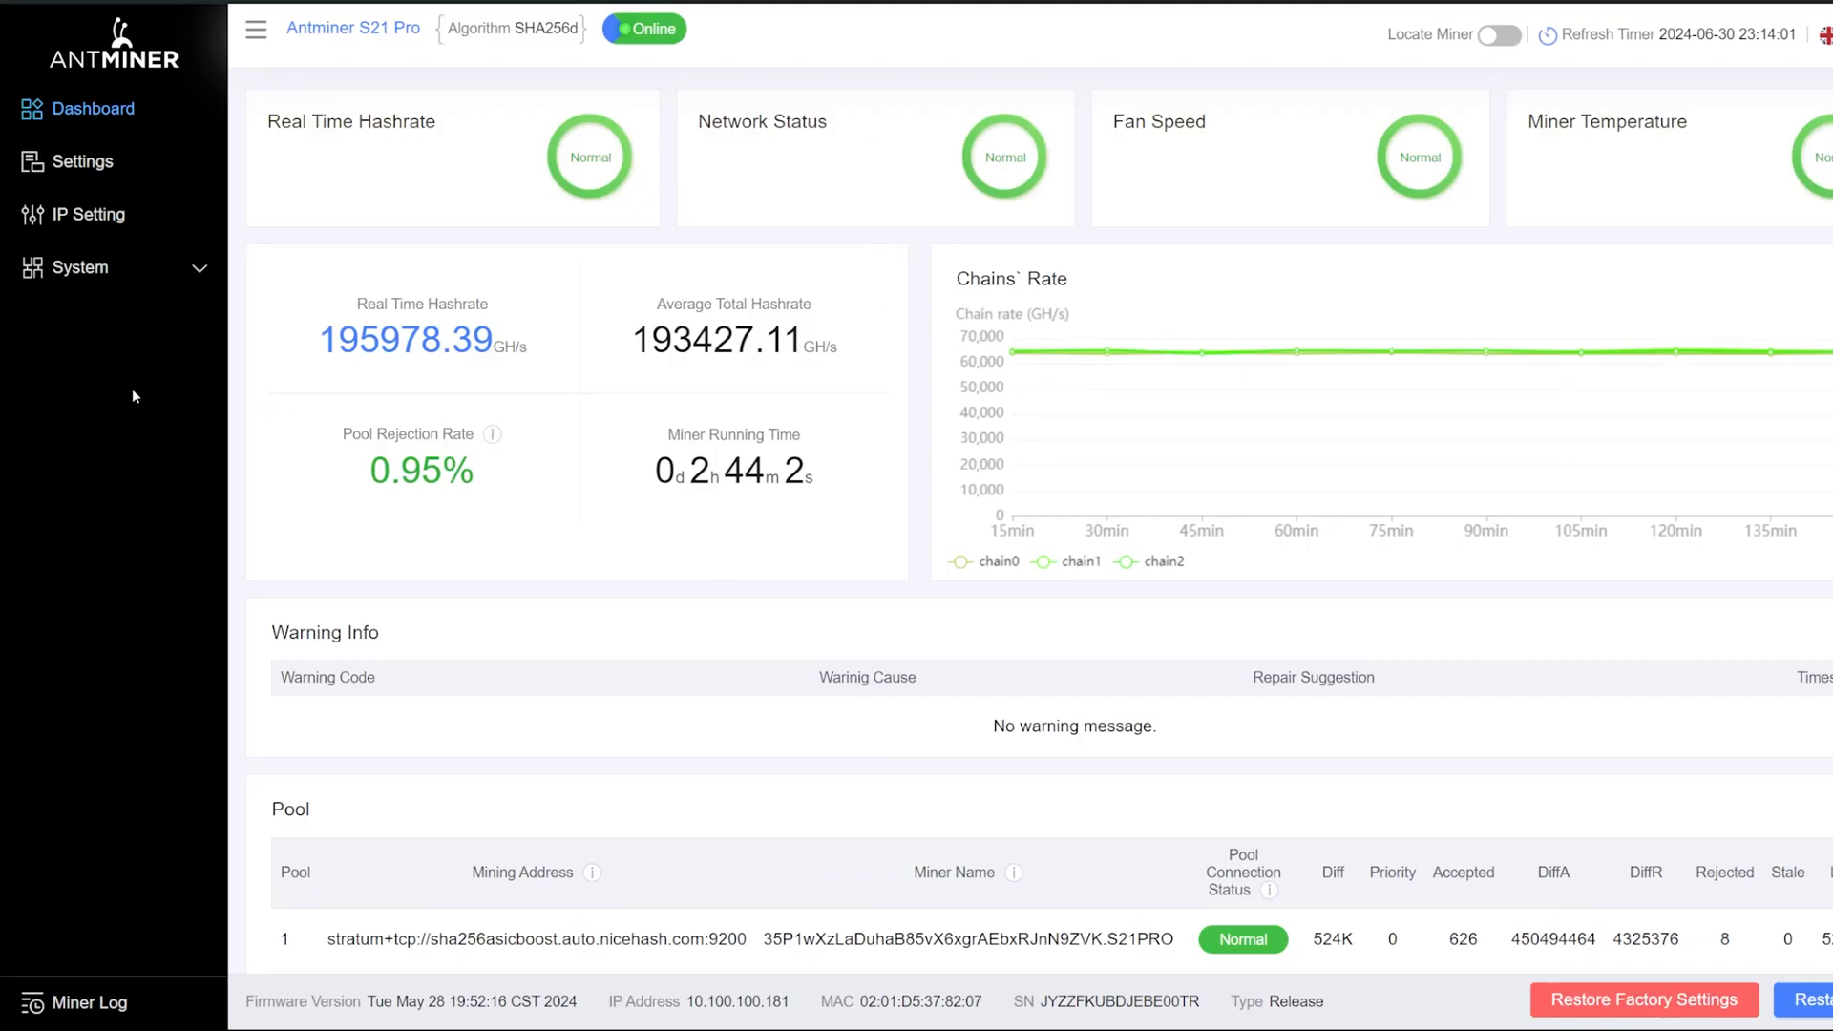
mouse_move(655, 823)
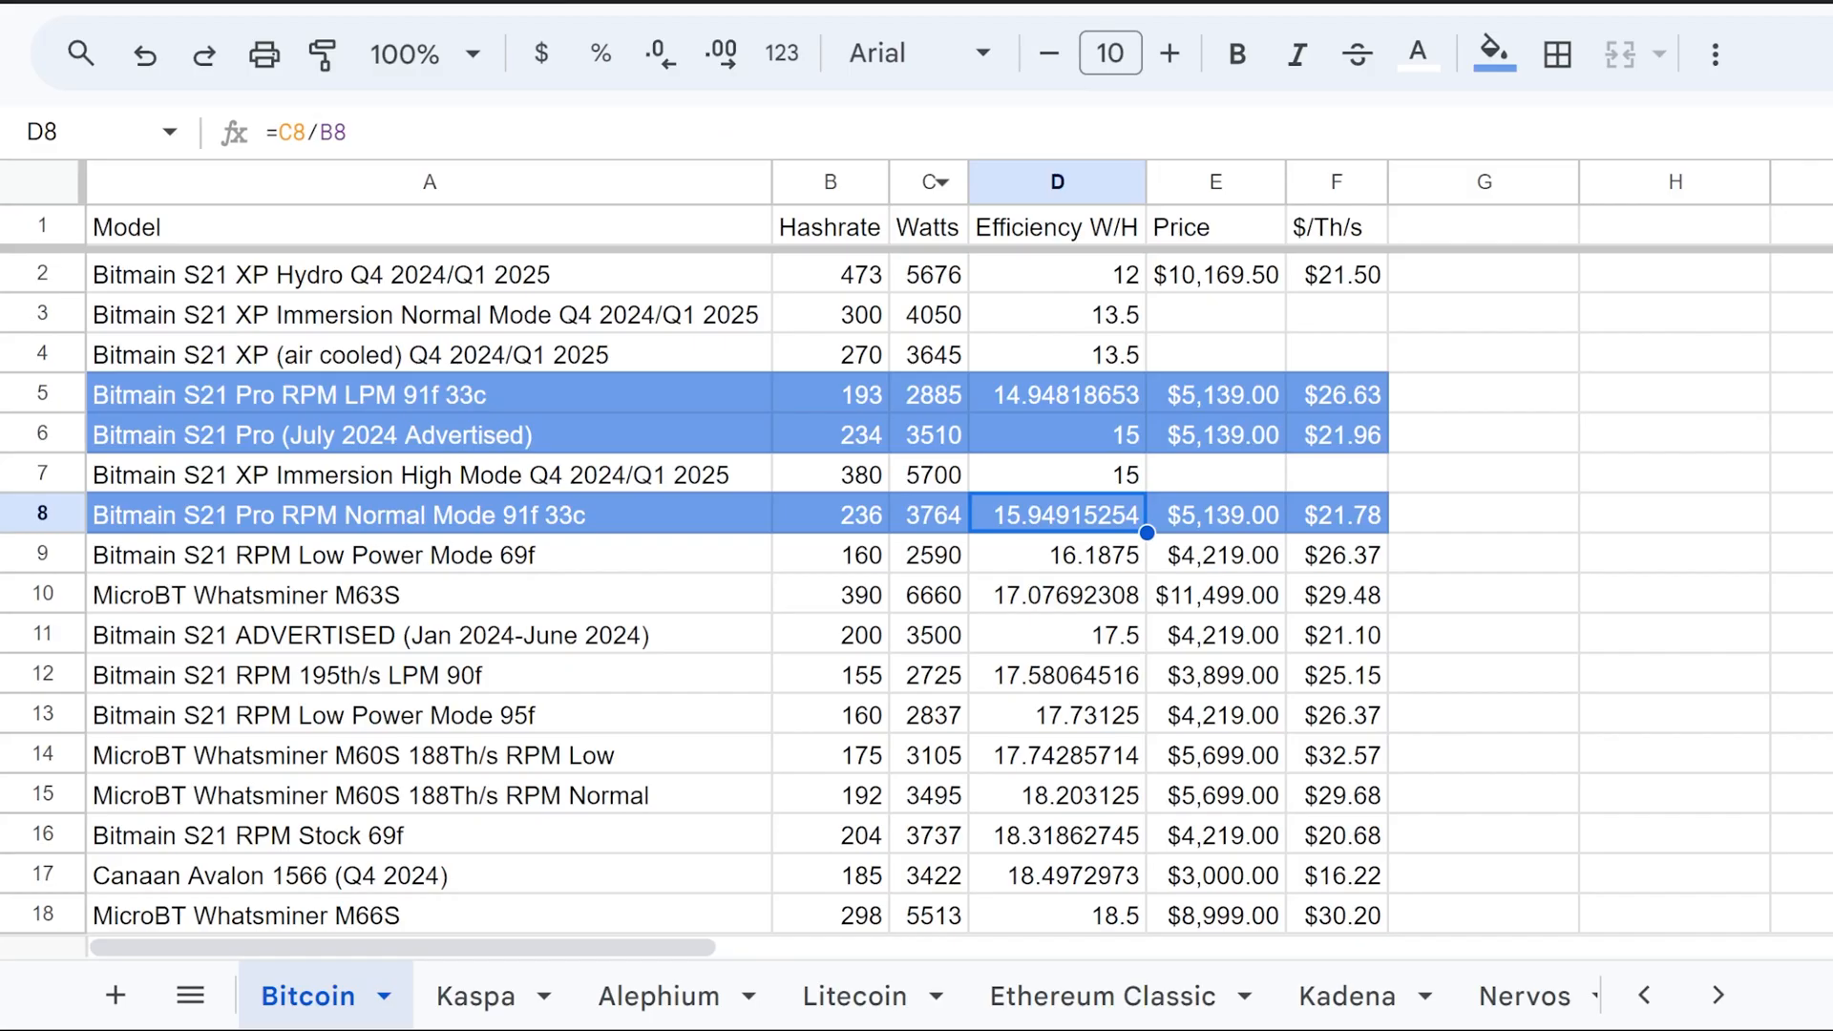
left_click(831, 393)
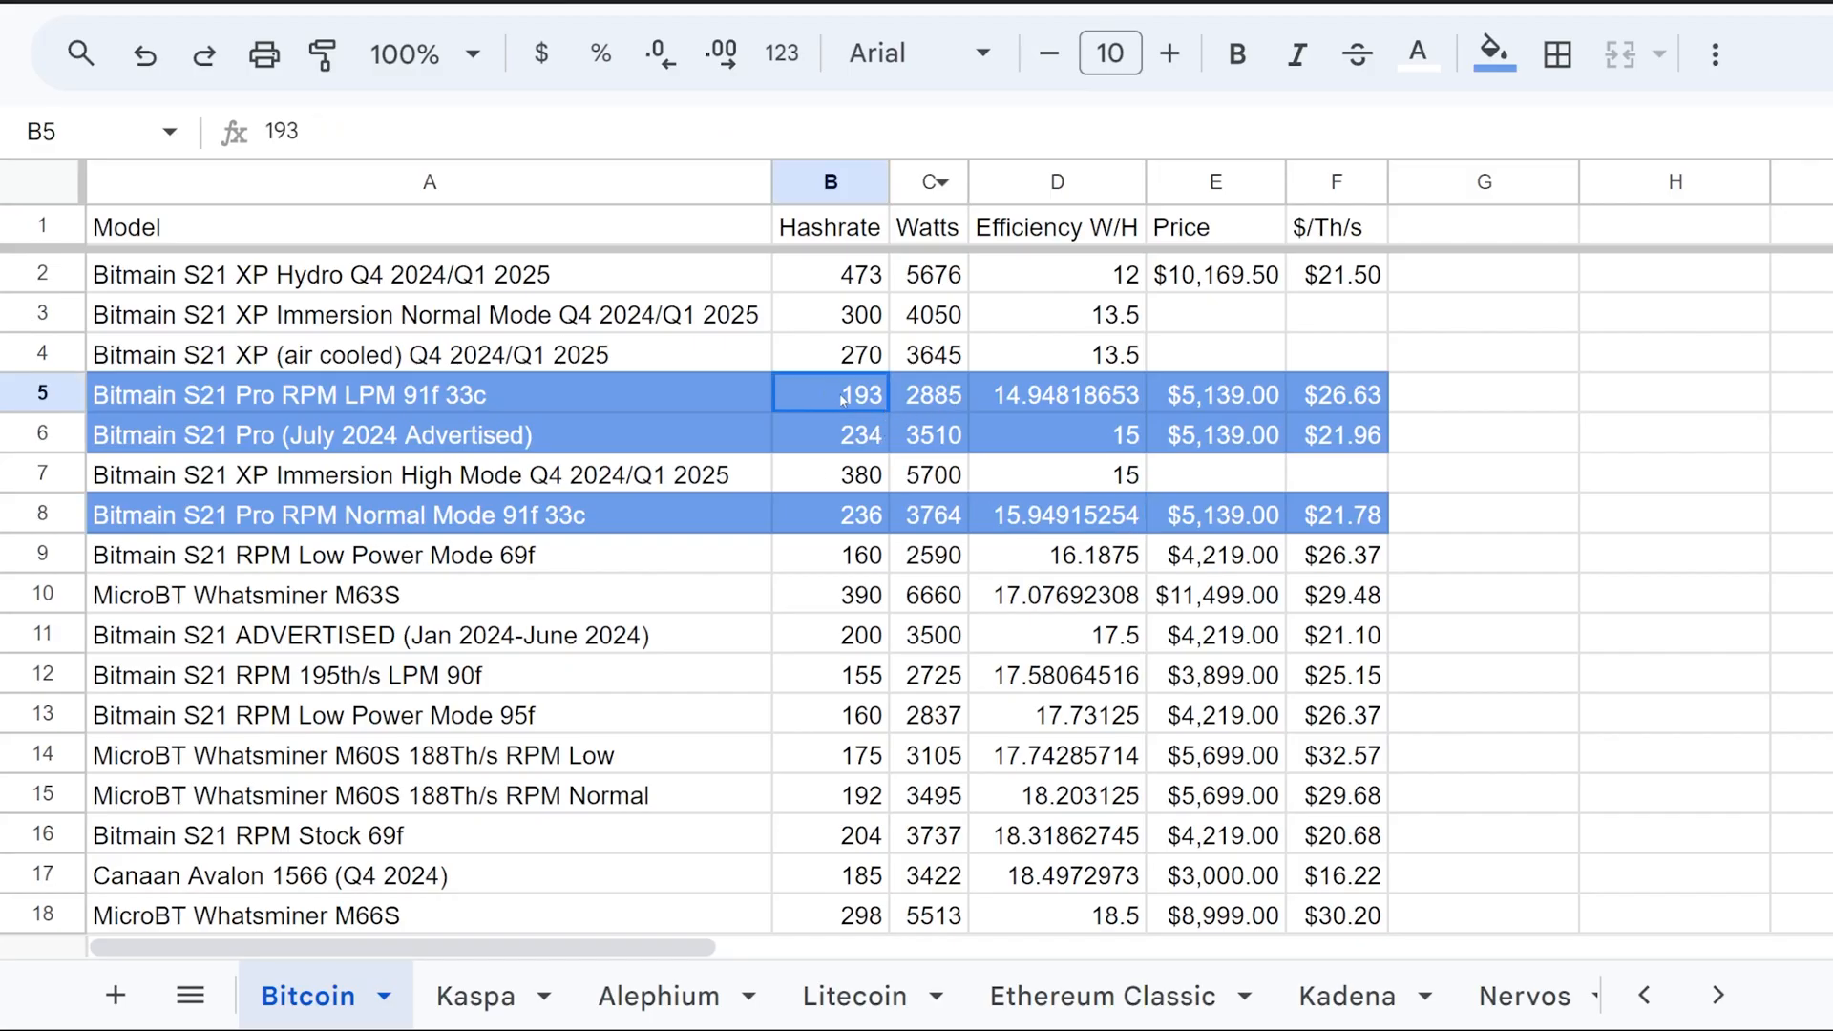
left_click(928, 394)
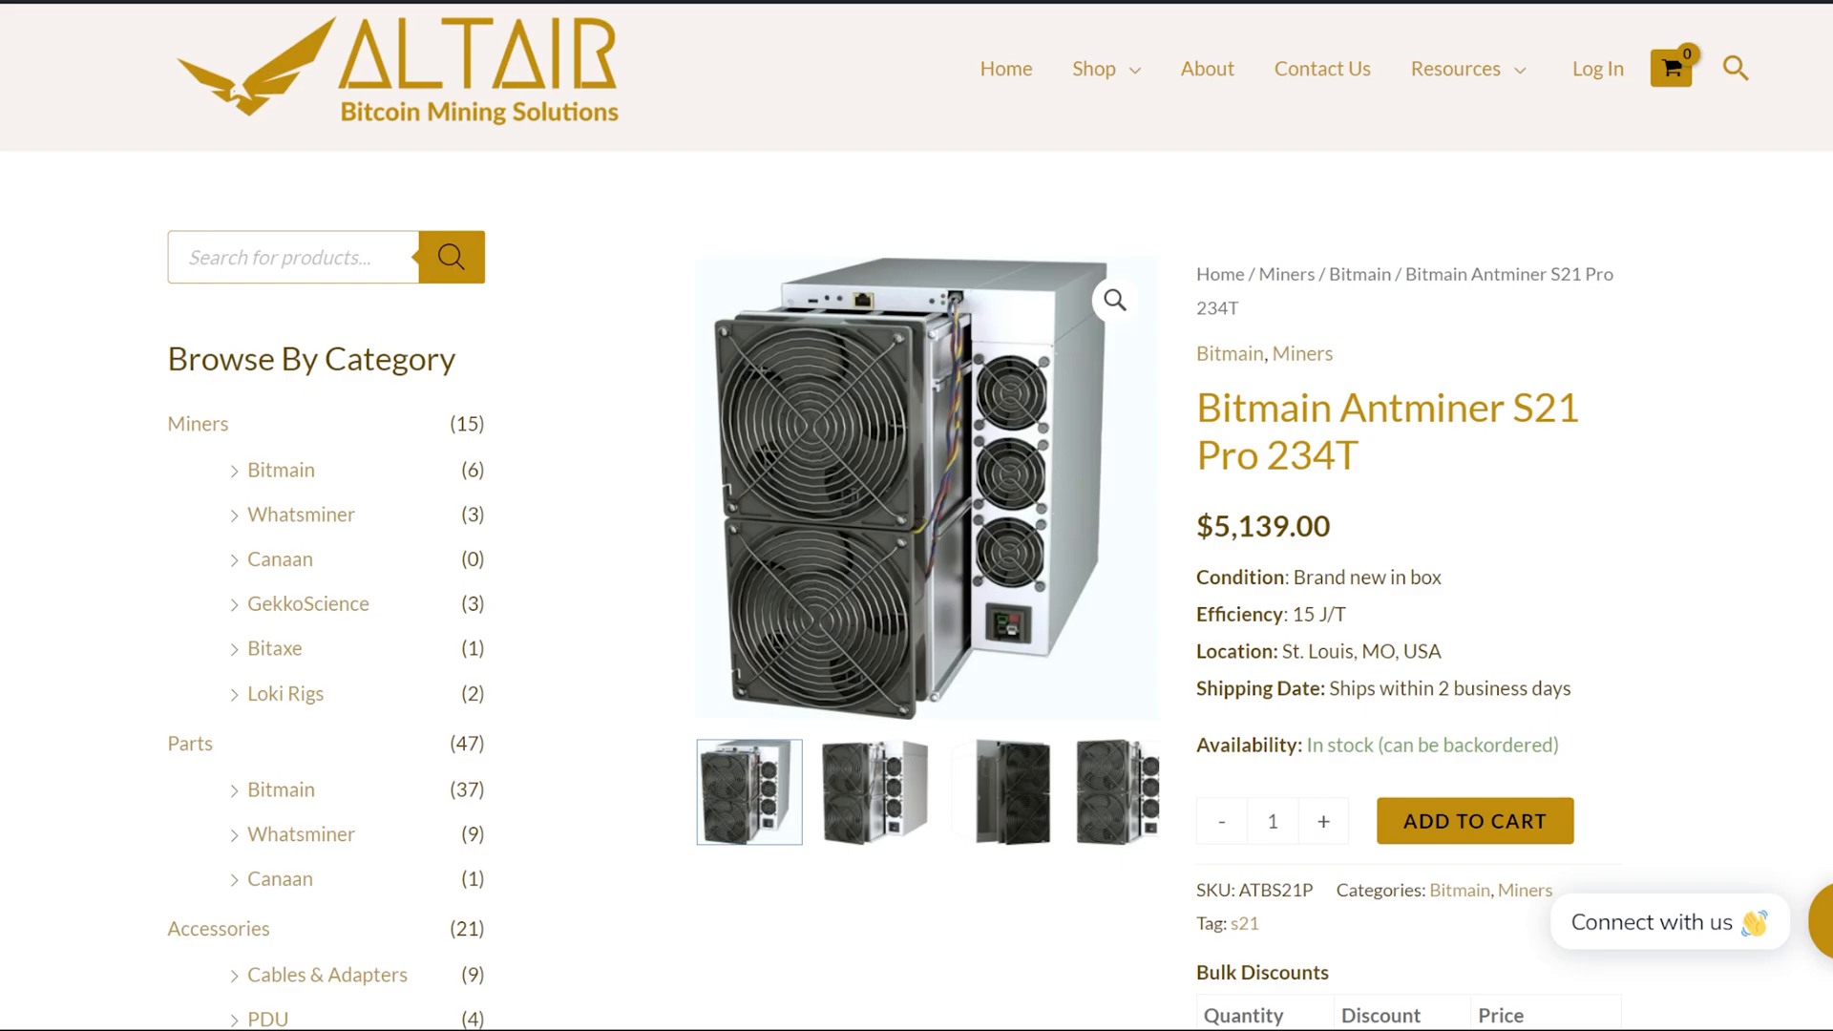
mouse_move(1352, 632)
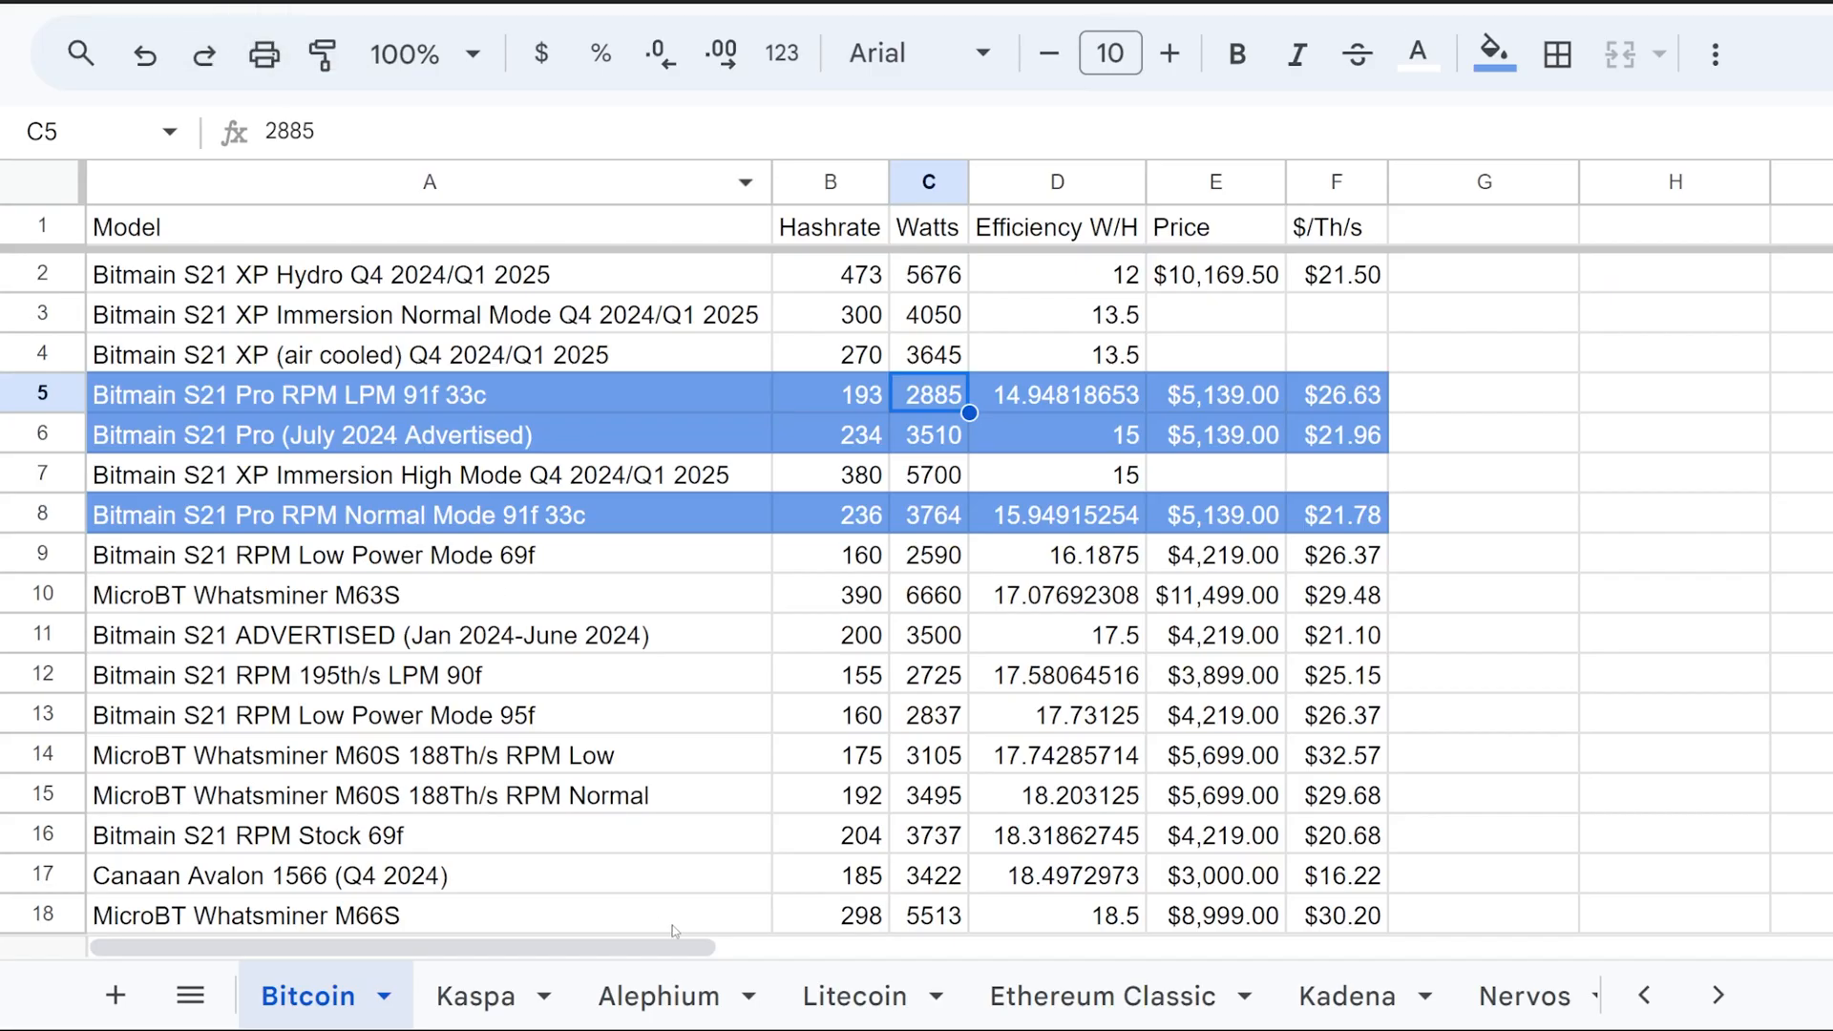
scroll("down", 3)
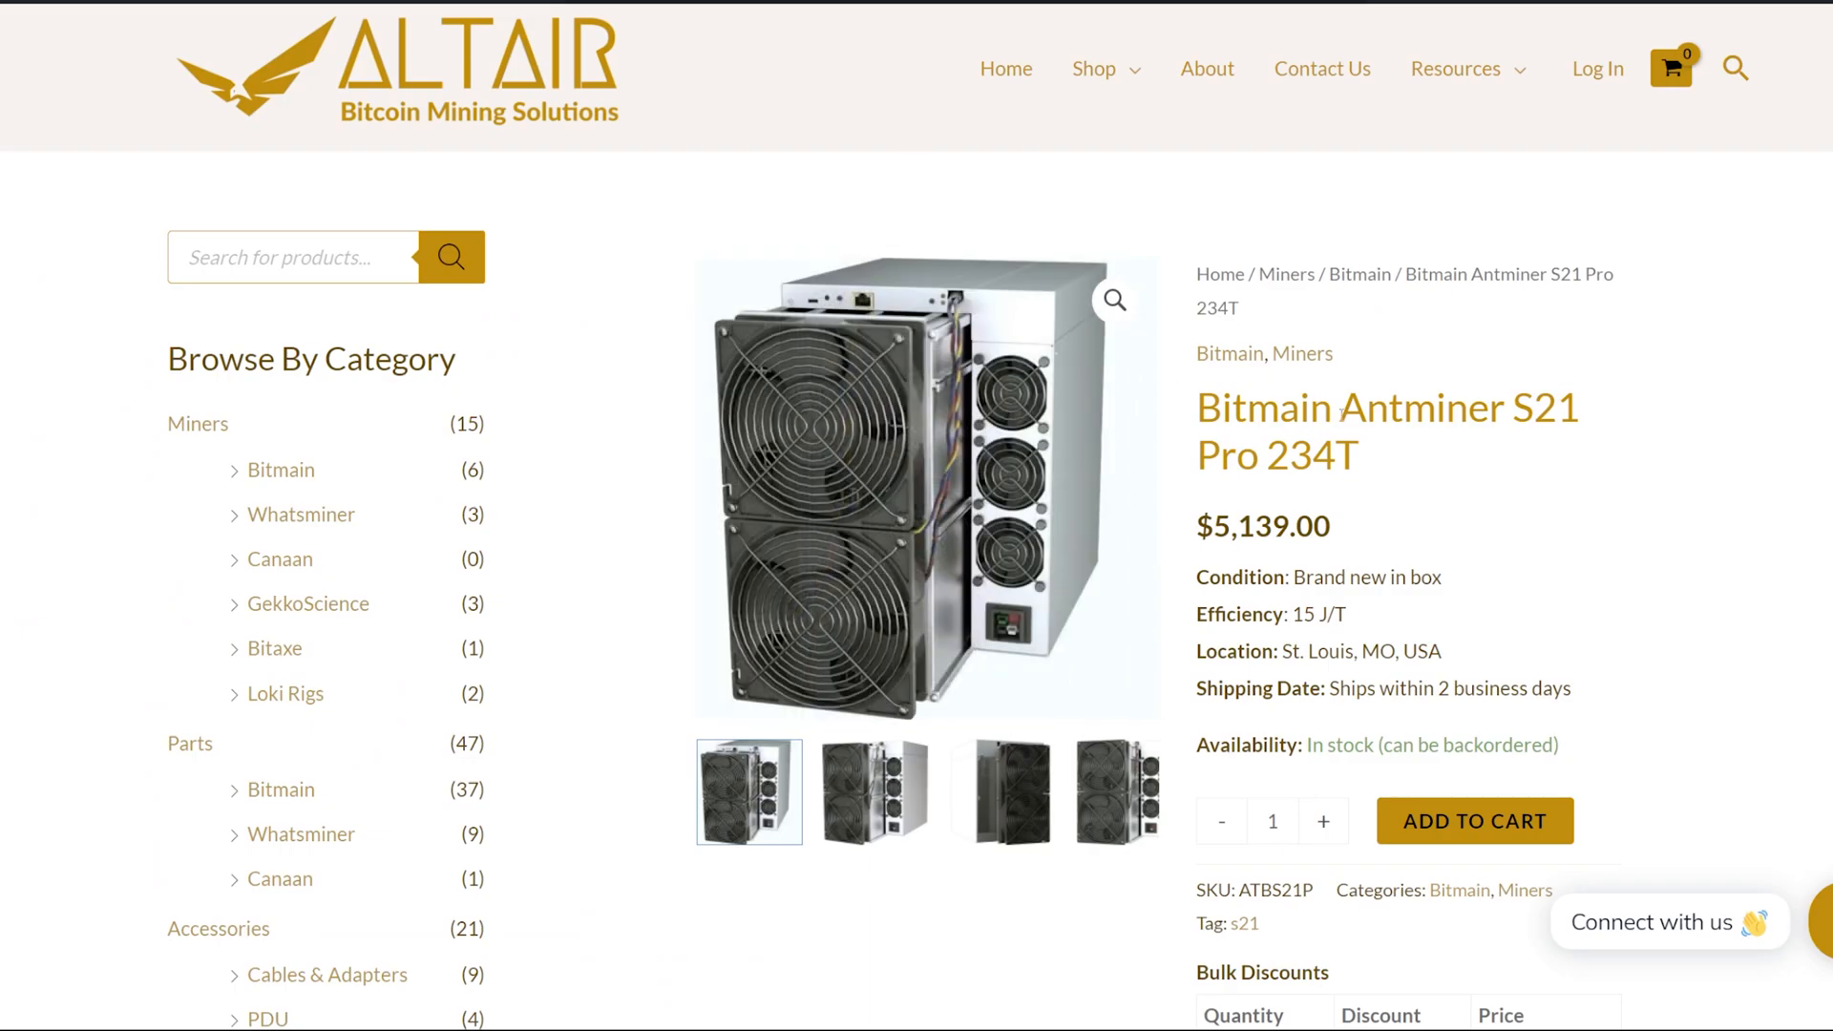
Show the third gallery photo, a side view of the S21 Pro 234T miner
left_click(999, 791)
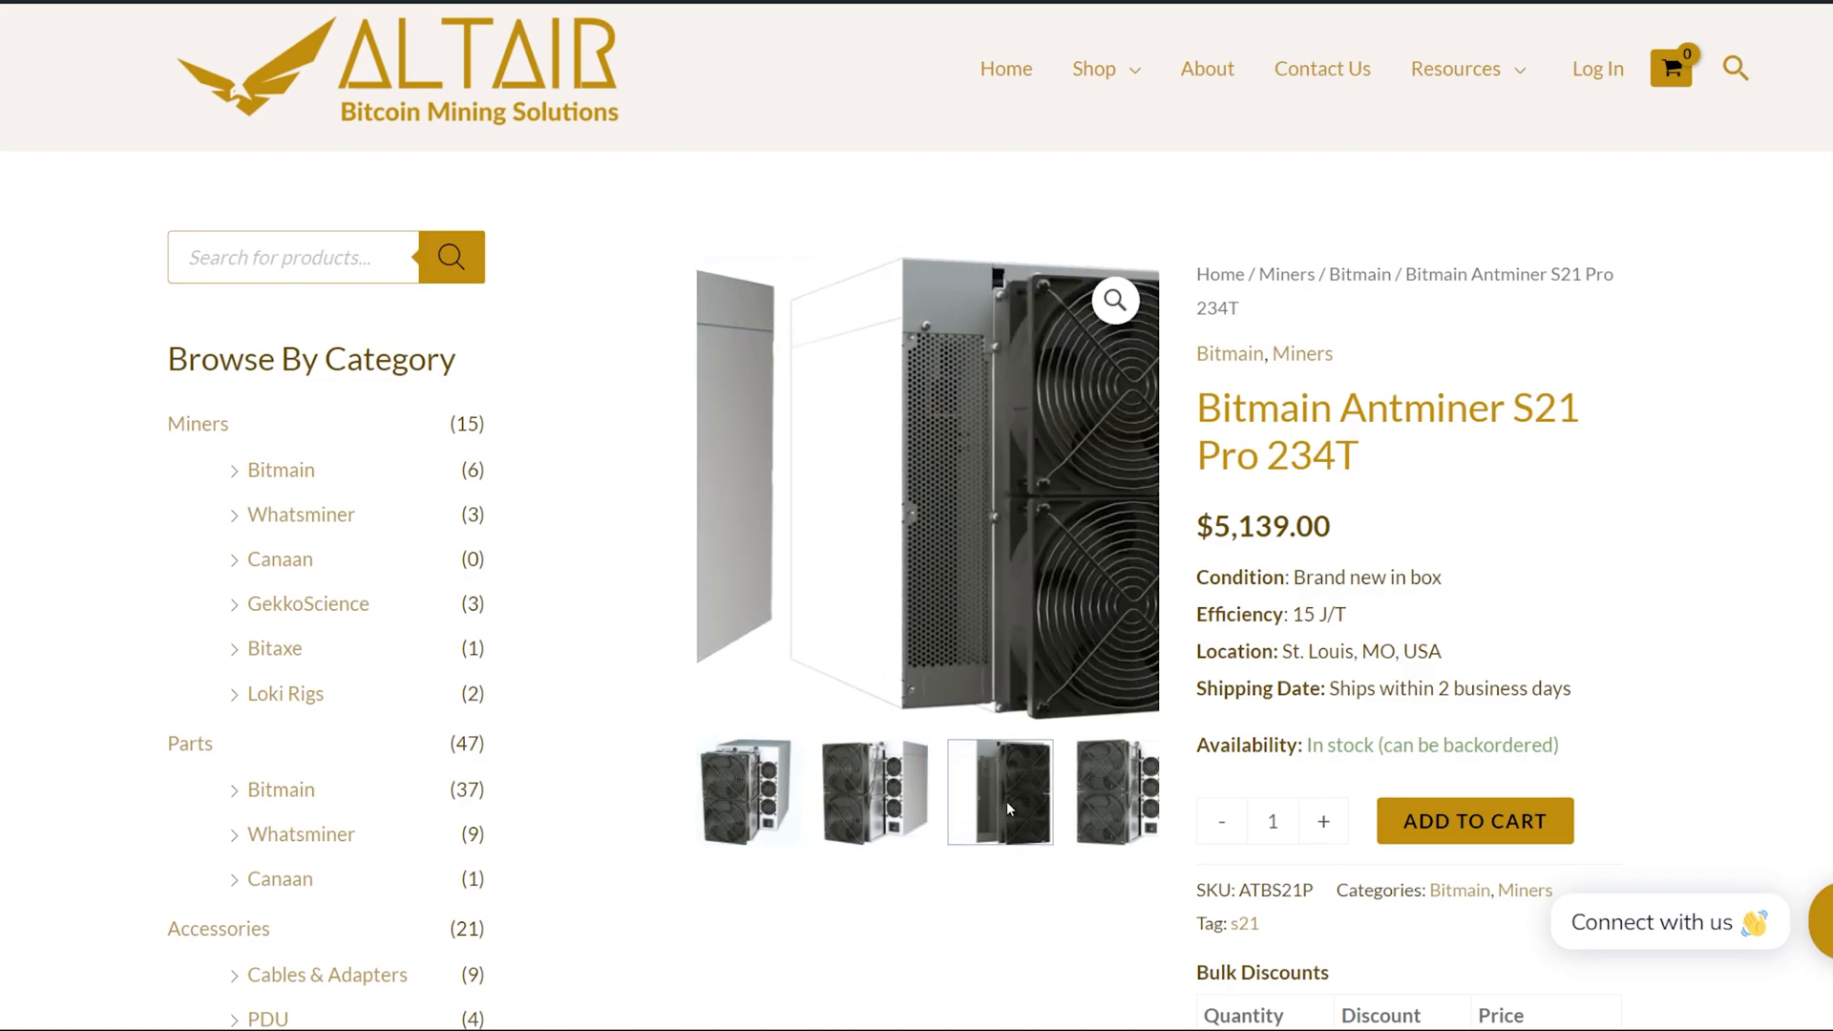